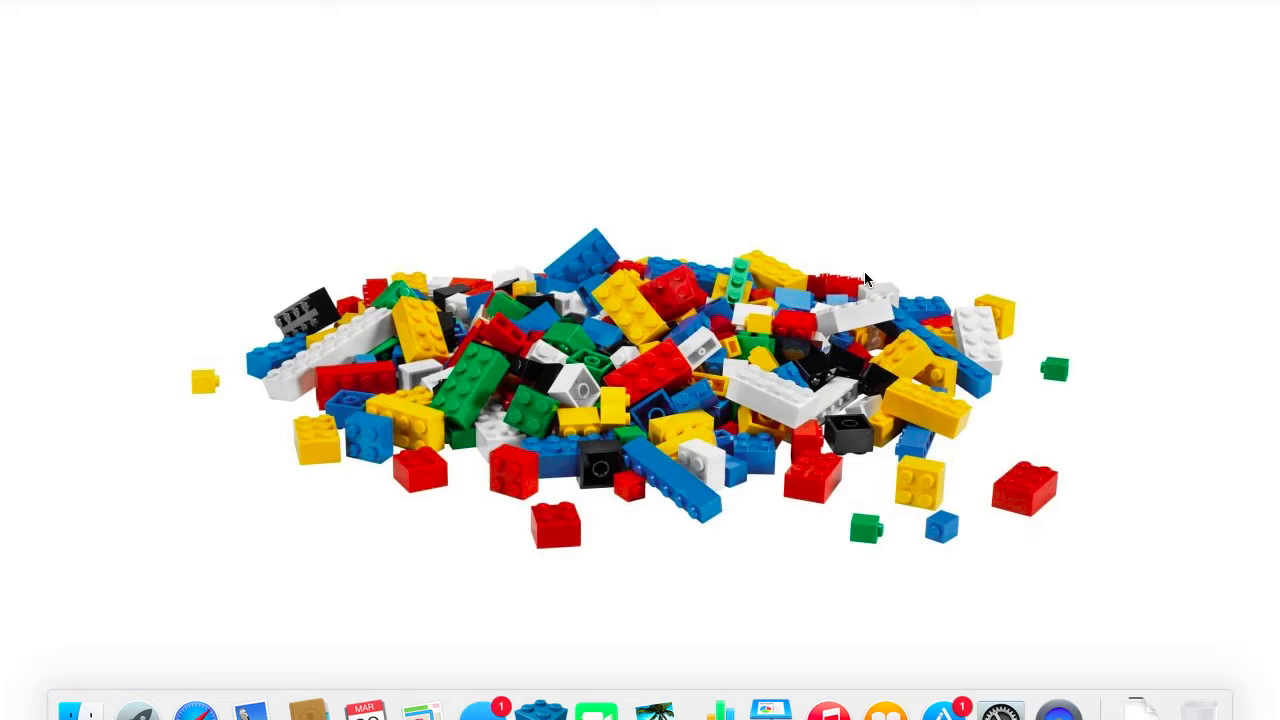
mouse_move(1024, 84)
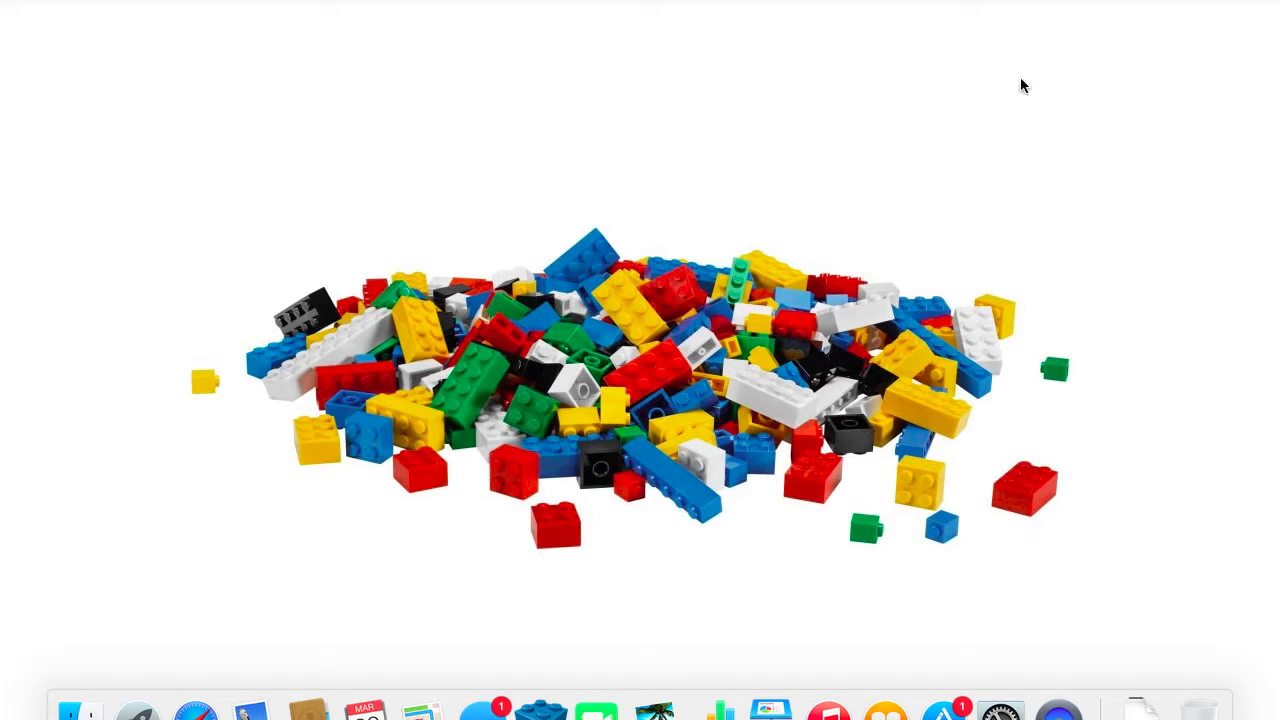
mouse_move(678, 372)
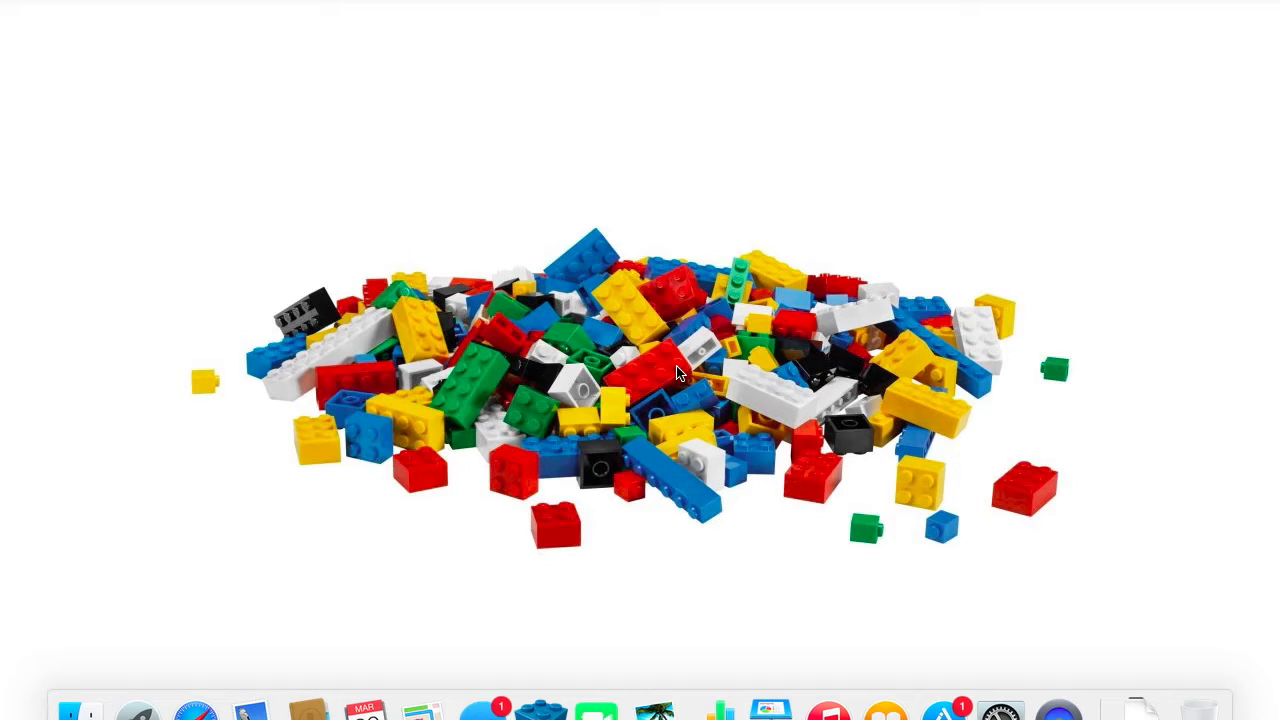
mouse_move(620, 450)
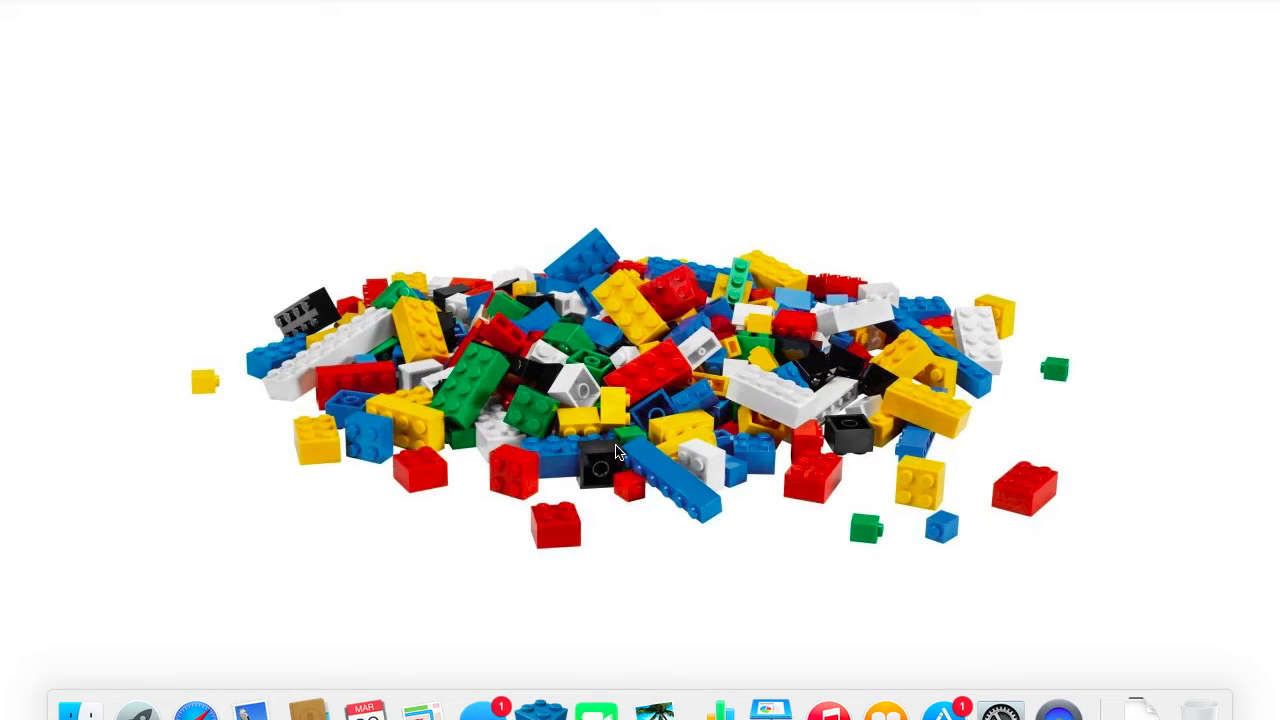
mouse_move(536, 704)
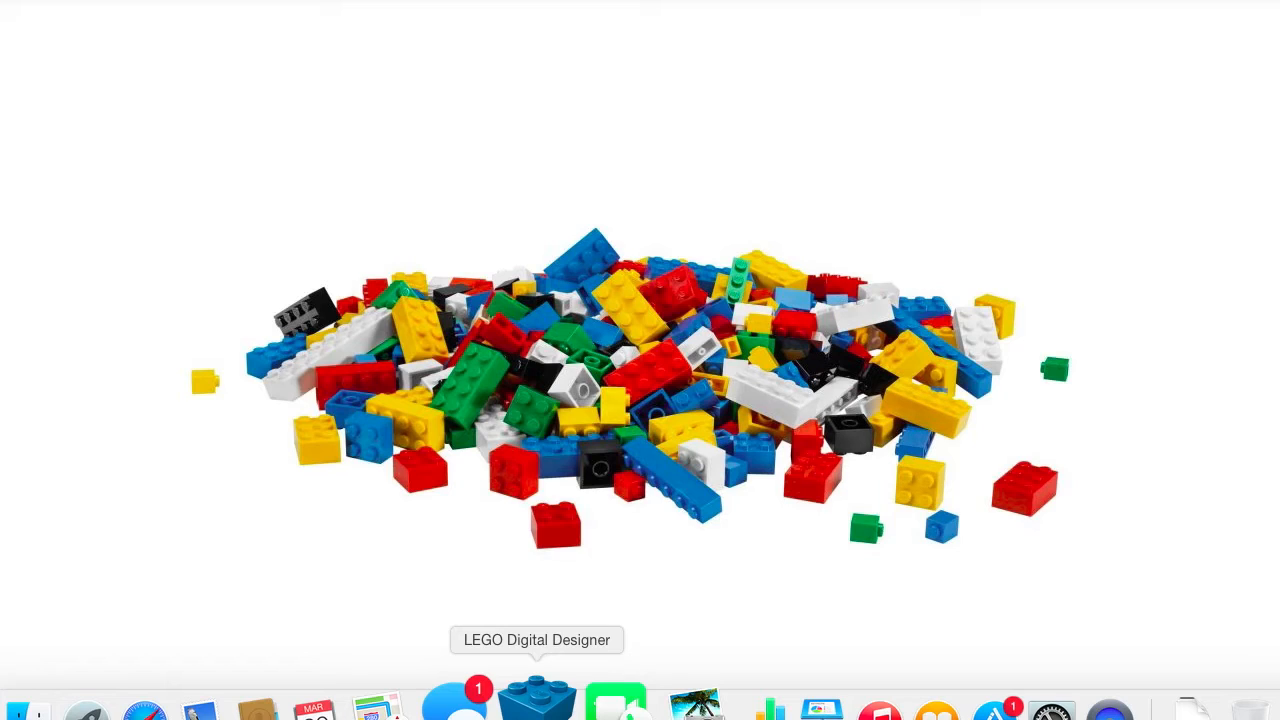
mouse_move(280, 600)
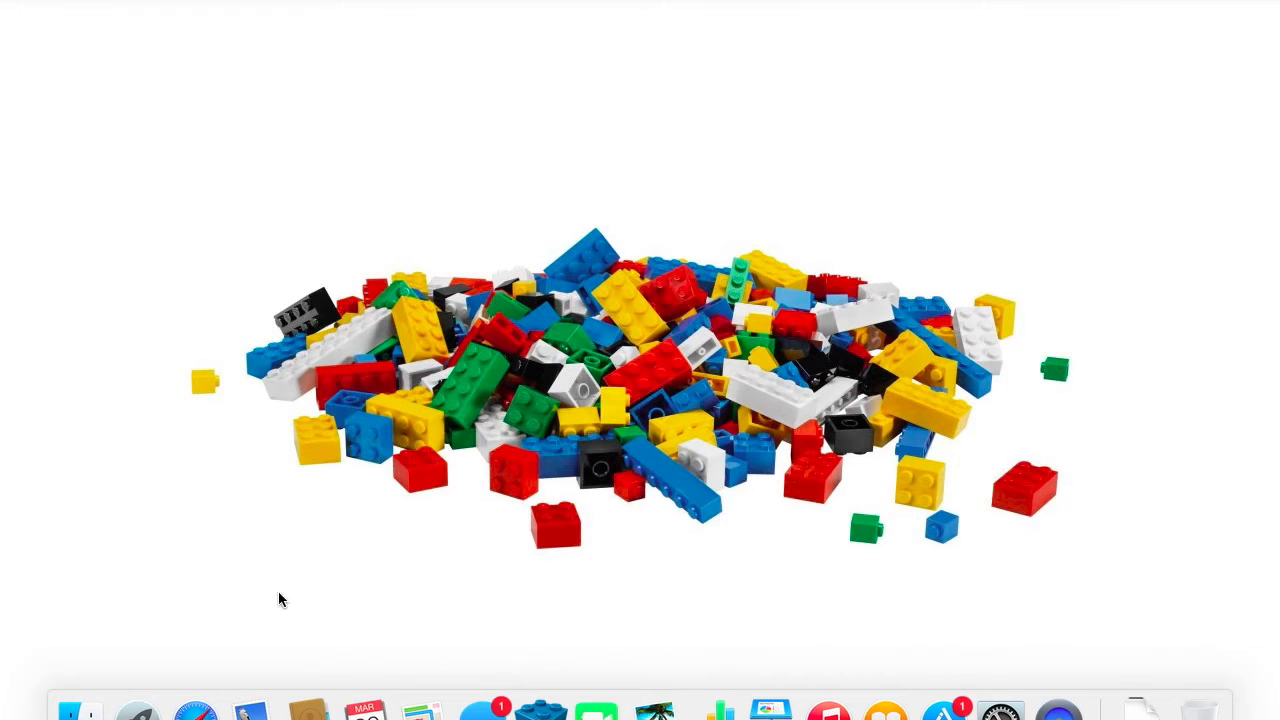
Bring up a Finder window and switch from Downloads to the Documents folder.
click(76, 712)
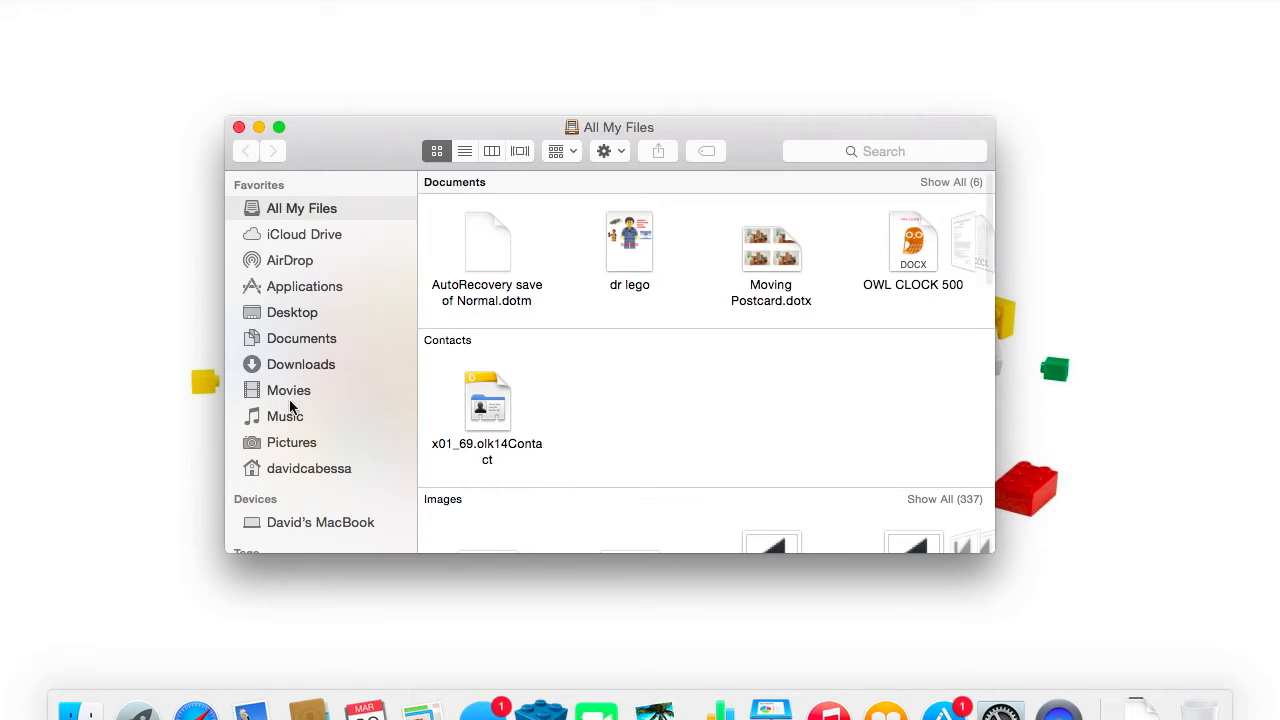
click(300, 364)
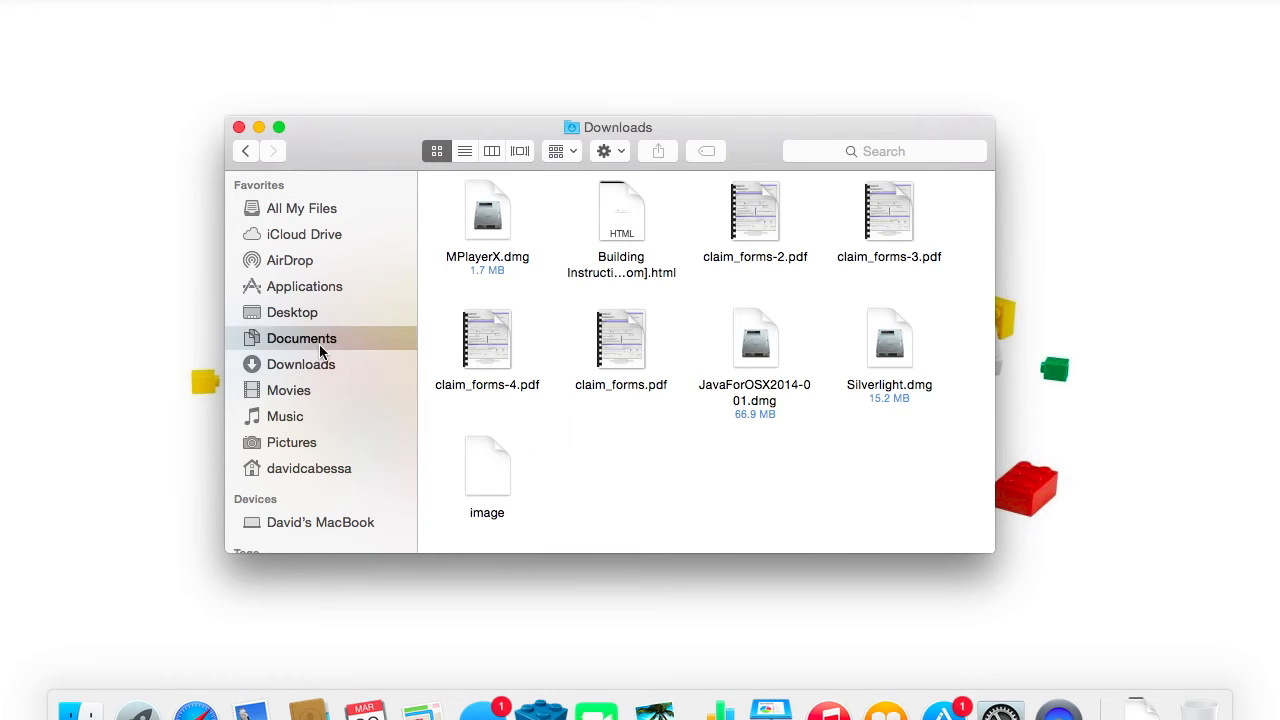
click(300, 338)
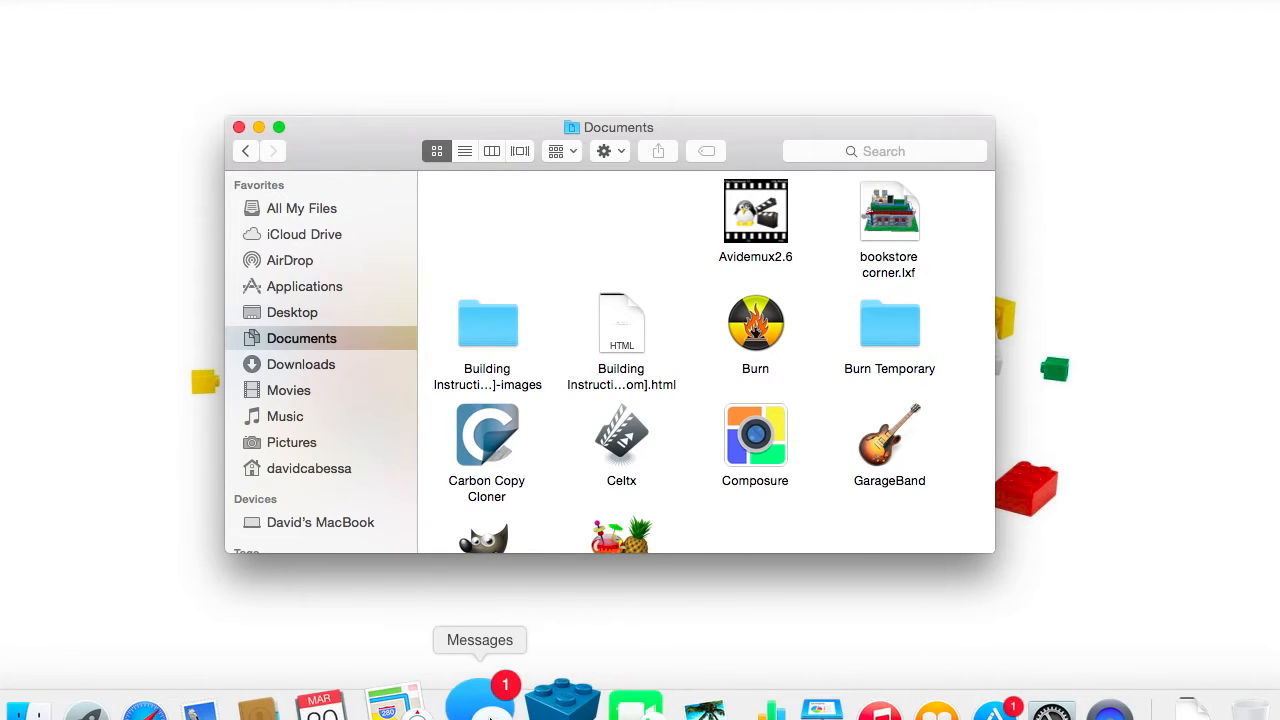
mouse_move(910, 164)
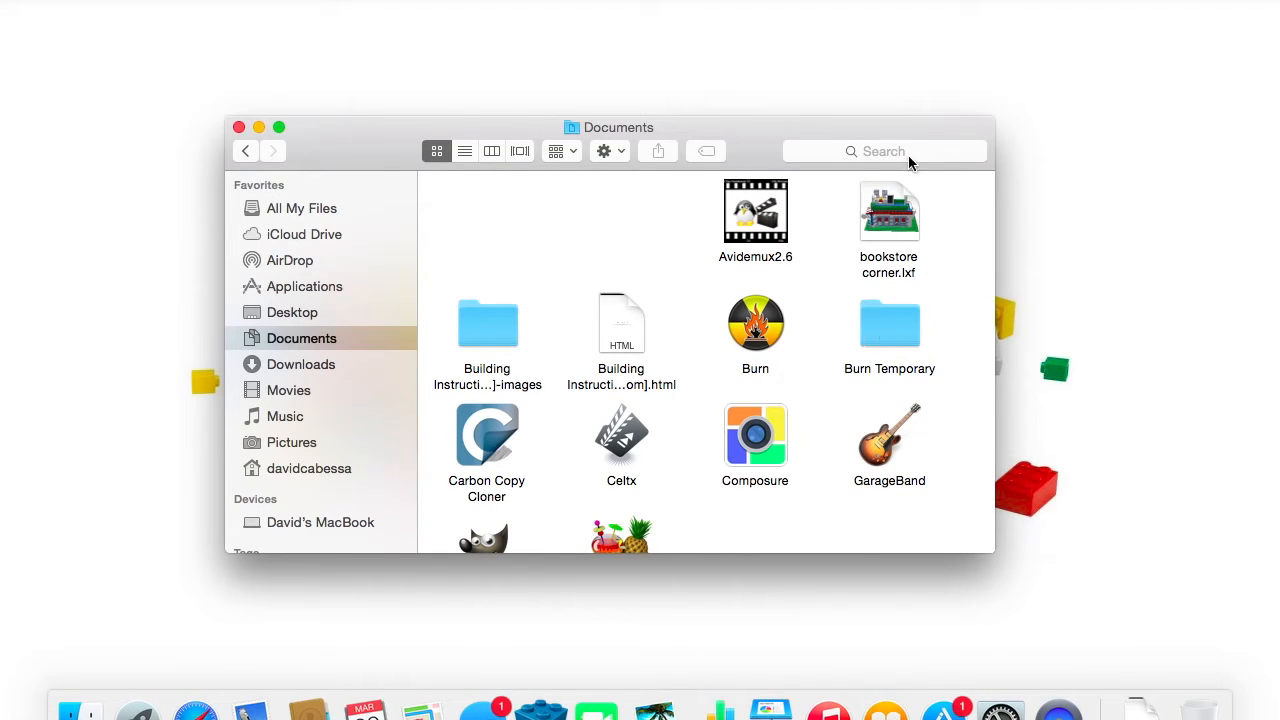
mouse_move(936, 244)
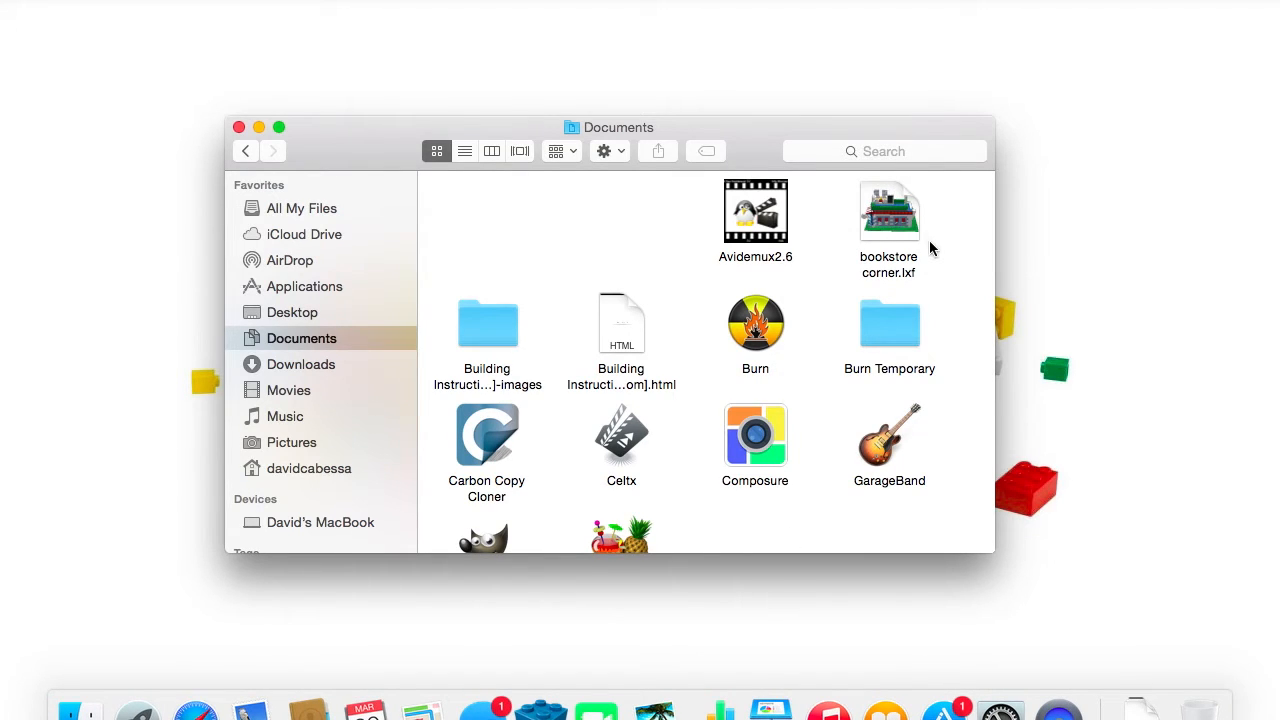
mouse_move(540, 704)
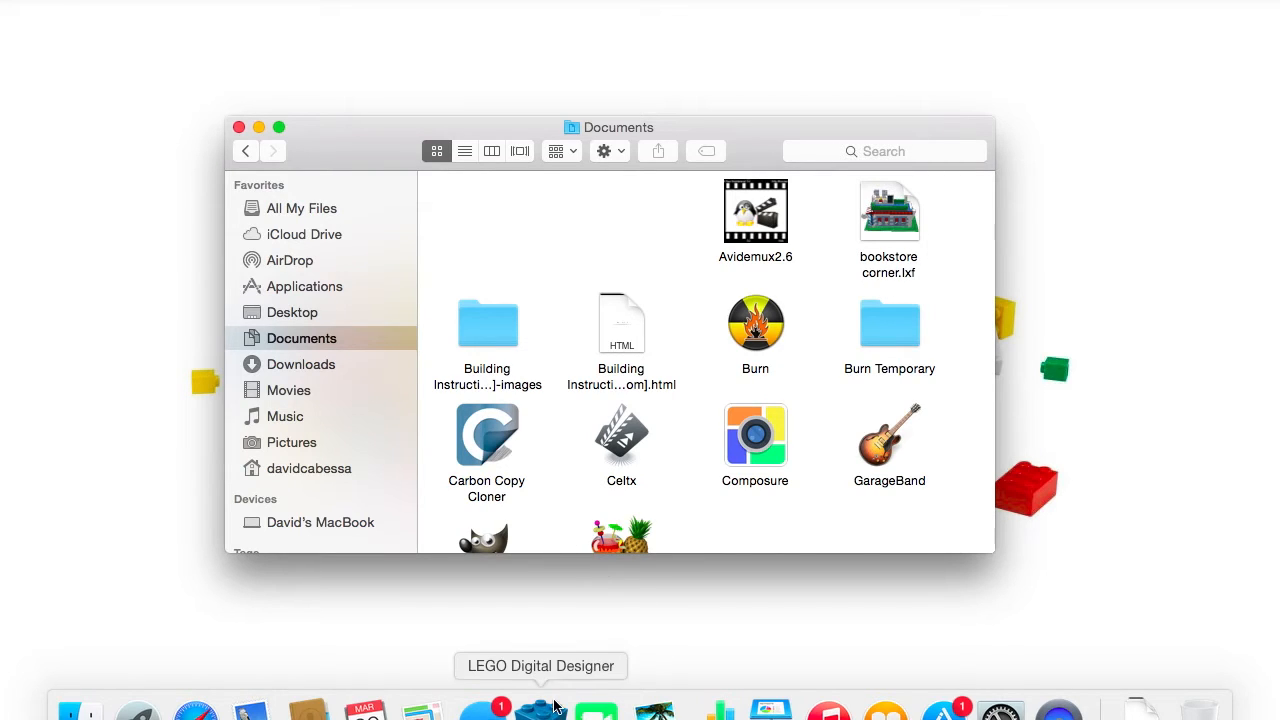
mouse_move(548, 172)
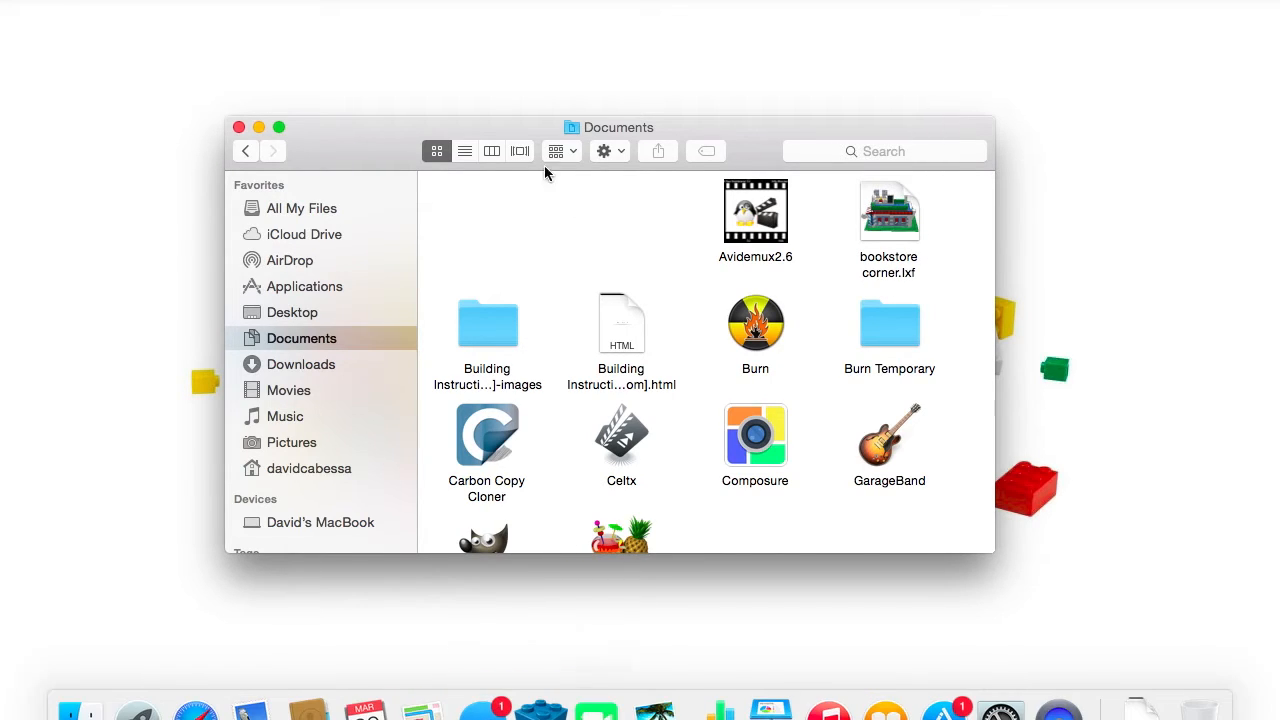
mouse_move(520, 152)
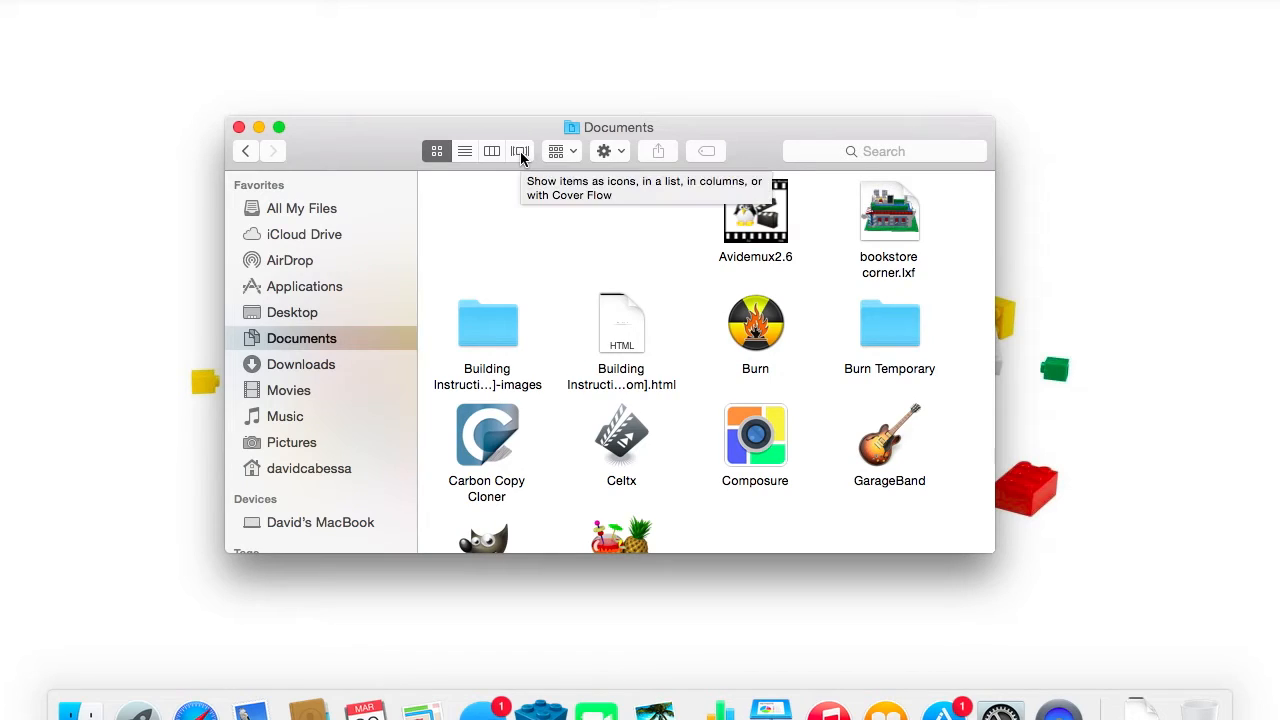
mouse_move(922, 240)
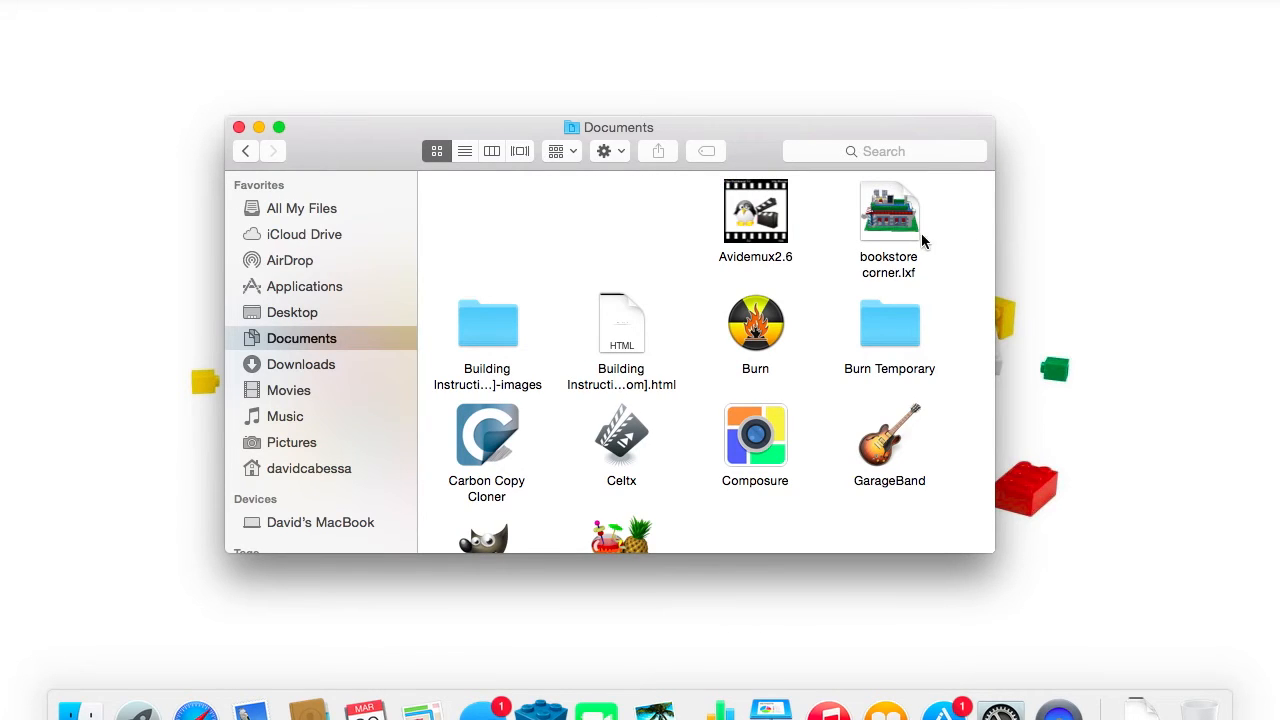
mouse_move(928, 288)
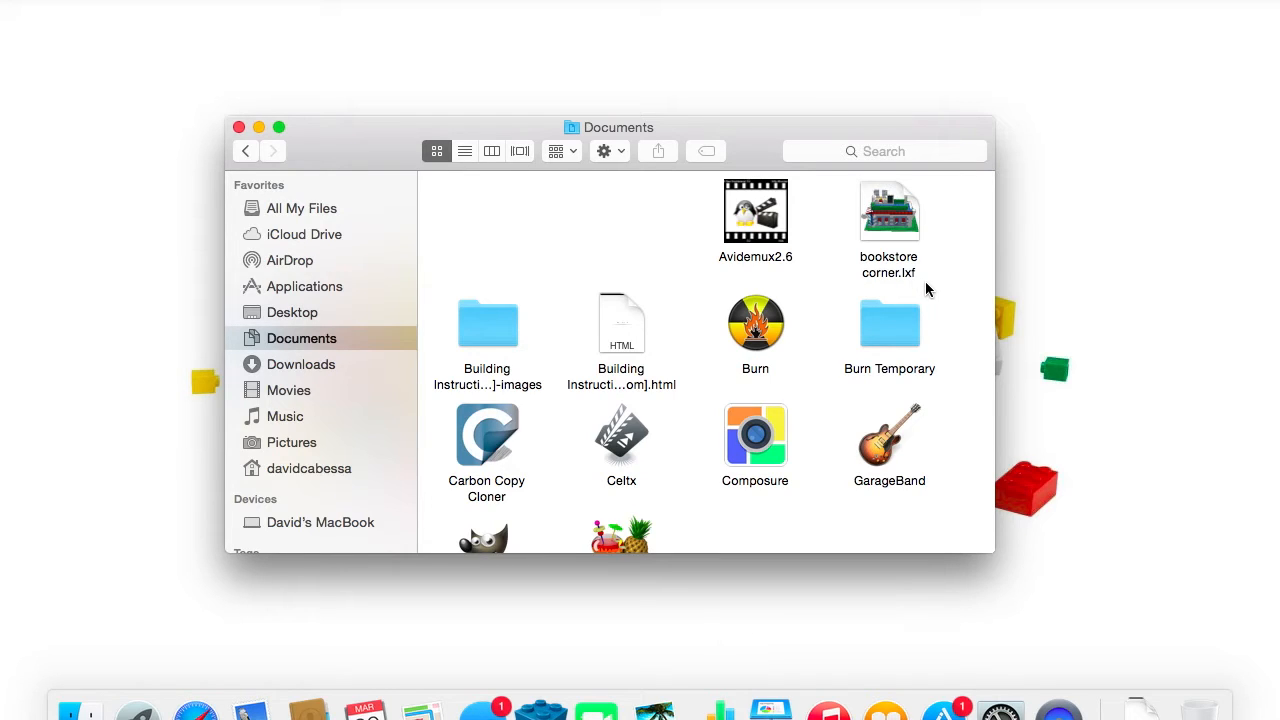
Locate master bedroom.lxf and the LEGO Digital Designer app in Documents, then close the window.
scroll(down, 3)
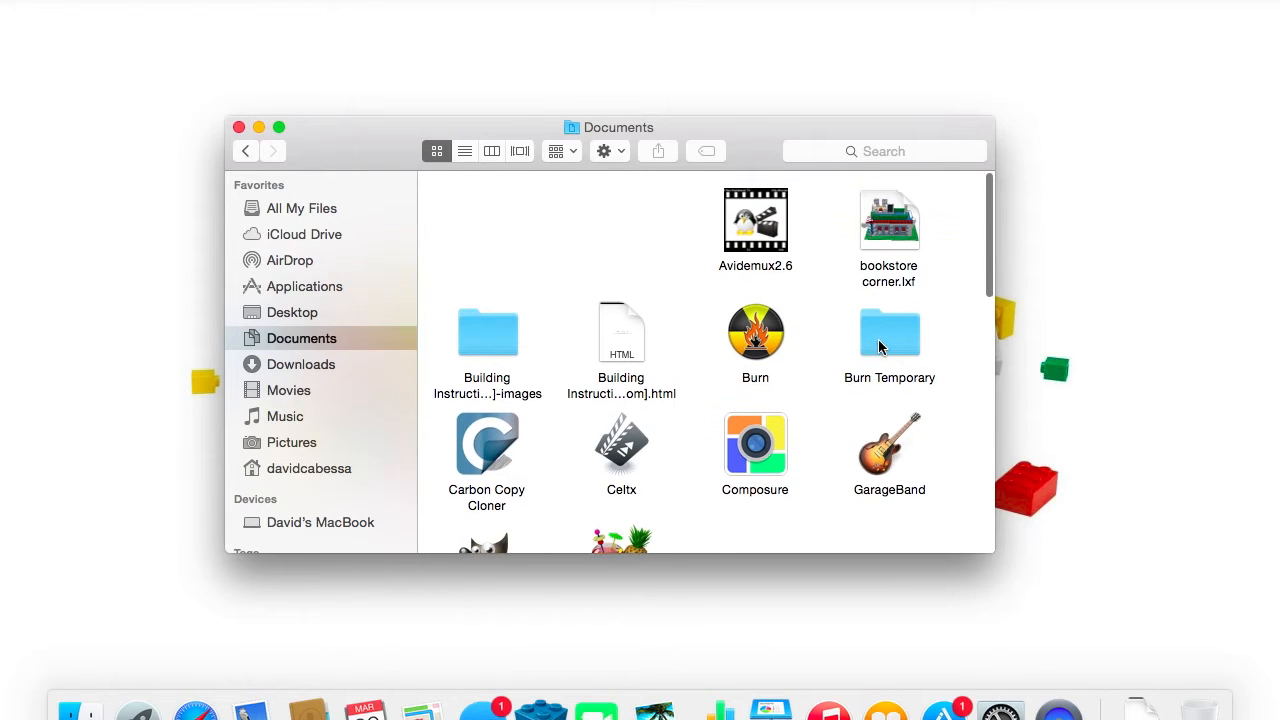
scroll(down, 3)
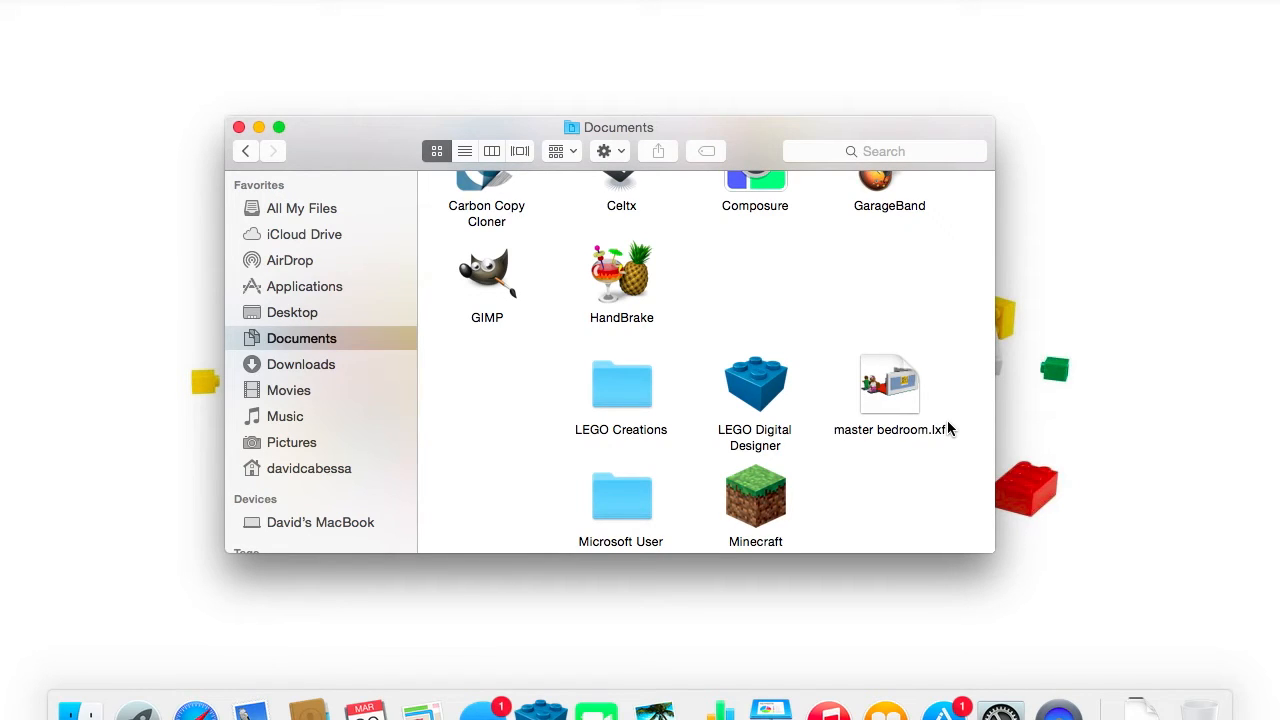
click(888, 384)
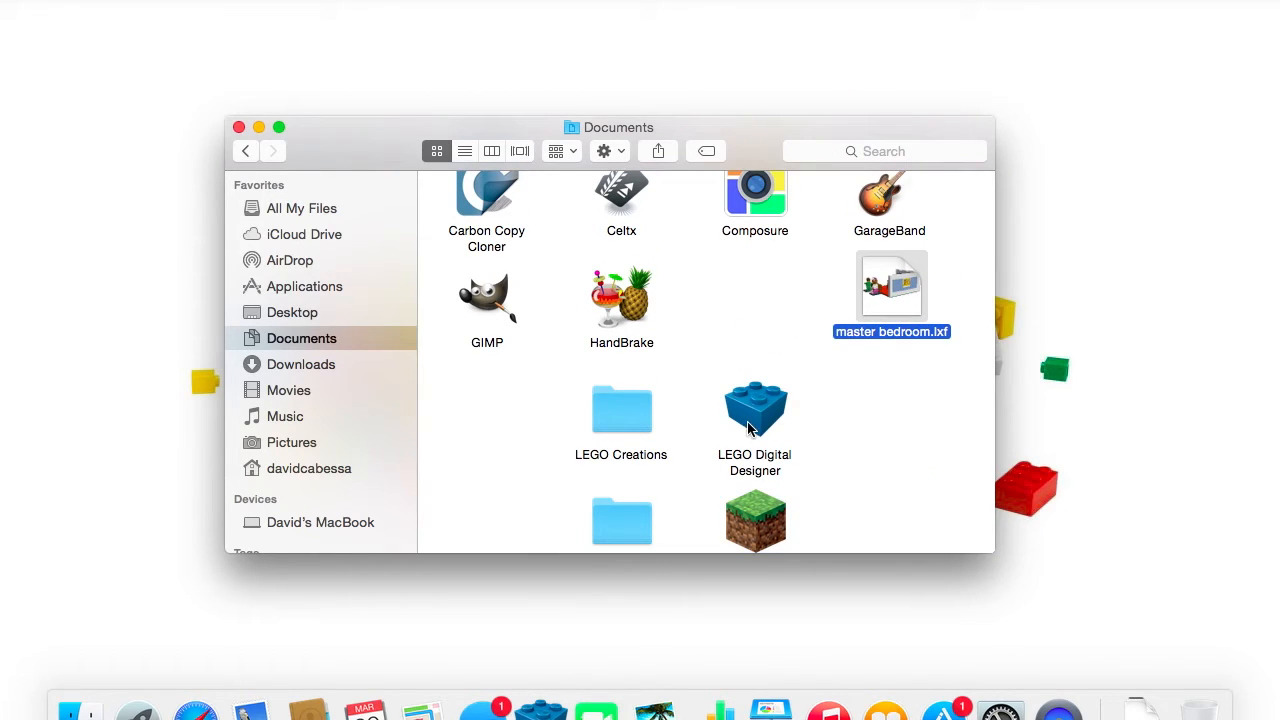
mouse_move(472, 710)
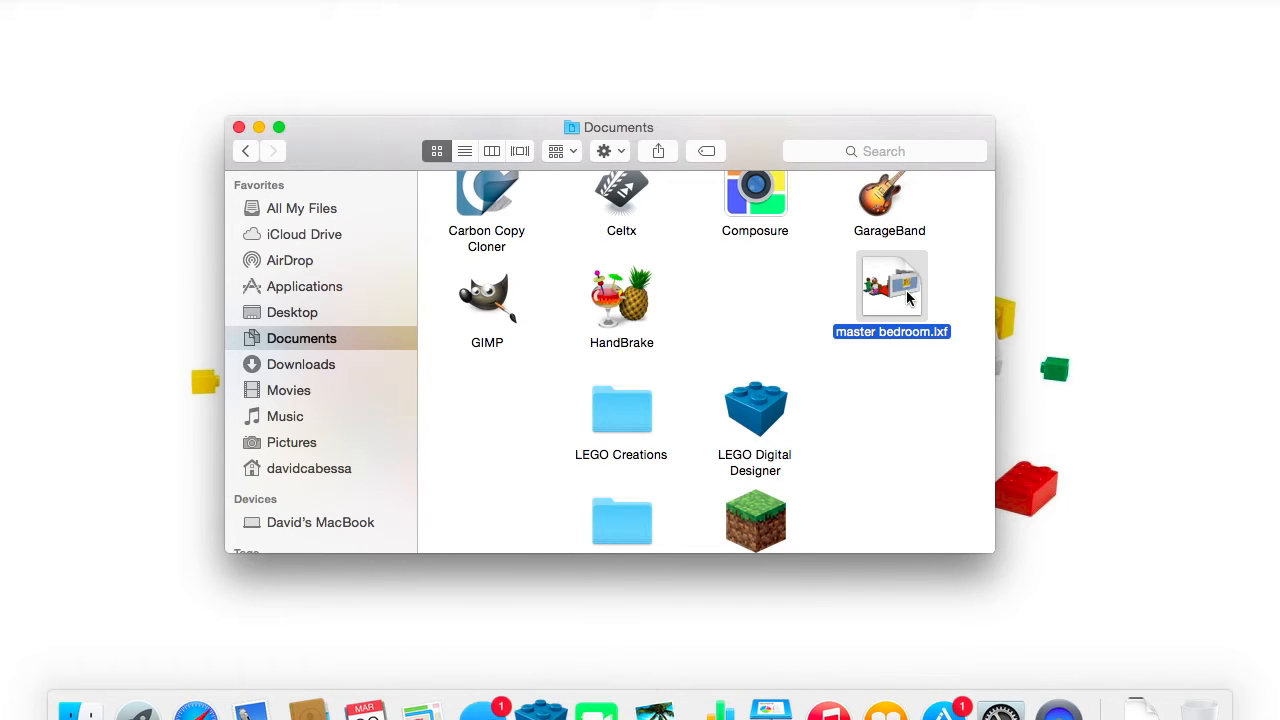
mouse_move(252, 100)
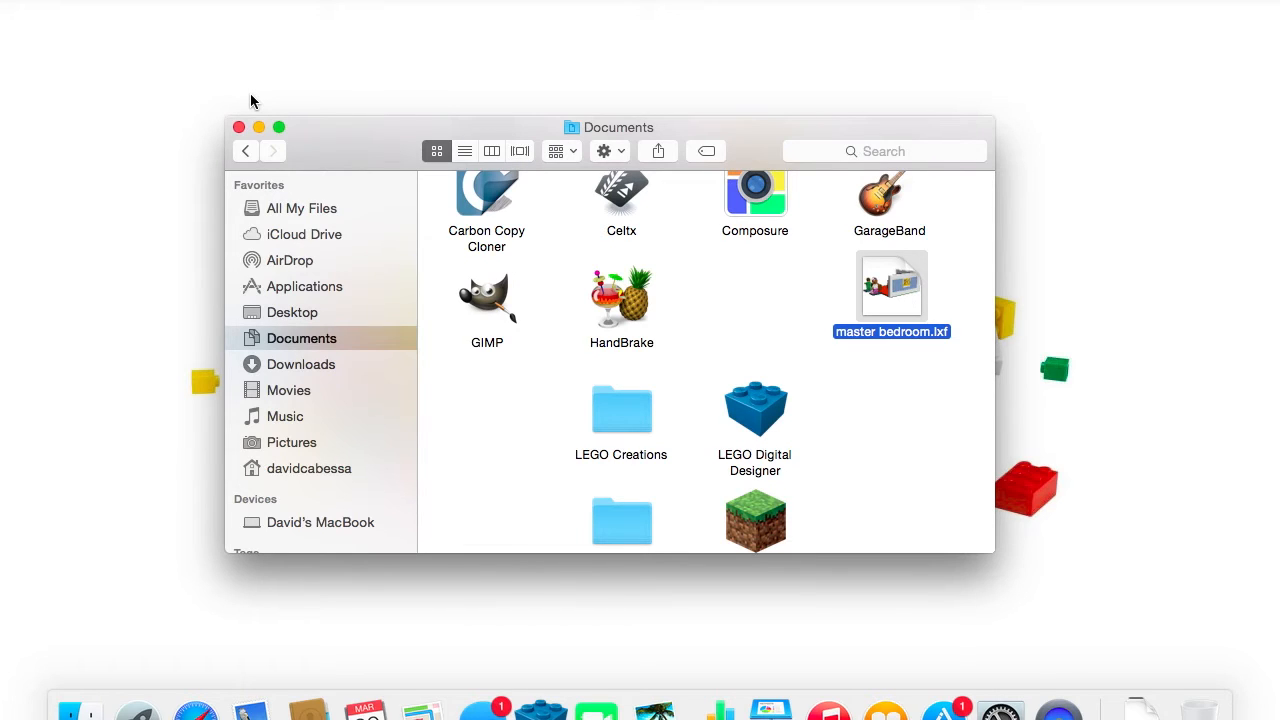
mouse_move(624, 496)
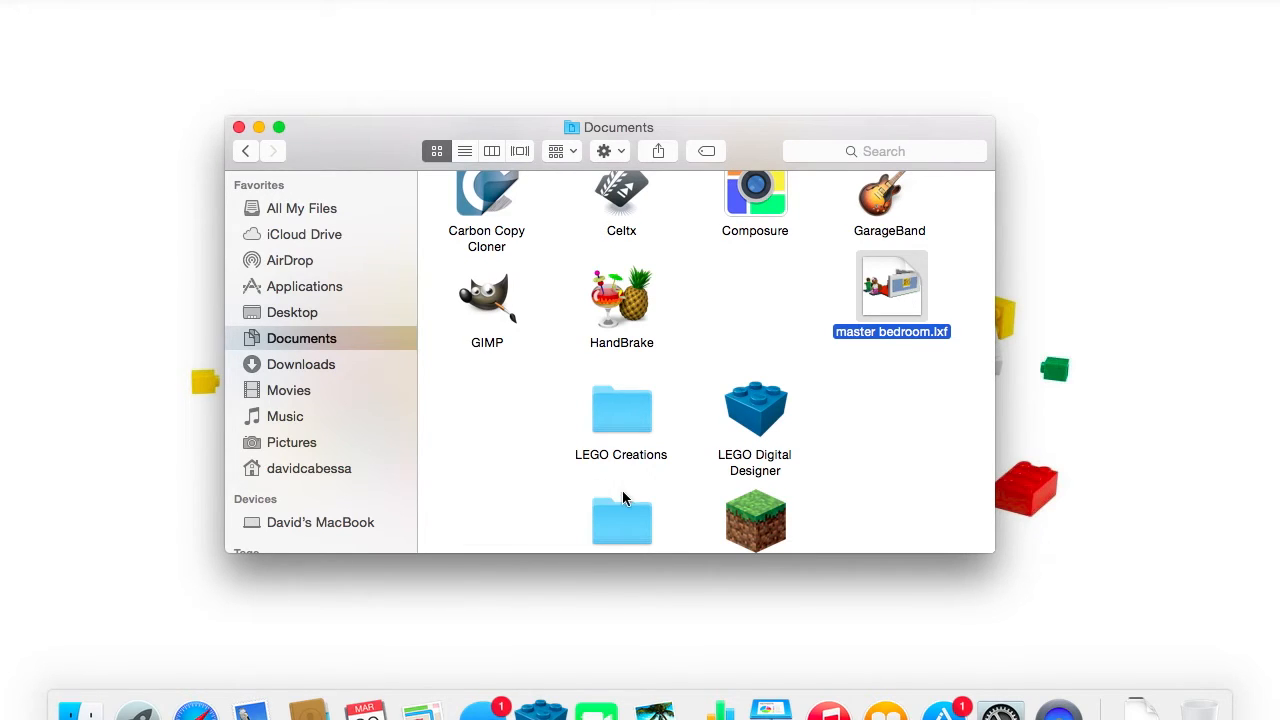
mouse_move(912, 264)
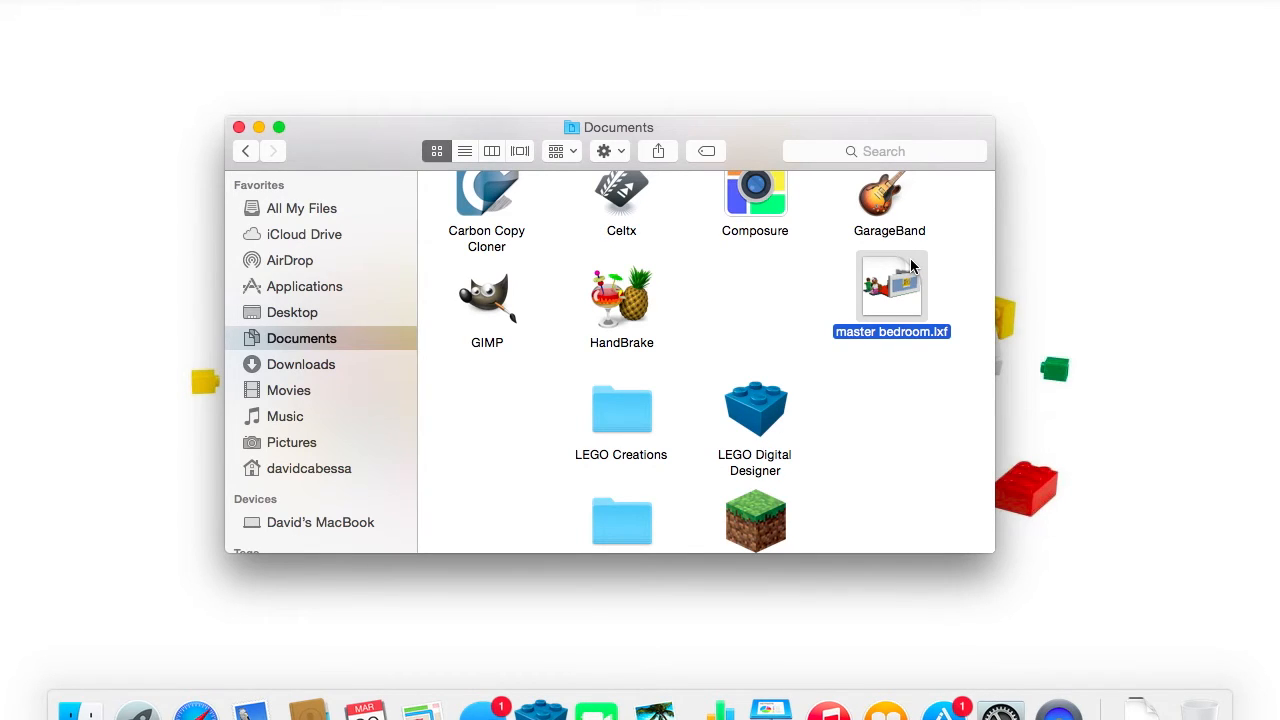
mouse_move(752, 398)
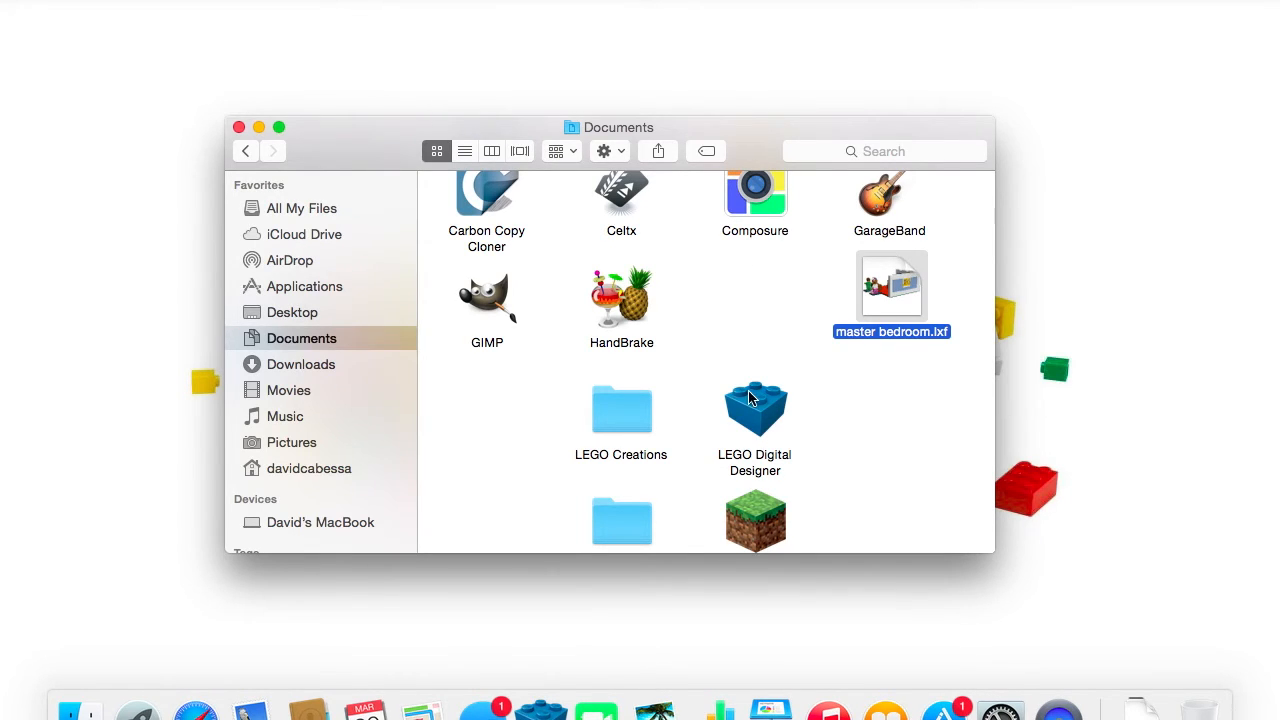
click(754, 408)
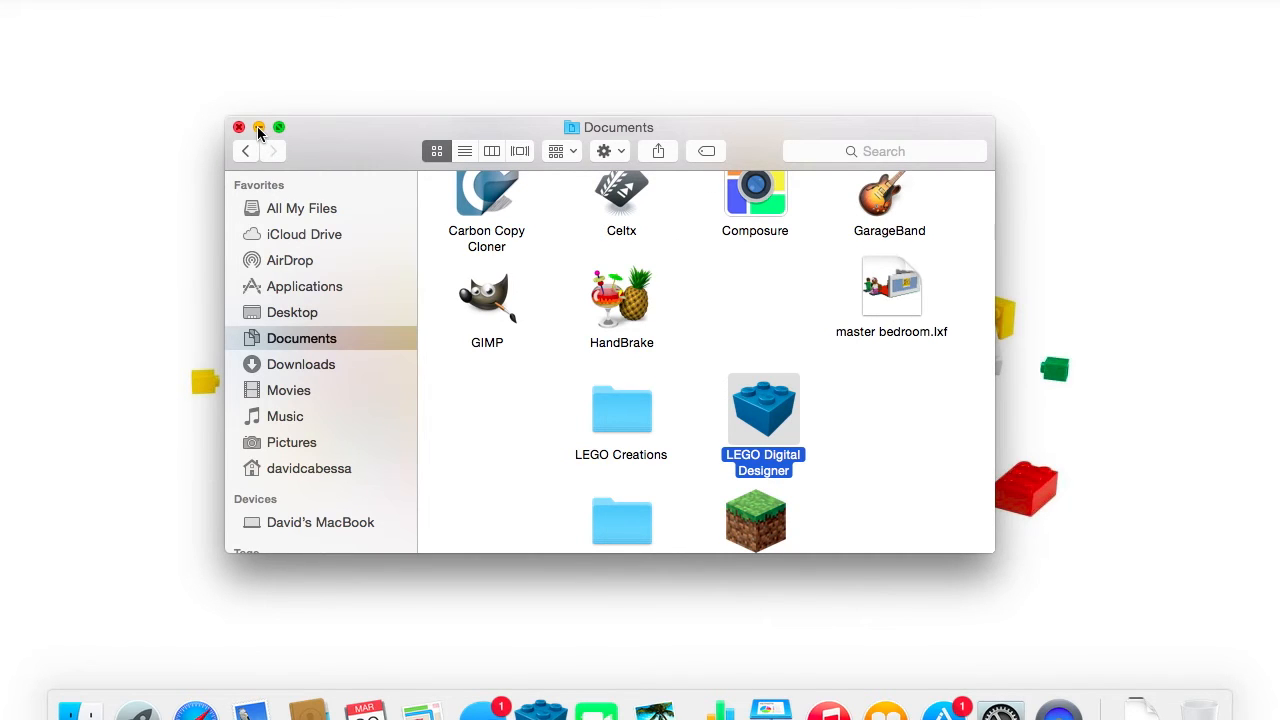
click(240, 128)
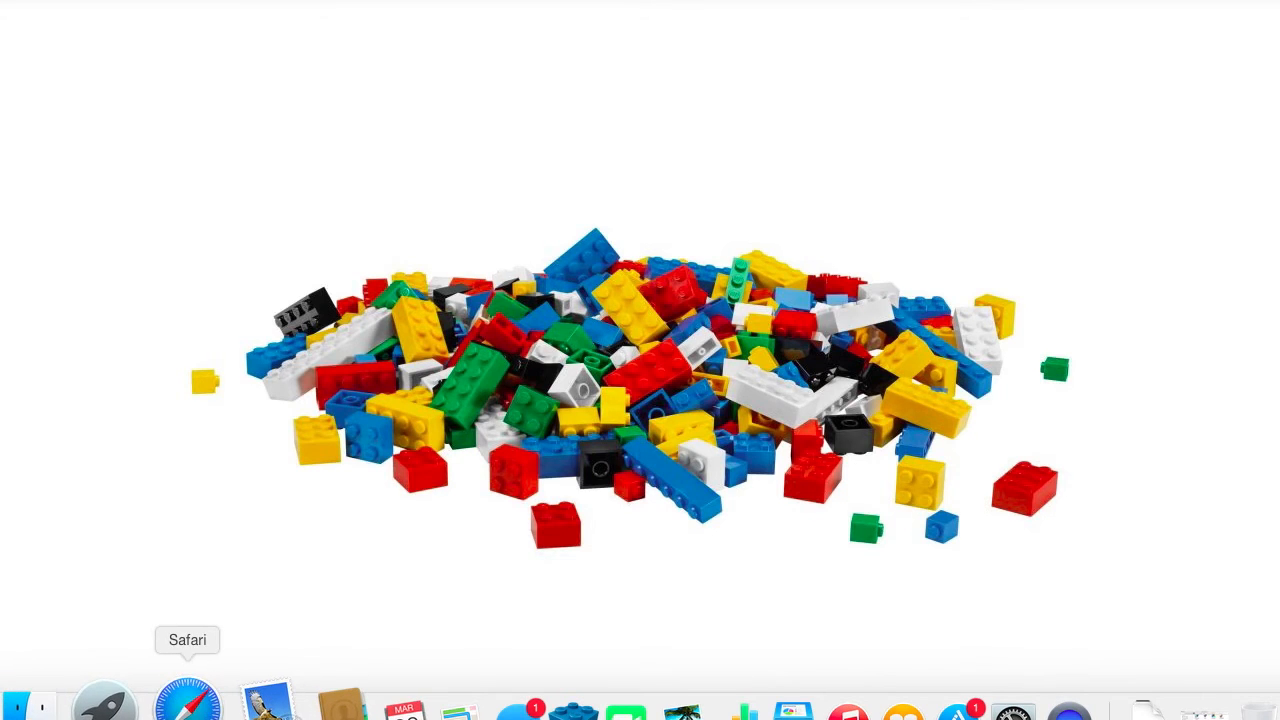
Search Google for 'lego digital designer' and choose the LEGO.com Digital Designer result.
click(188, 700)
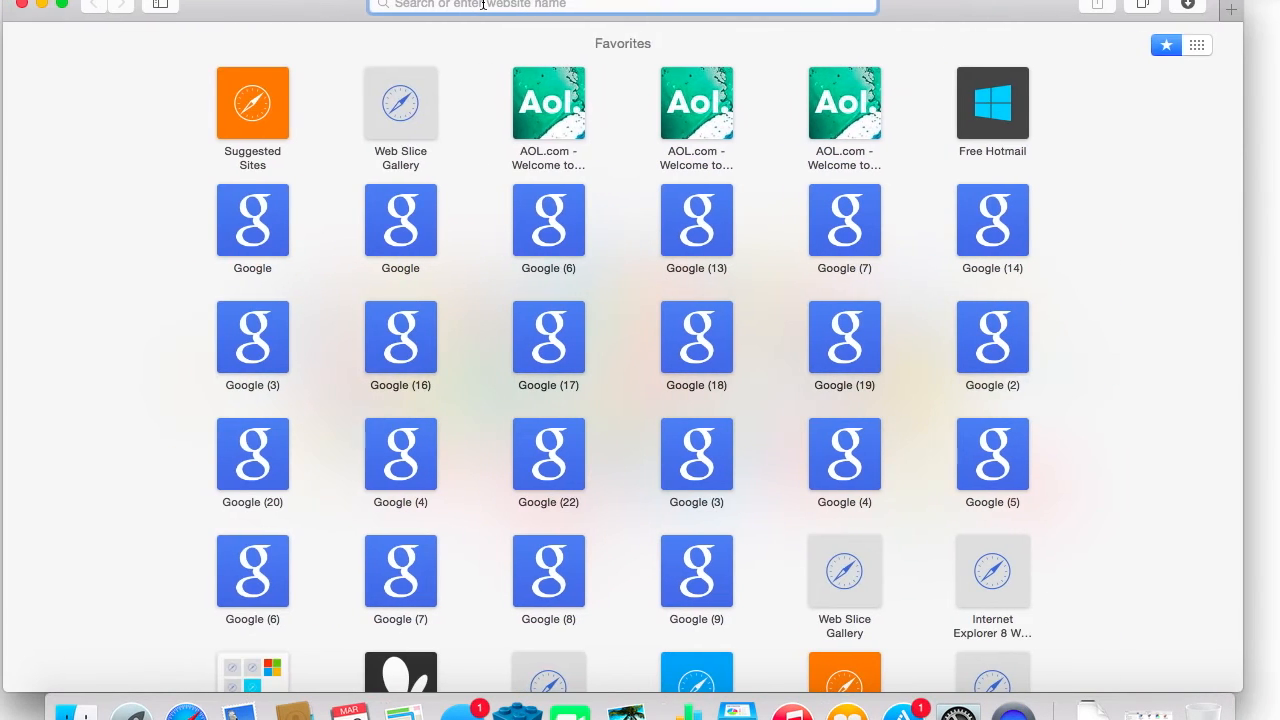
text(lego di)
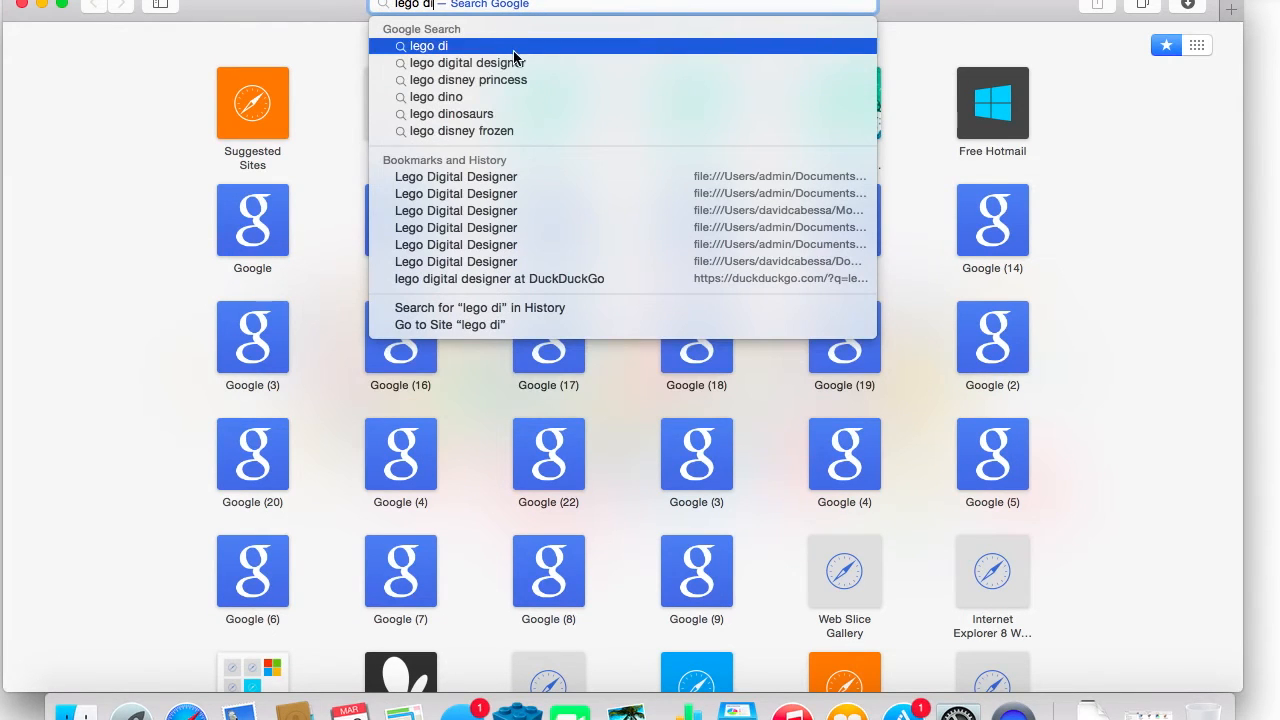
click(470, 62)
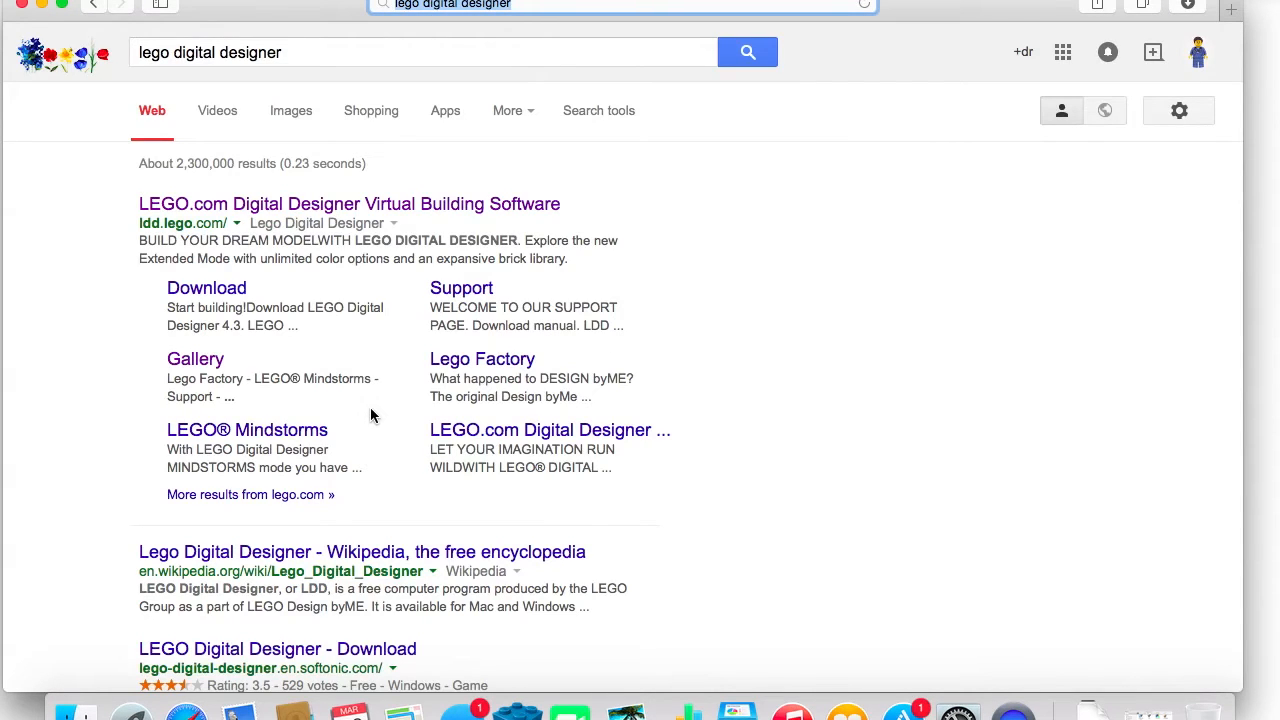
click(348, 204)
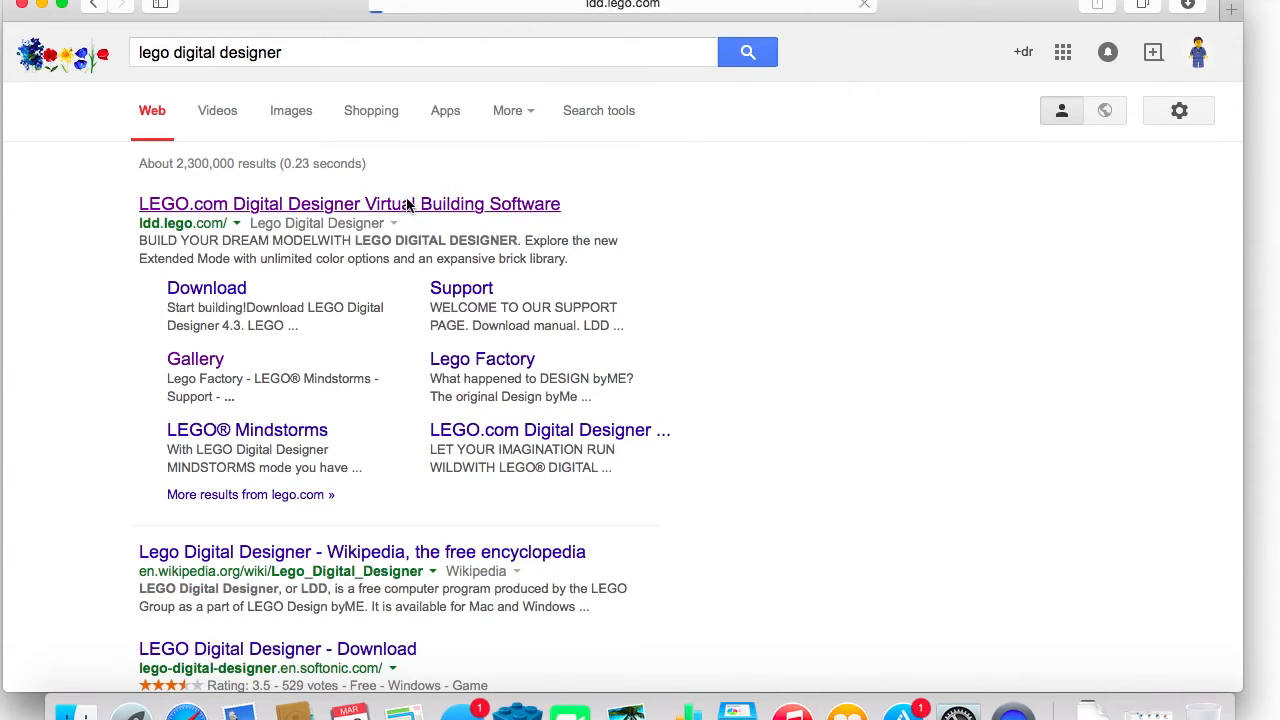
Load ldd.lego.com and look over the page offering the free LDD 4.3 download.
click(348, 204)
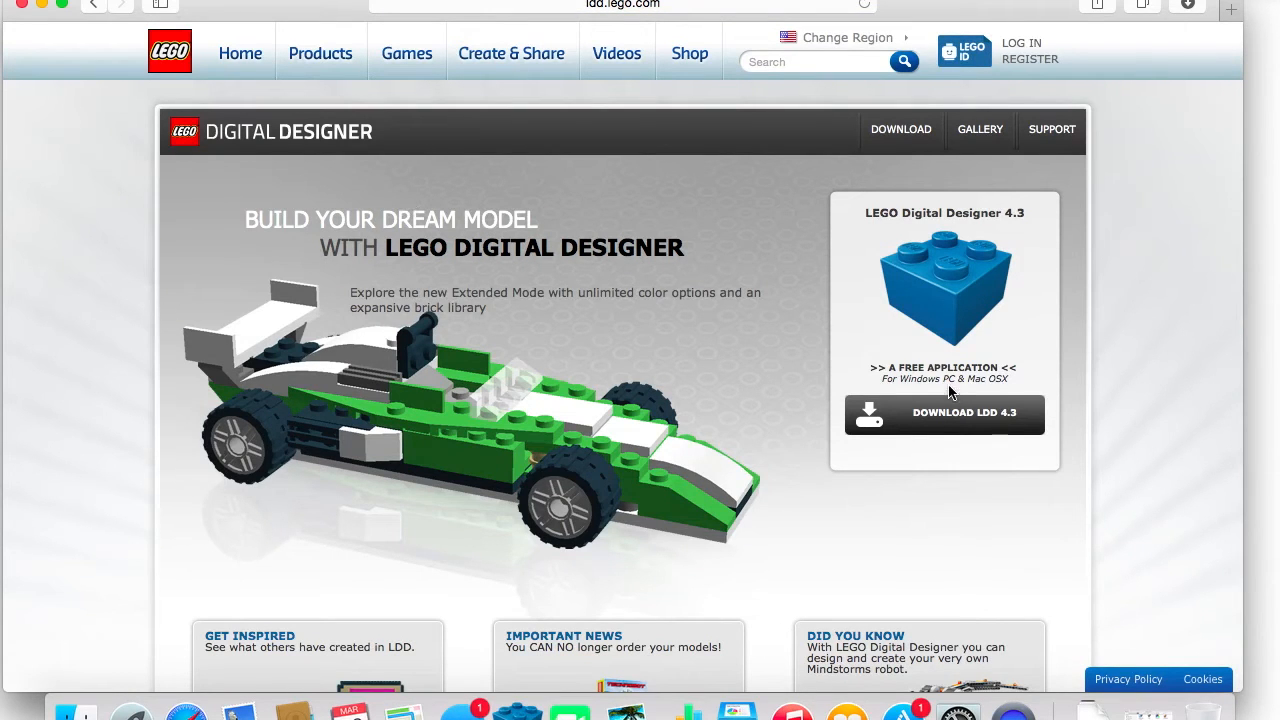
mouse_move(1012, 390)
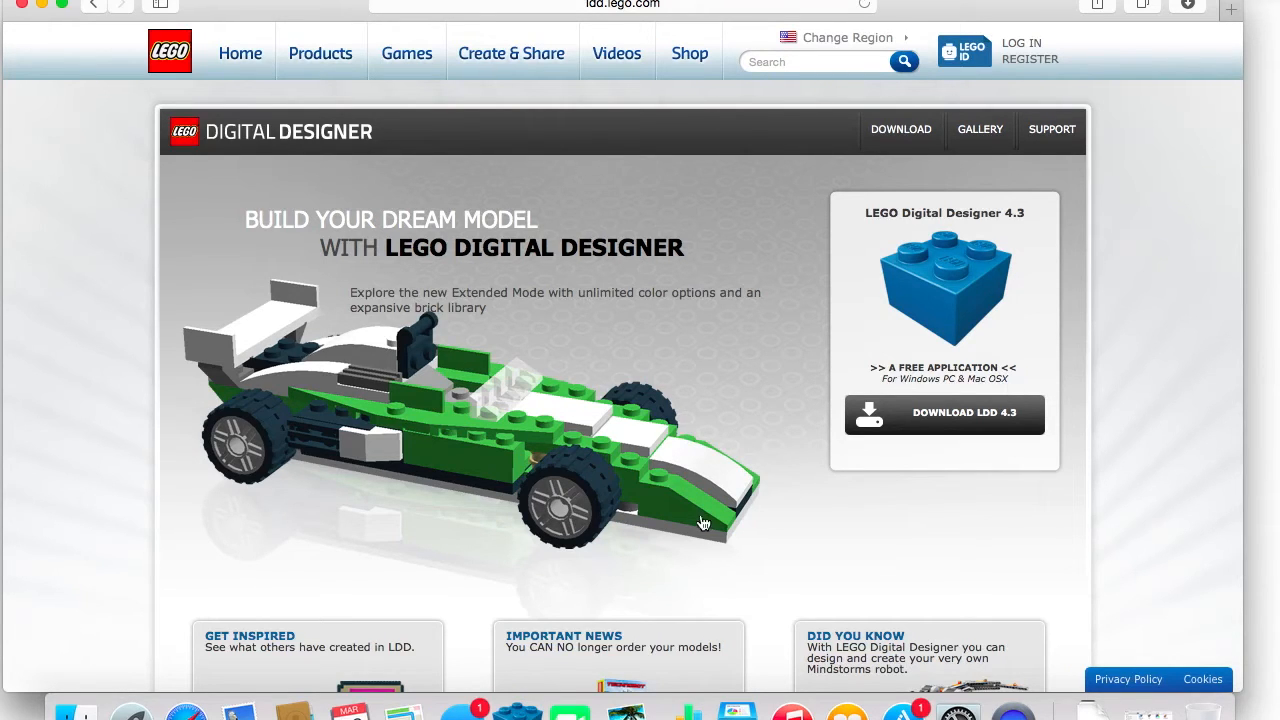
scroll(down, 3)
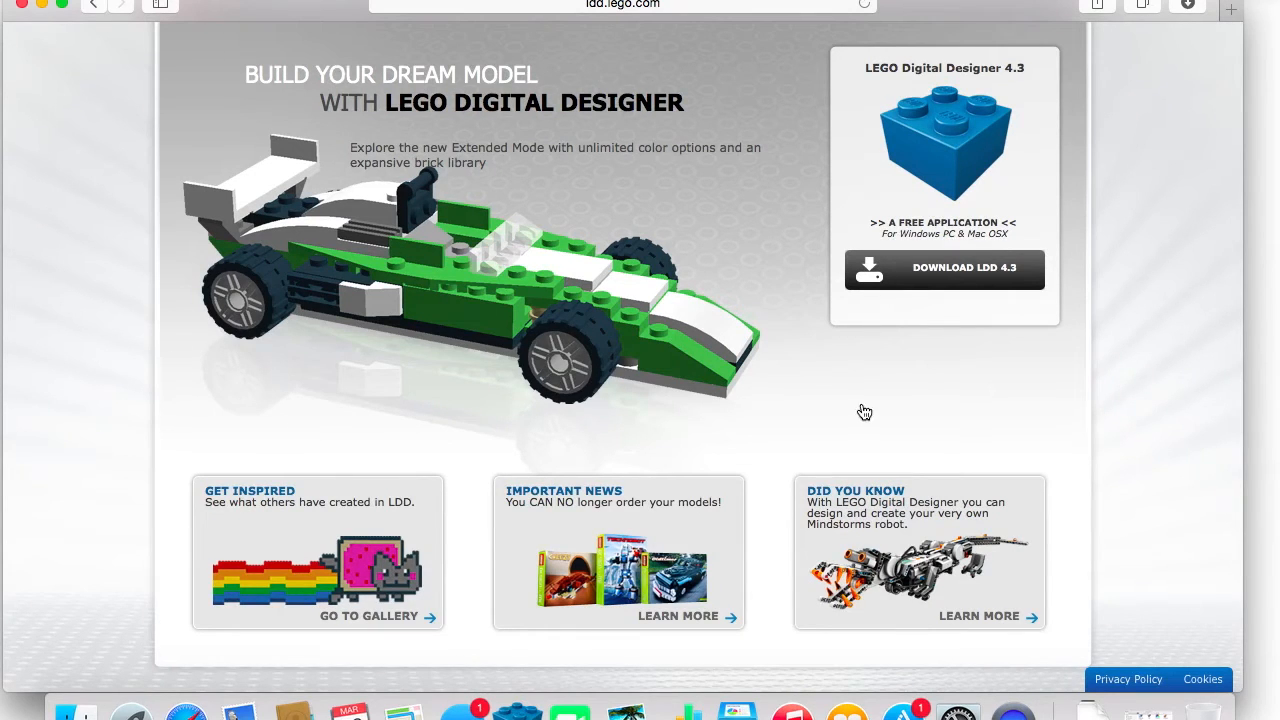
scroll(down, 3)
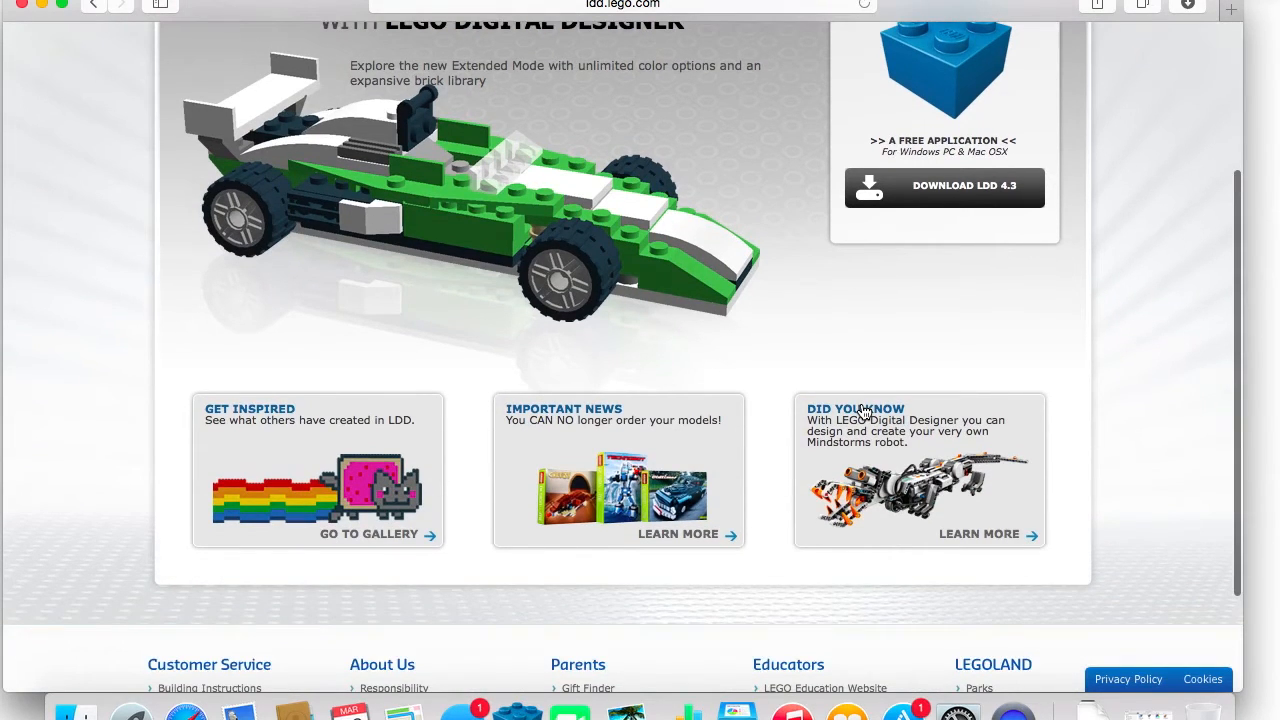
scroll(up, 3)
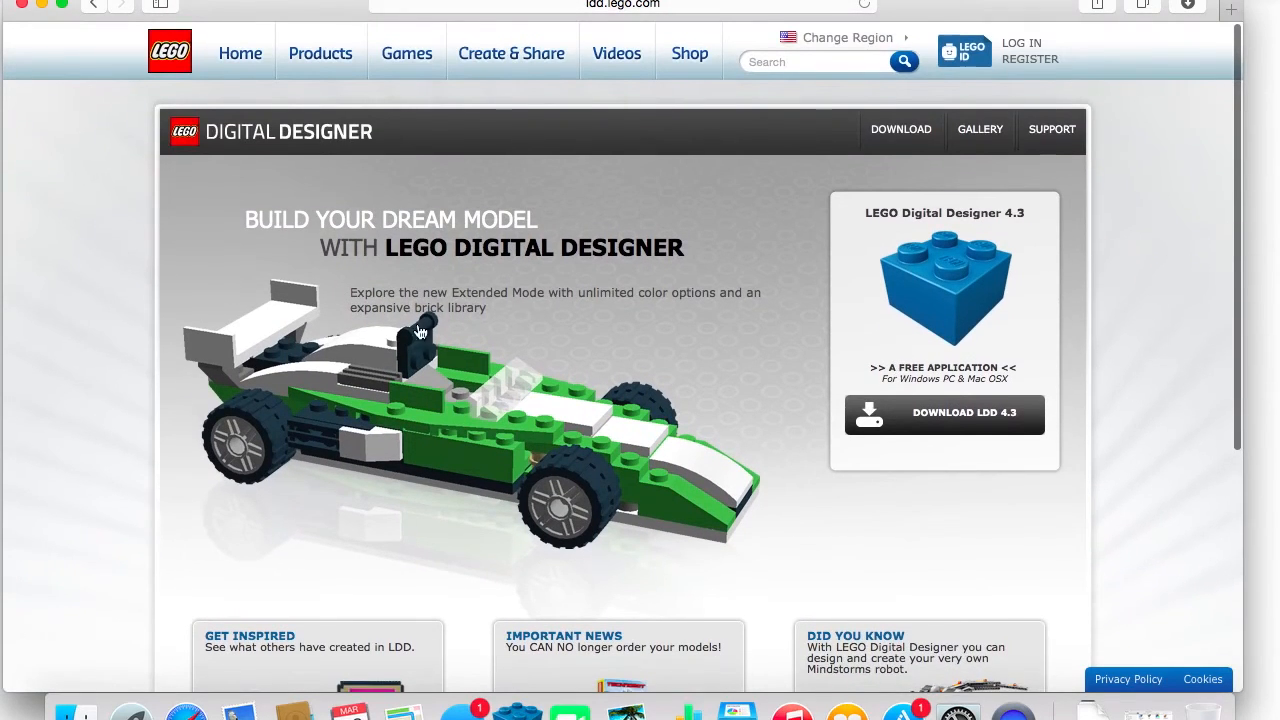
scroll(down, 3)
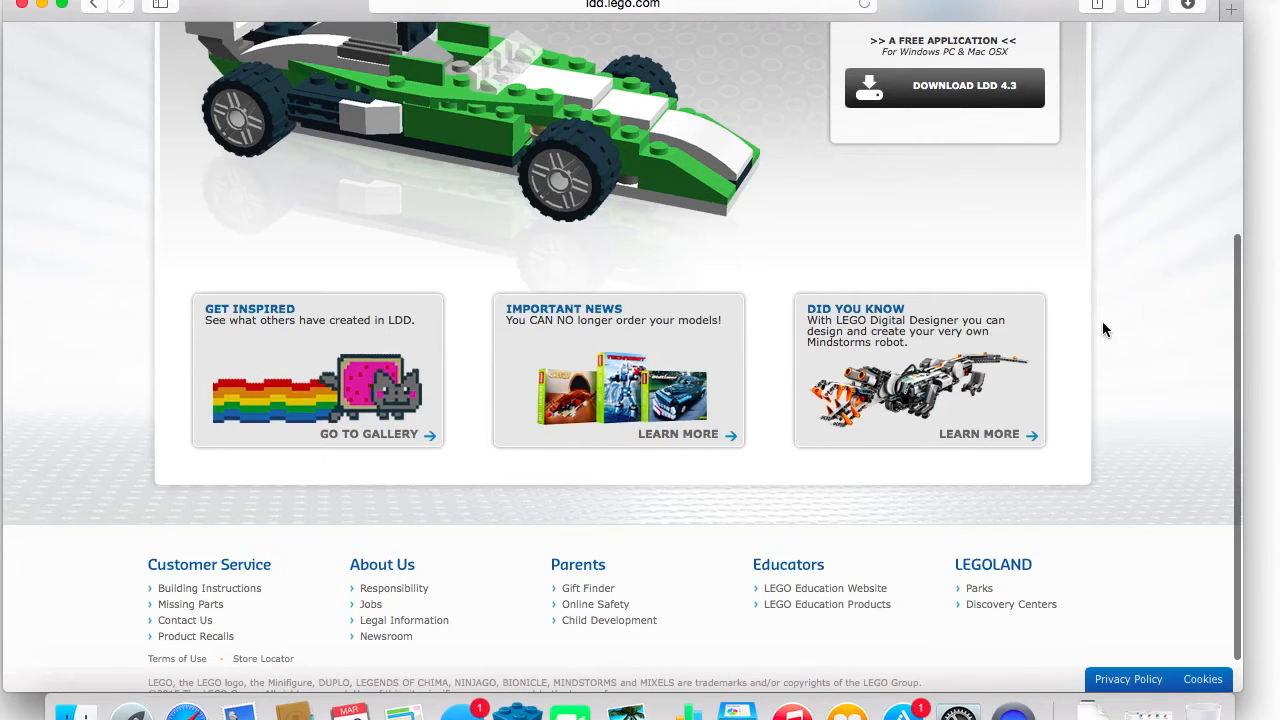
scroll(up, 3)
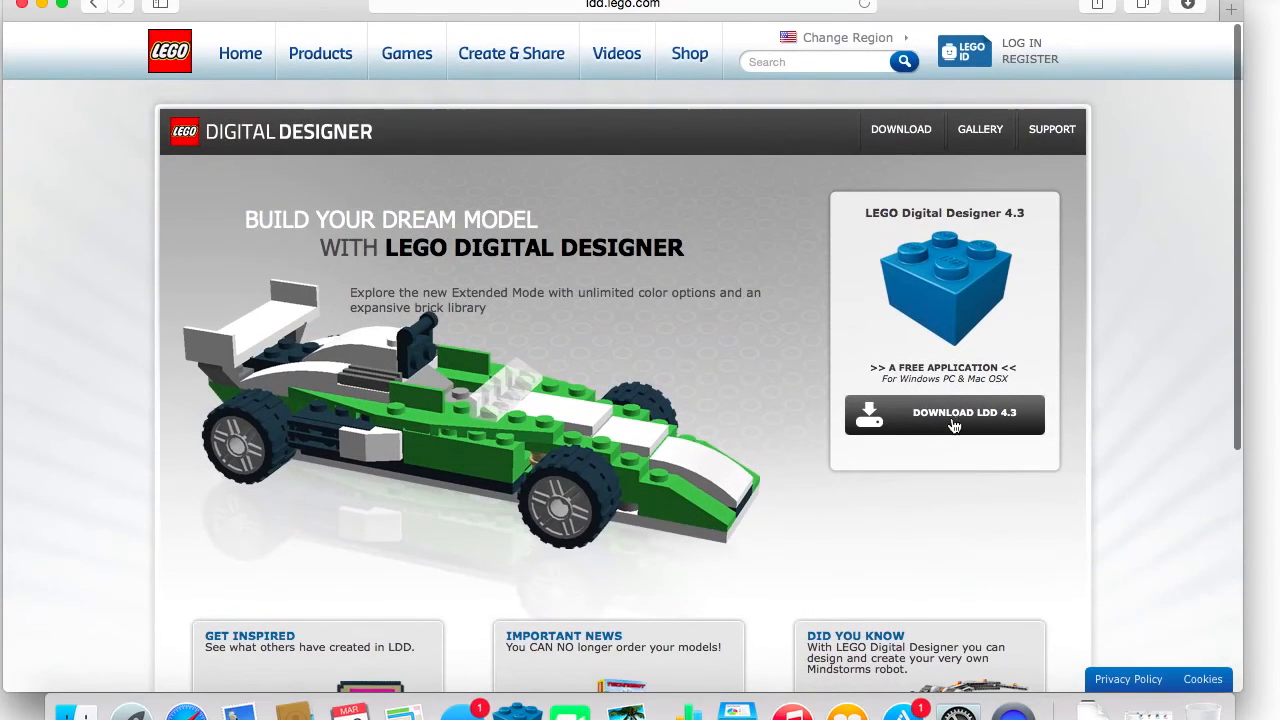
Go to the Download LDD 4.3 page and view the Mac OS X and Windows options with requirements.
click(944, 414)
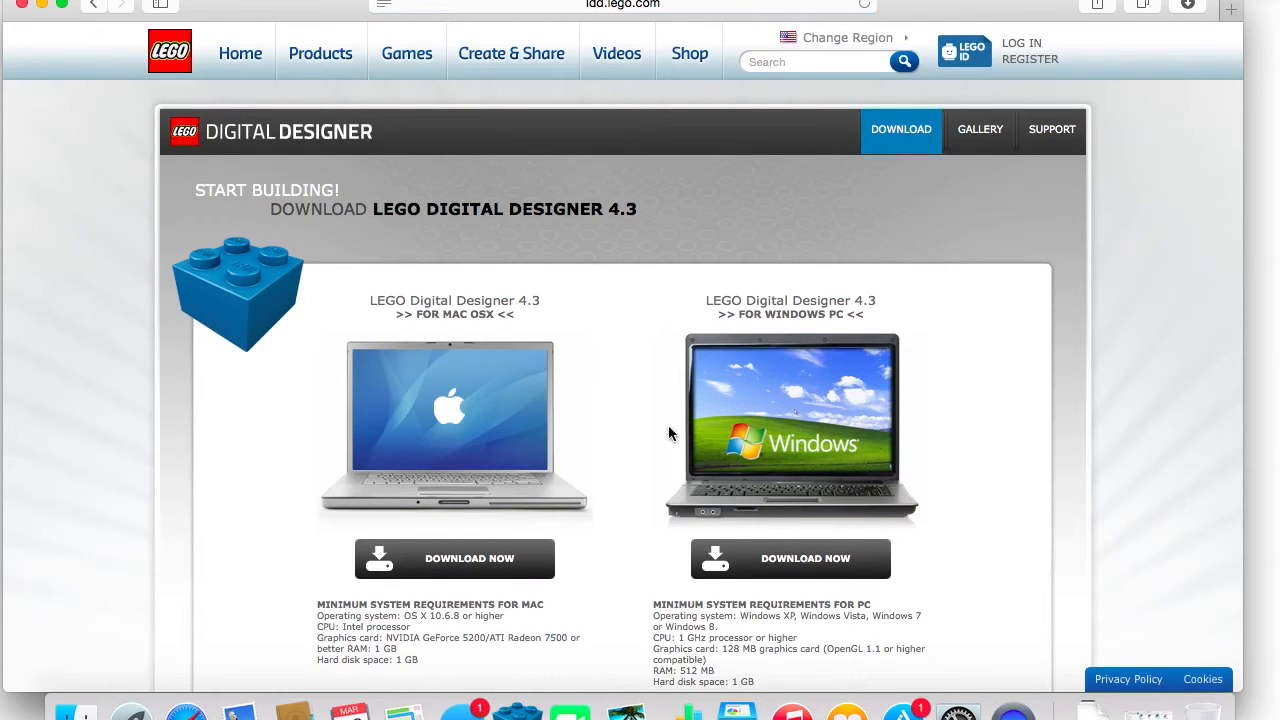
scroll(down, 3)
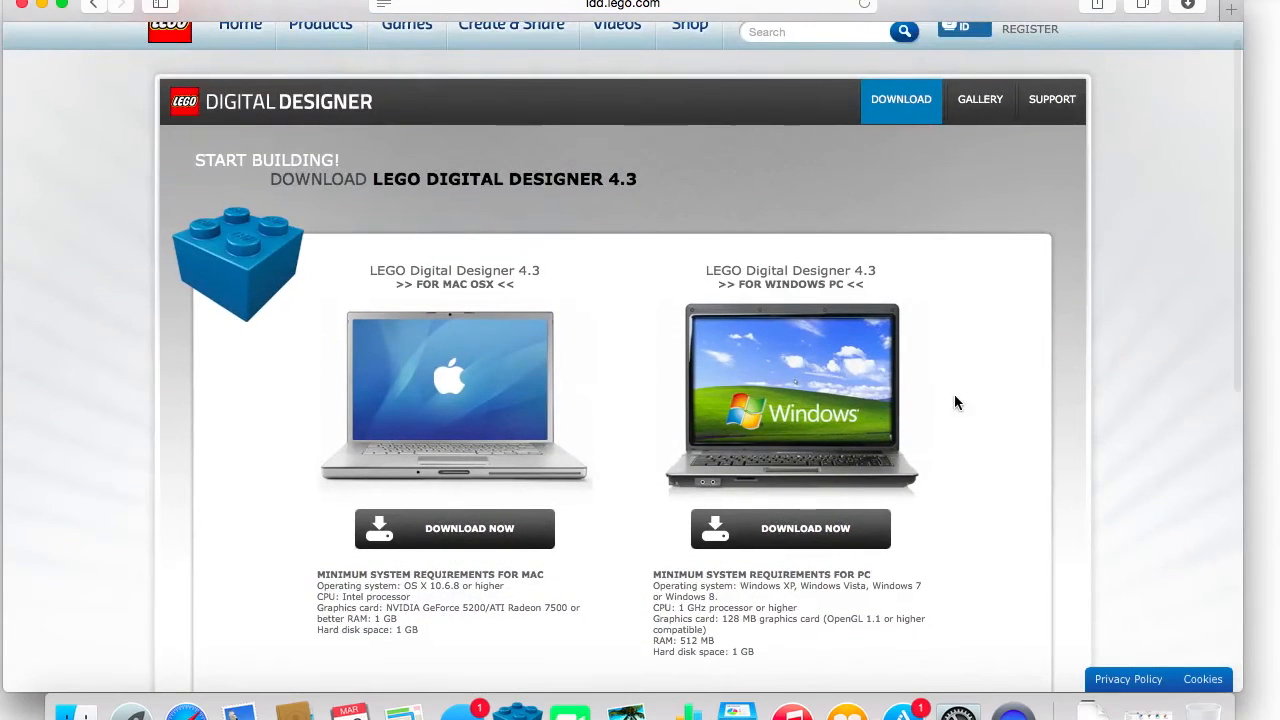
scroll(down, 3)
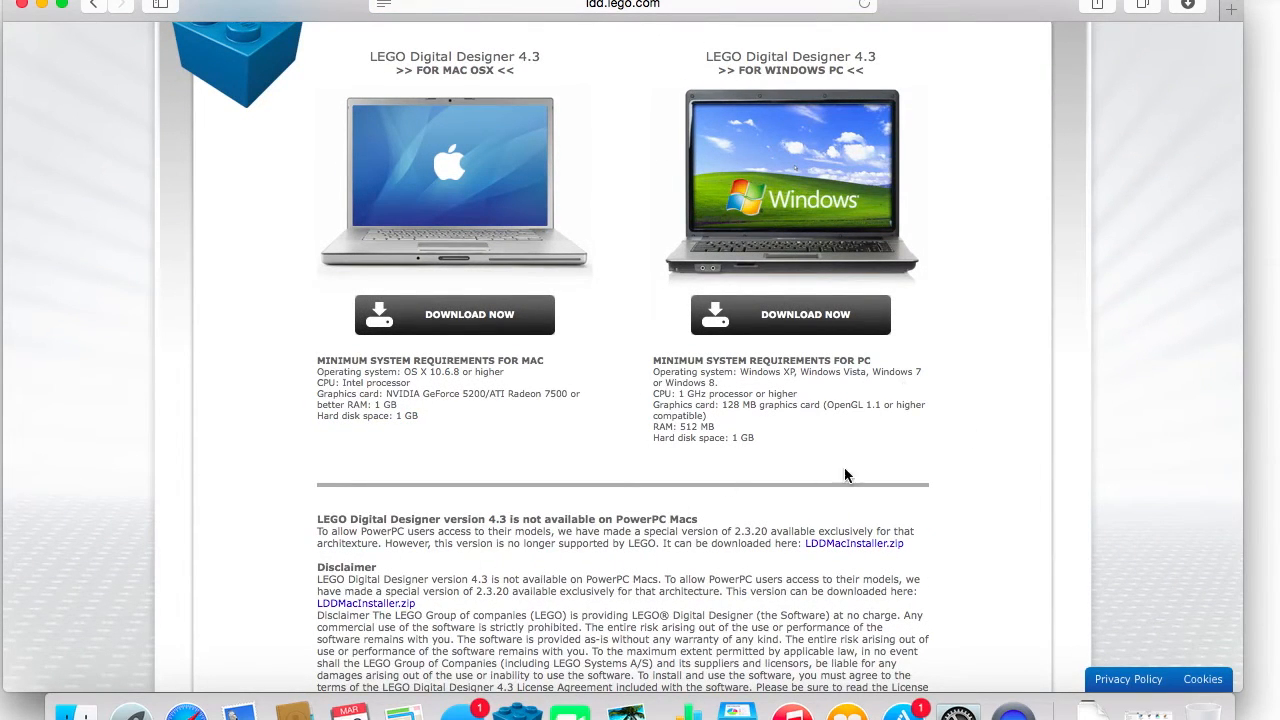
mouse_move(292, 400)
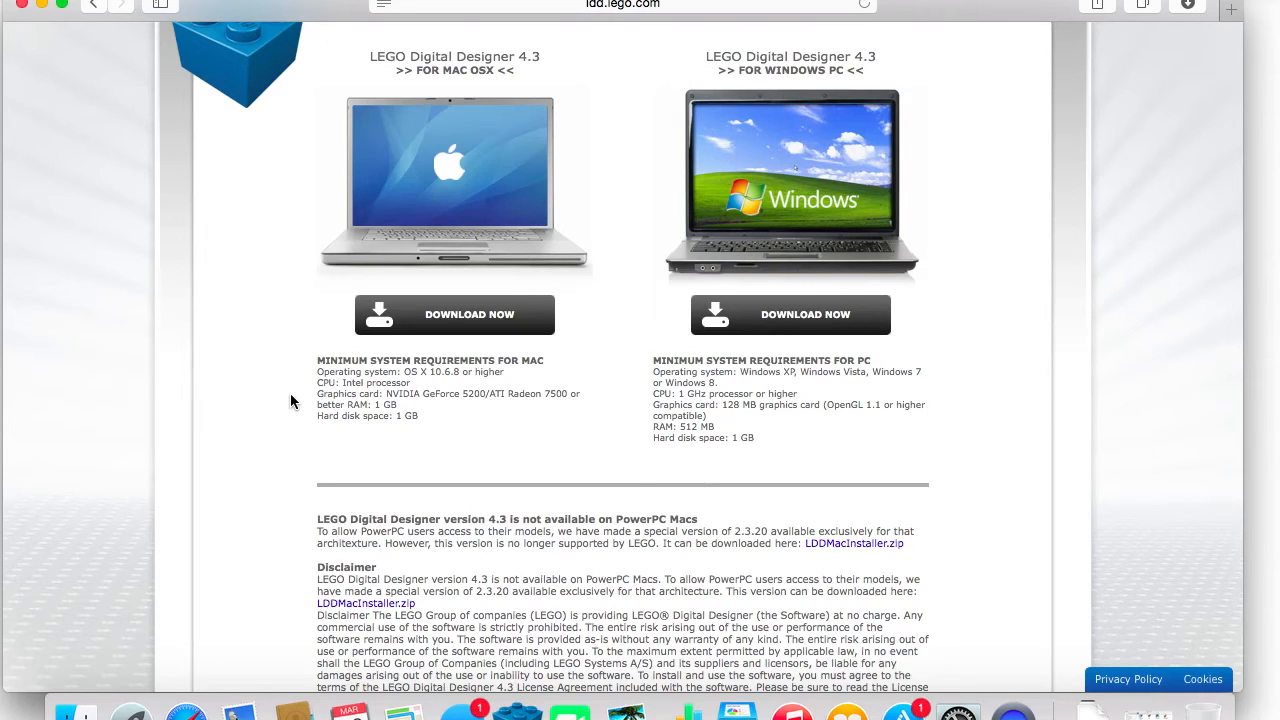
mouse_move(424, 420)
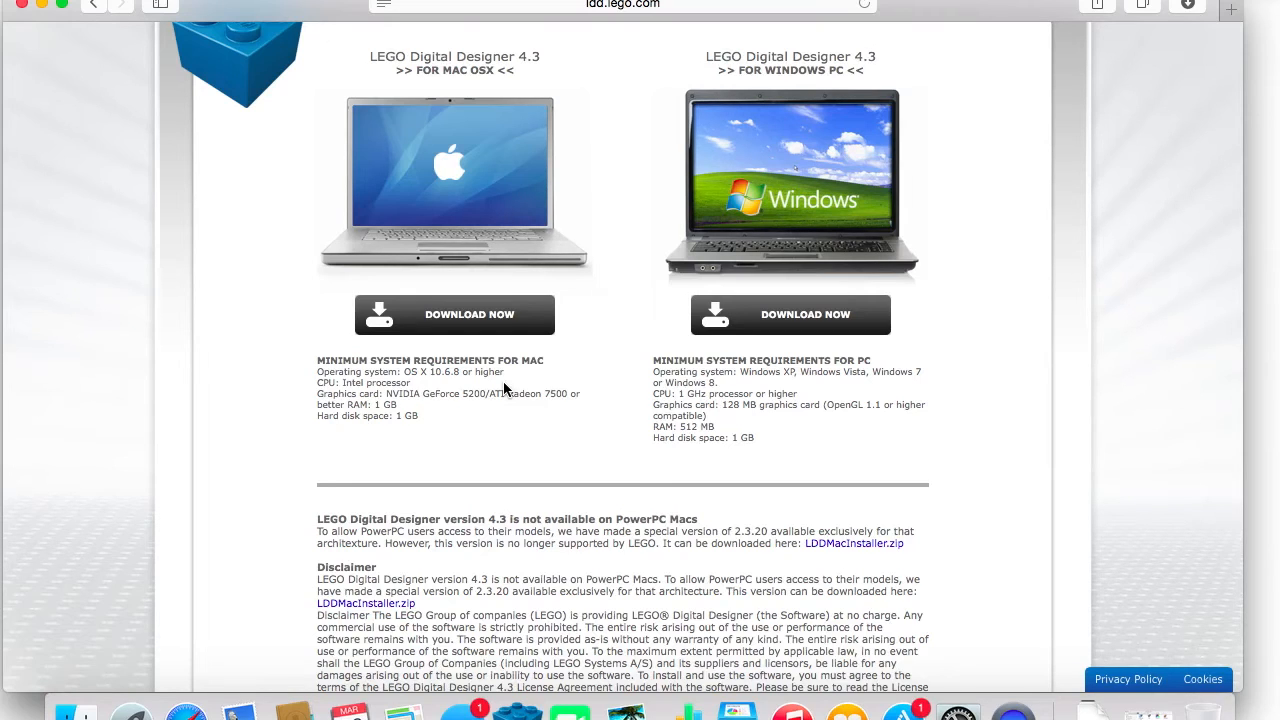
mouse_move(868, 434)
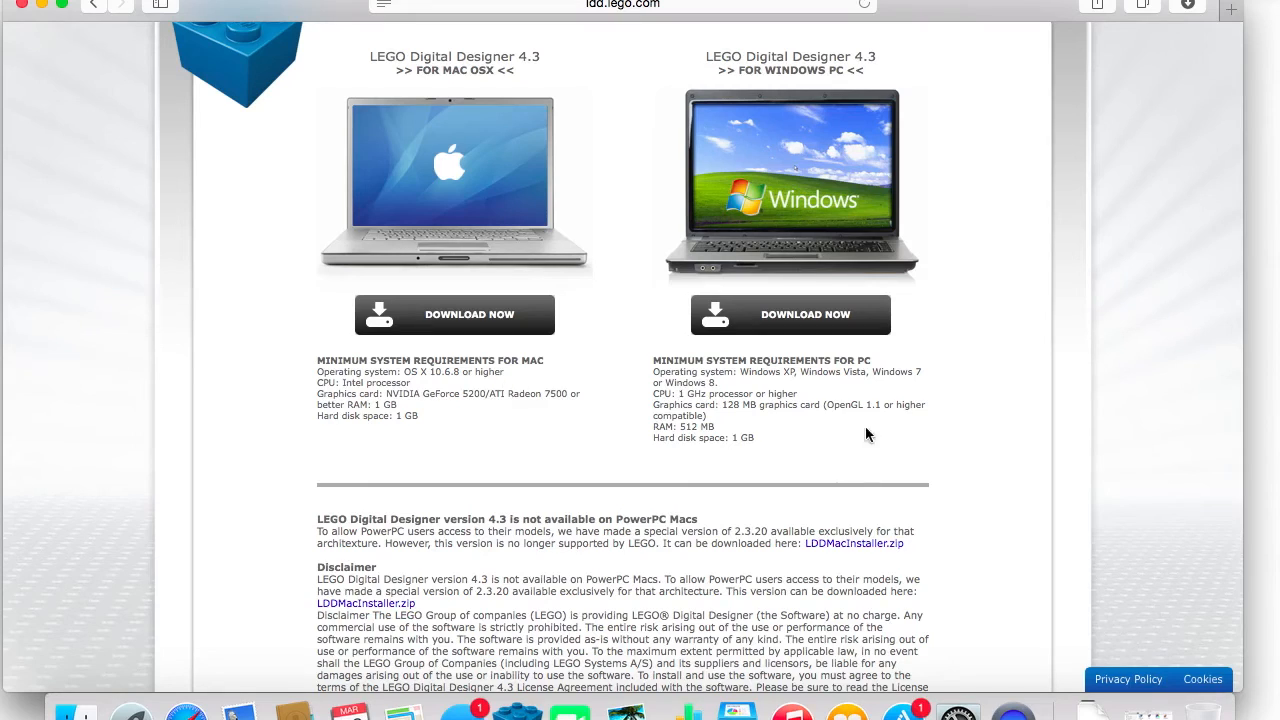
mouse_move(872, 400)
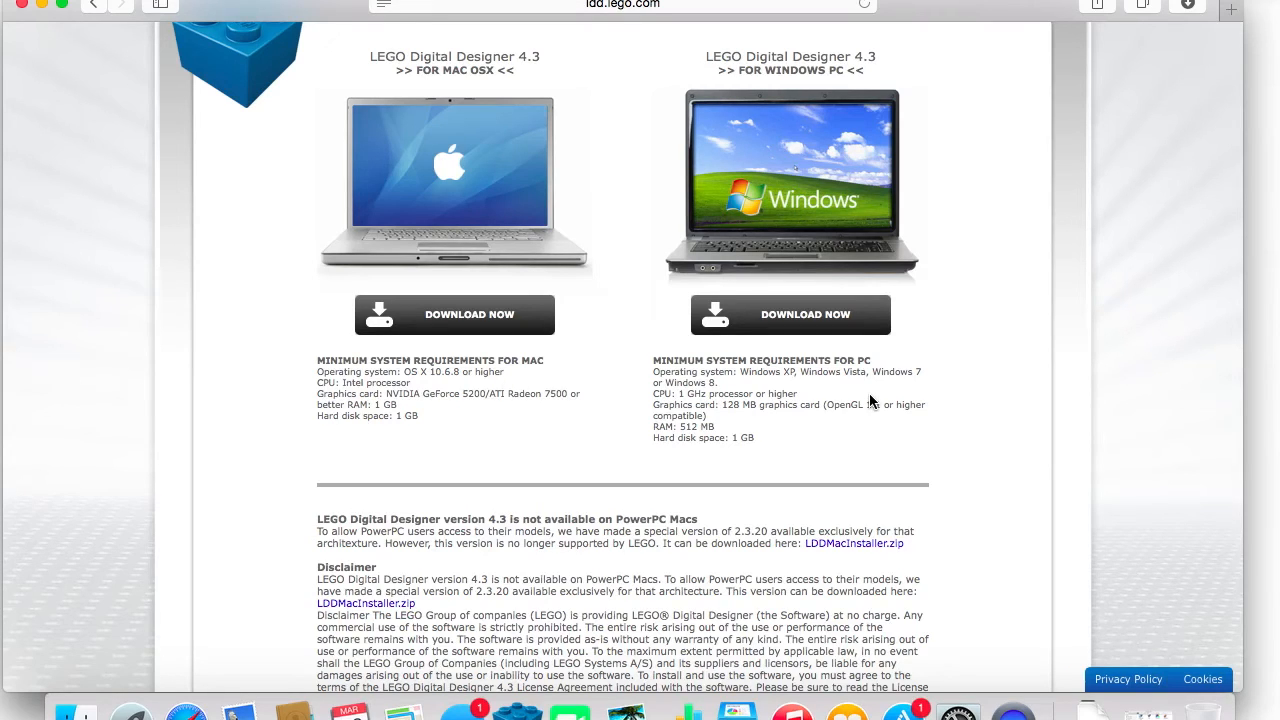
mouse_move(696, 206)
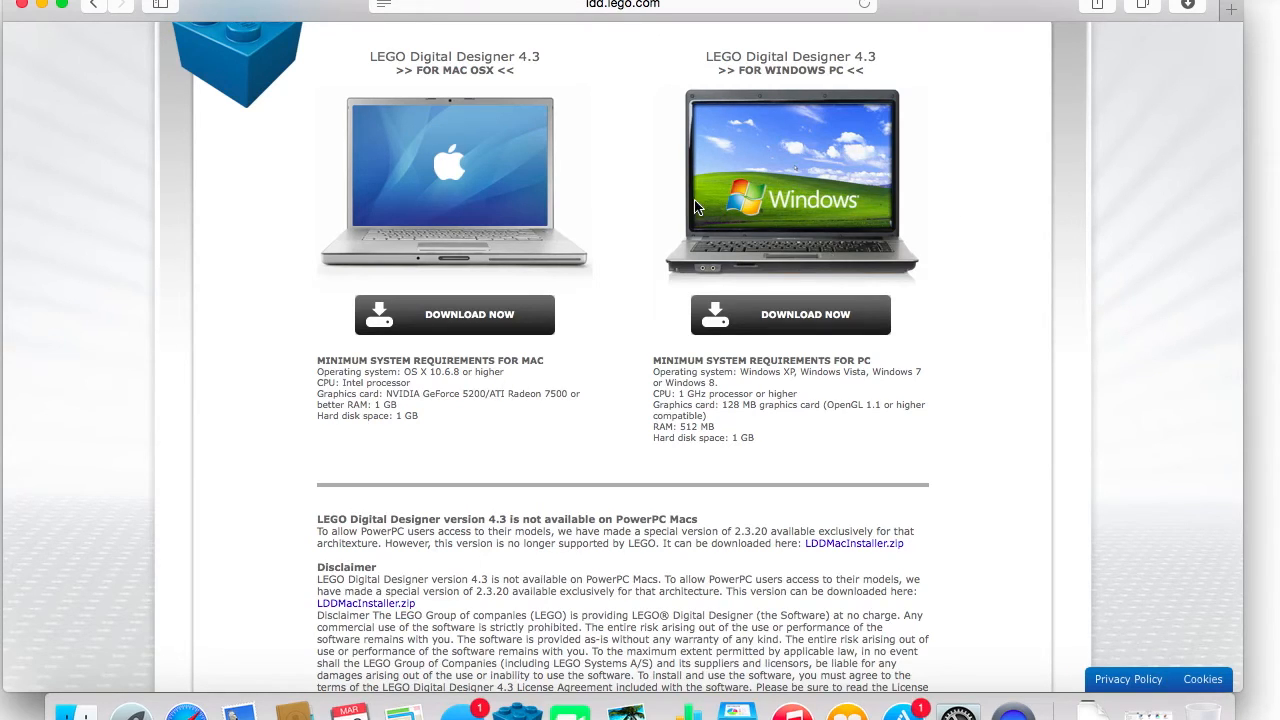
mouse_move(750, 356)
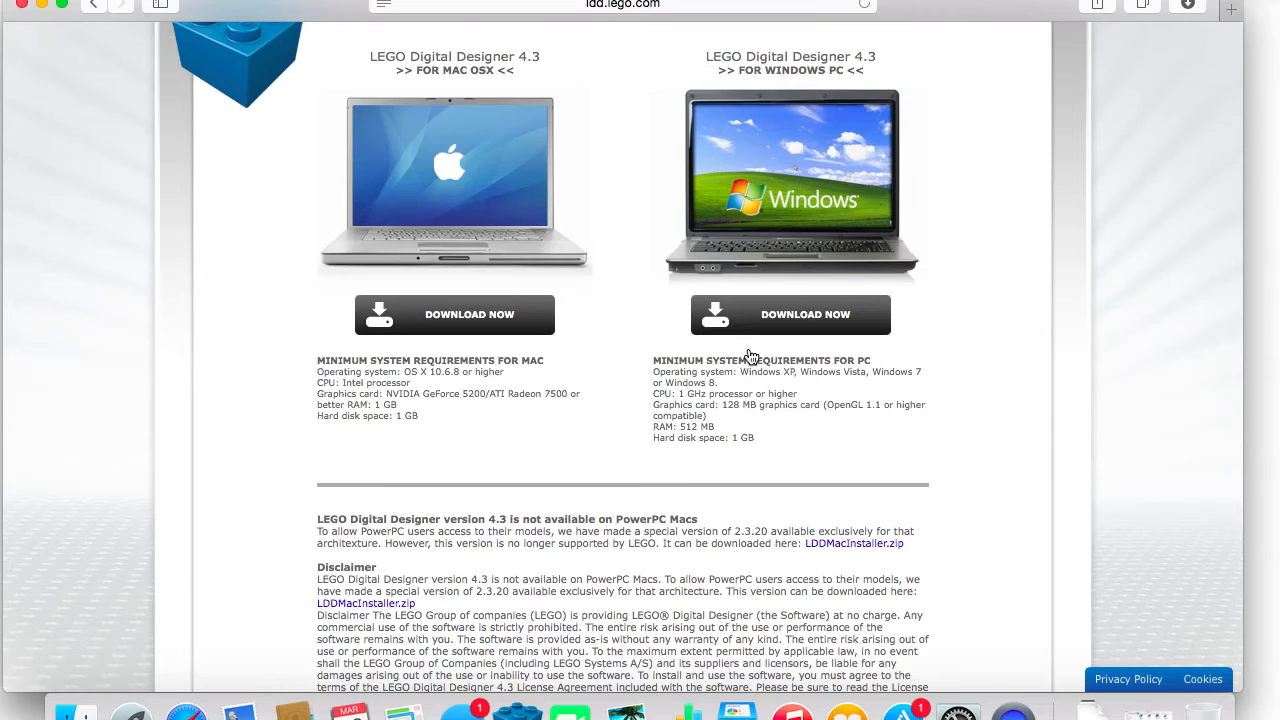
mouse_move(824, 164)
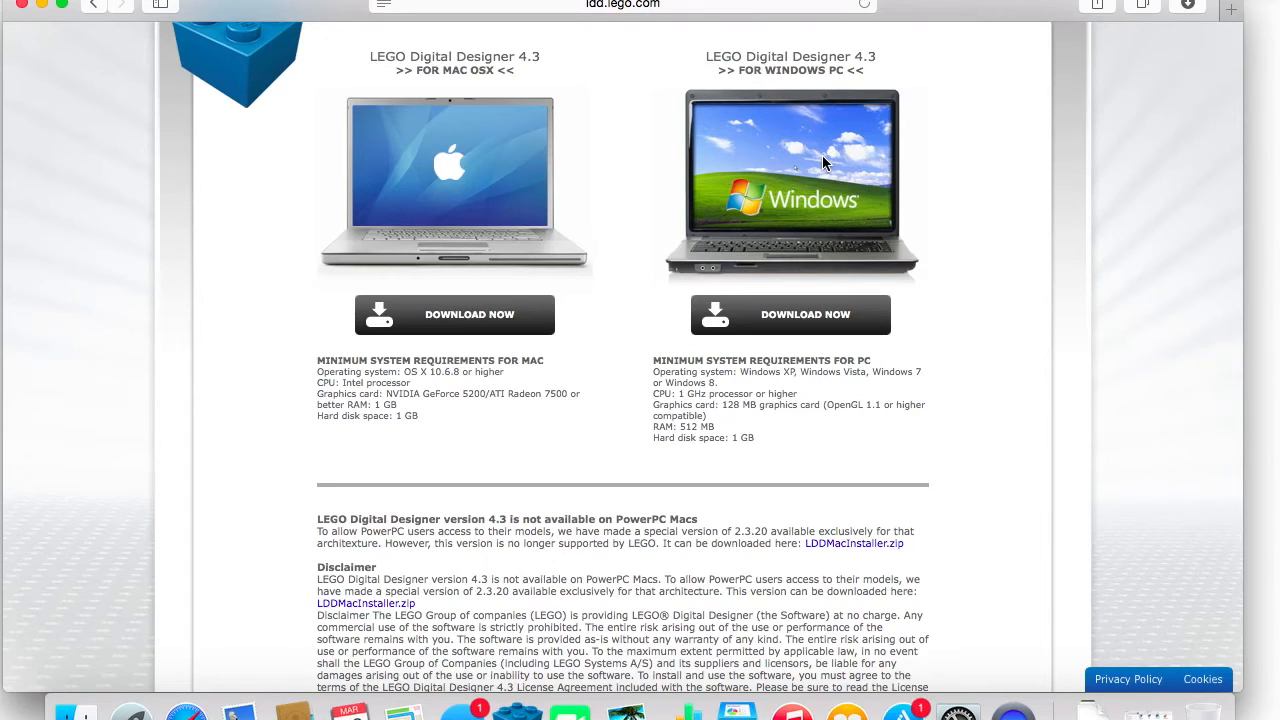
mouse_move(478, 344)
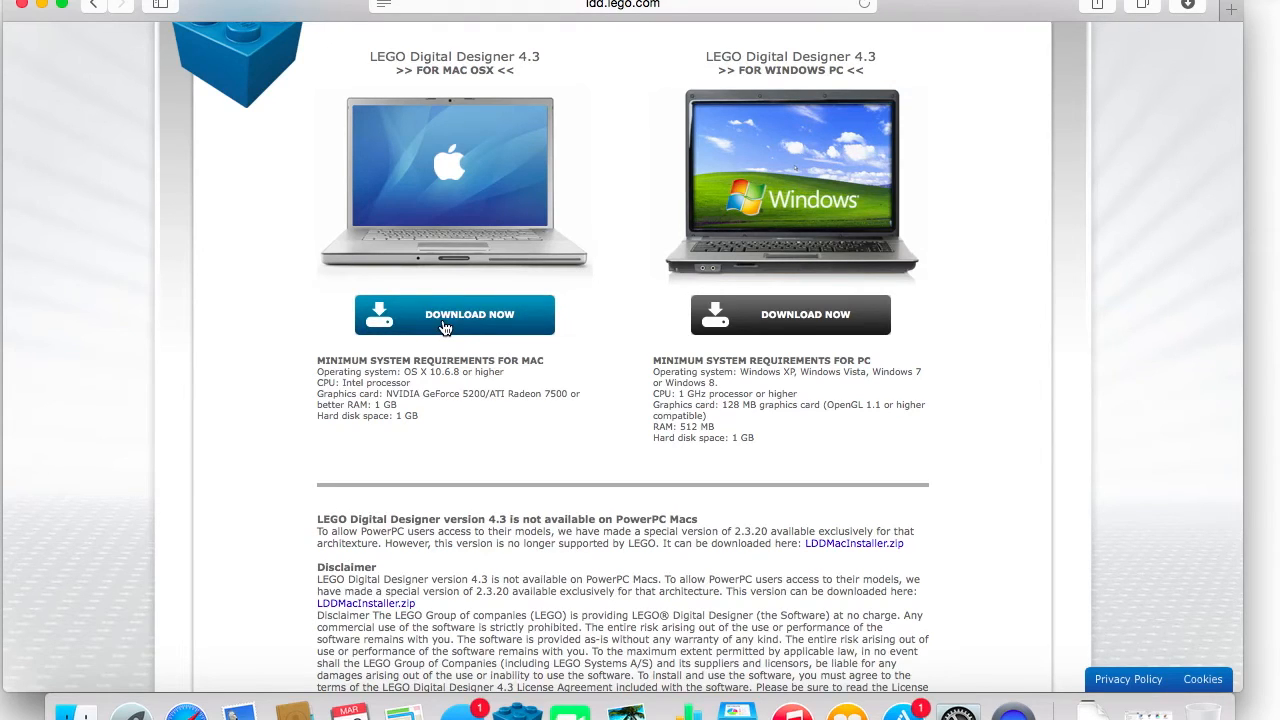
Start the Mac OS X download of setupLDD-MAC-4_3_6.zip and check its progress.
click(446, 324)
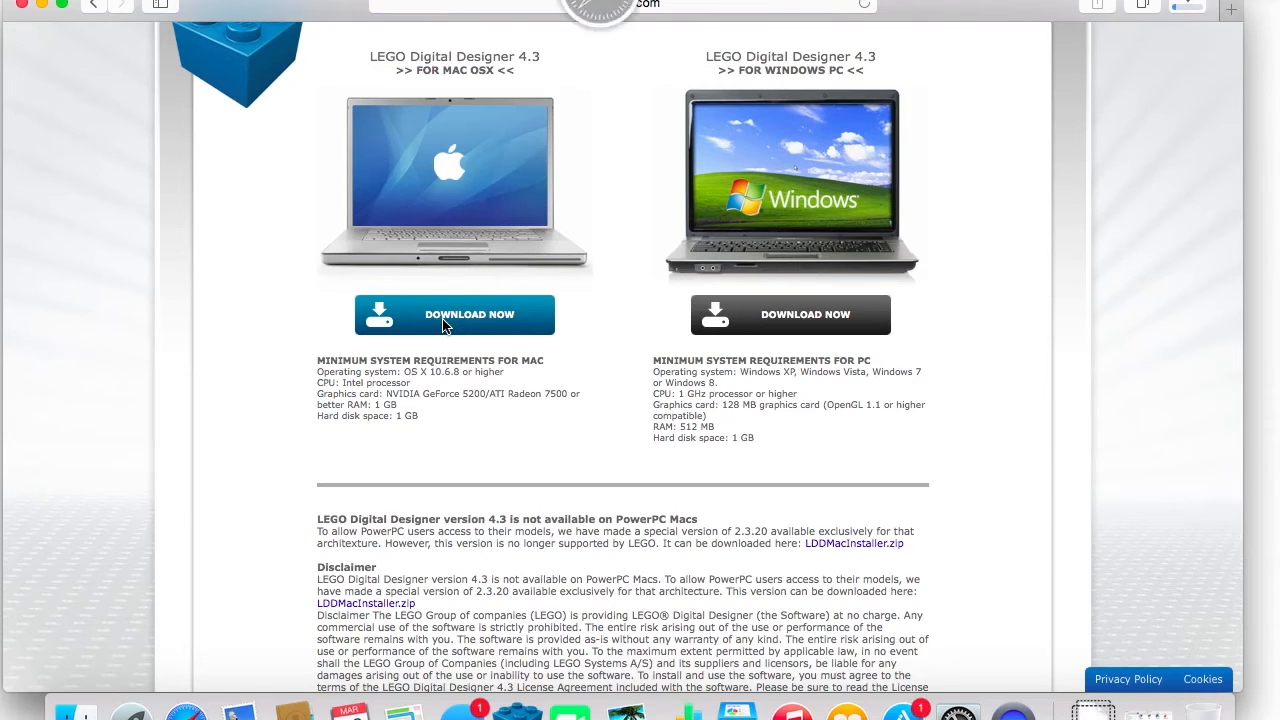
click(452, 314)
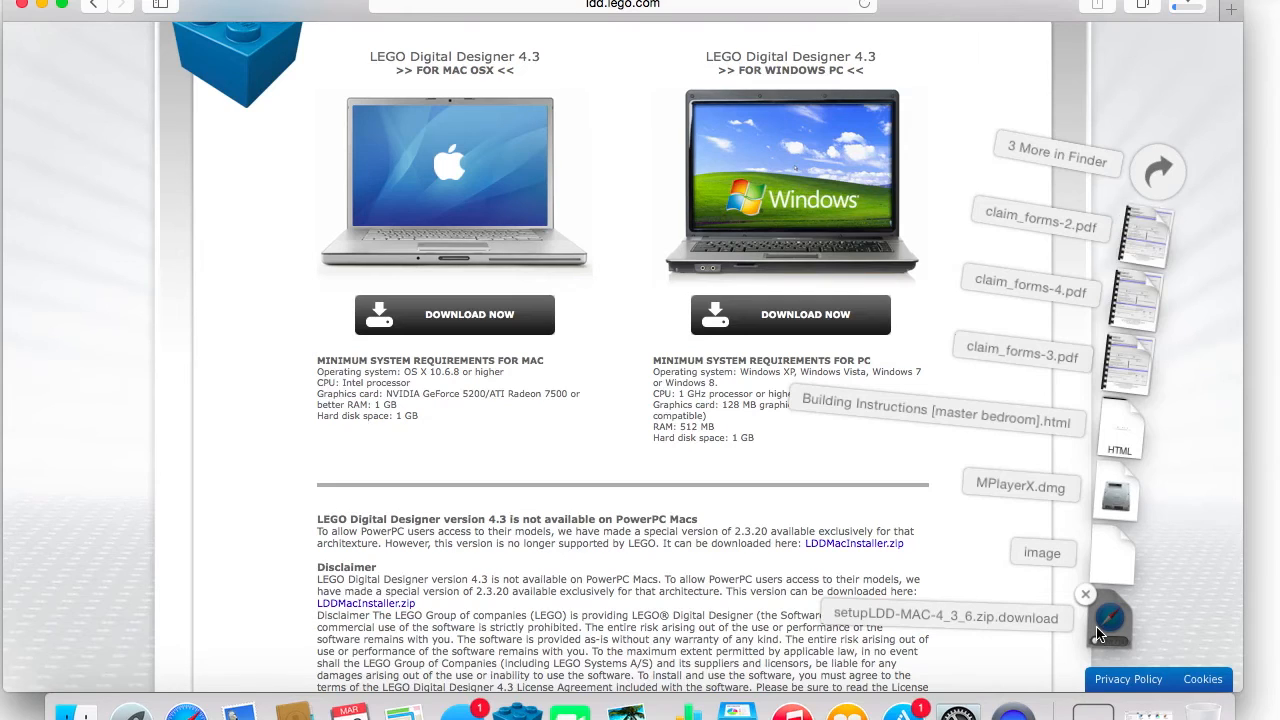
mouse_move(1162, 532)
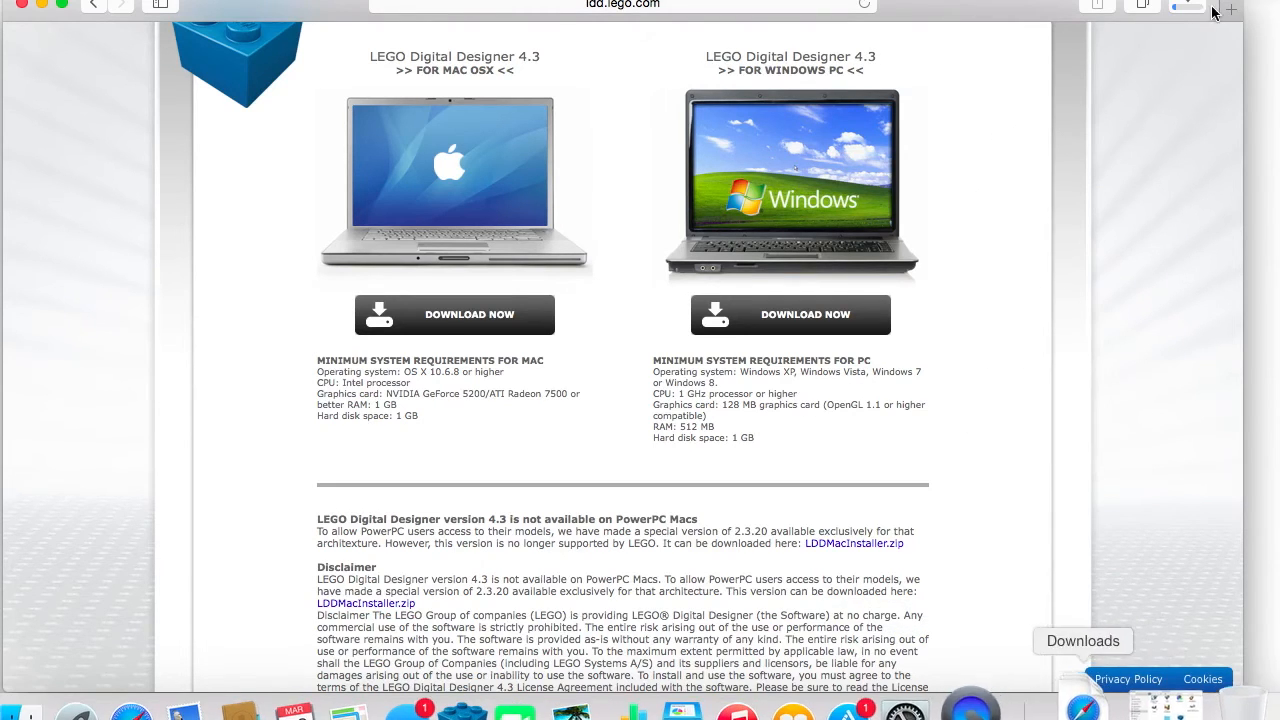
click(1184, 8)
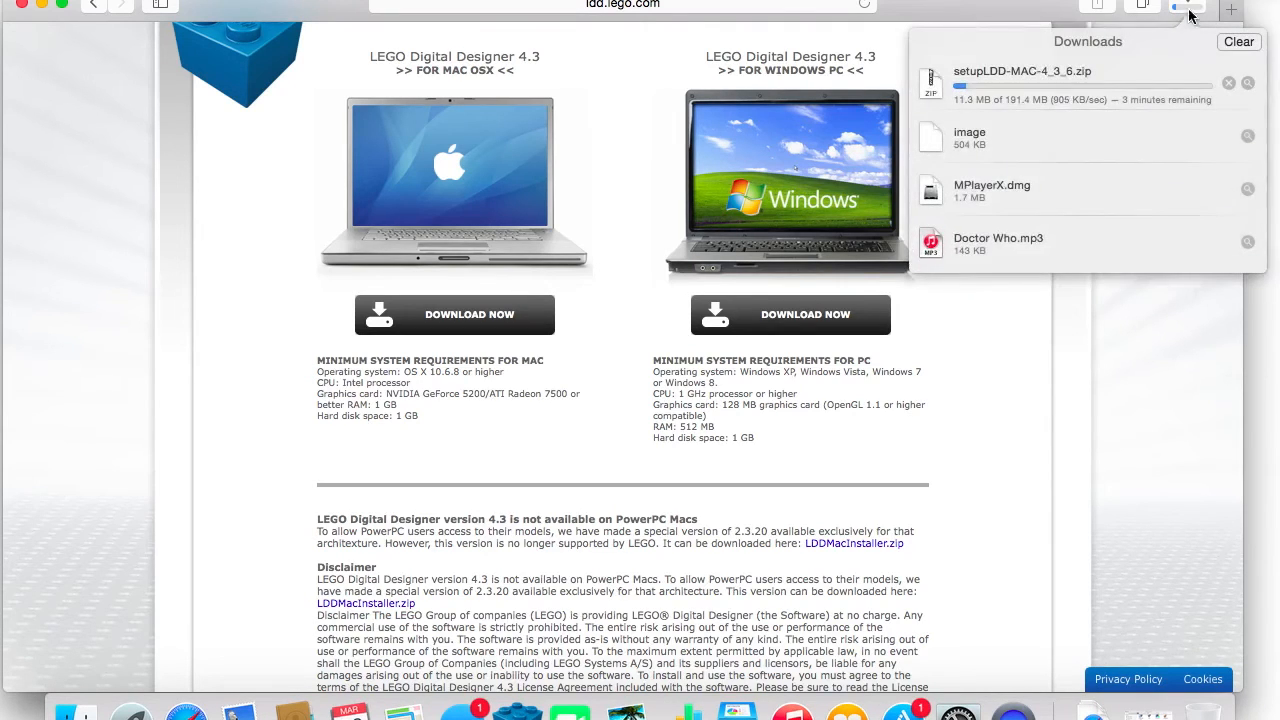
mouse_move(1188, 36)
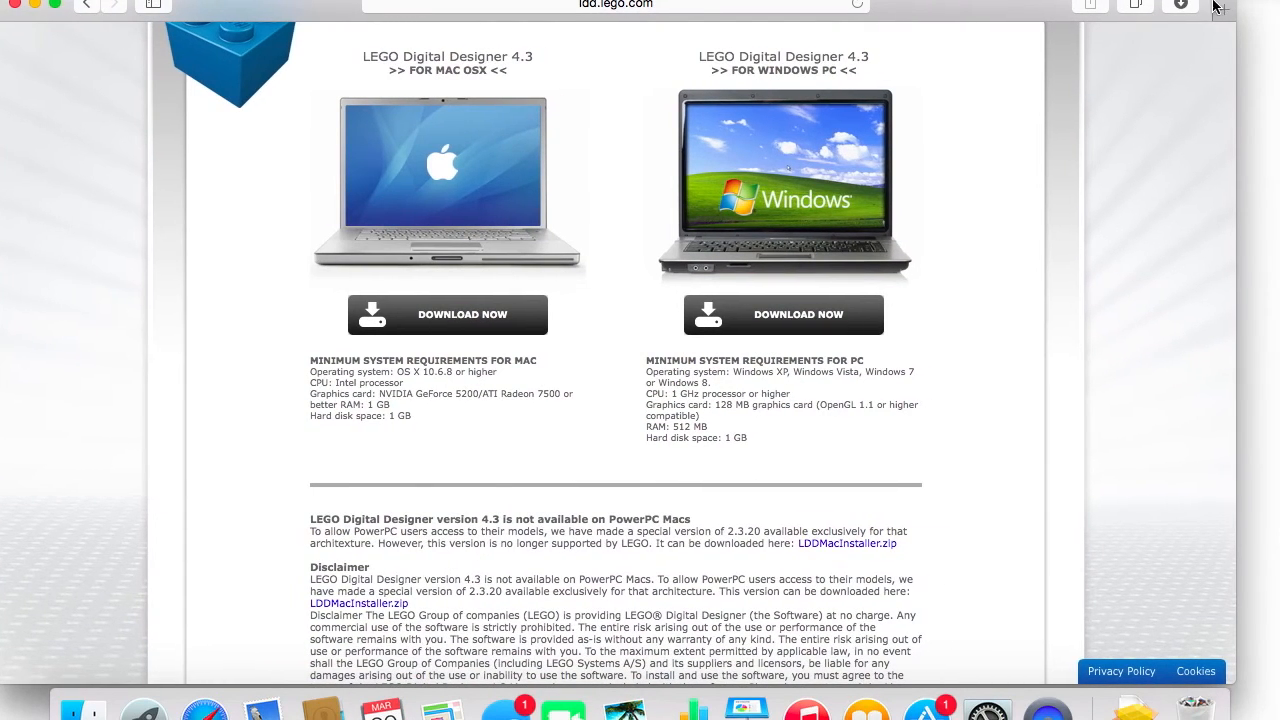
Launch the downloaded LDD.pkg so the LEGO Digital Designer installer welcome screen appears.
click(1182, 12)
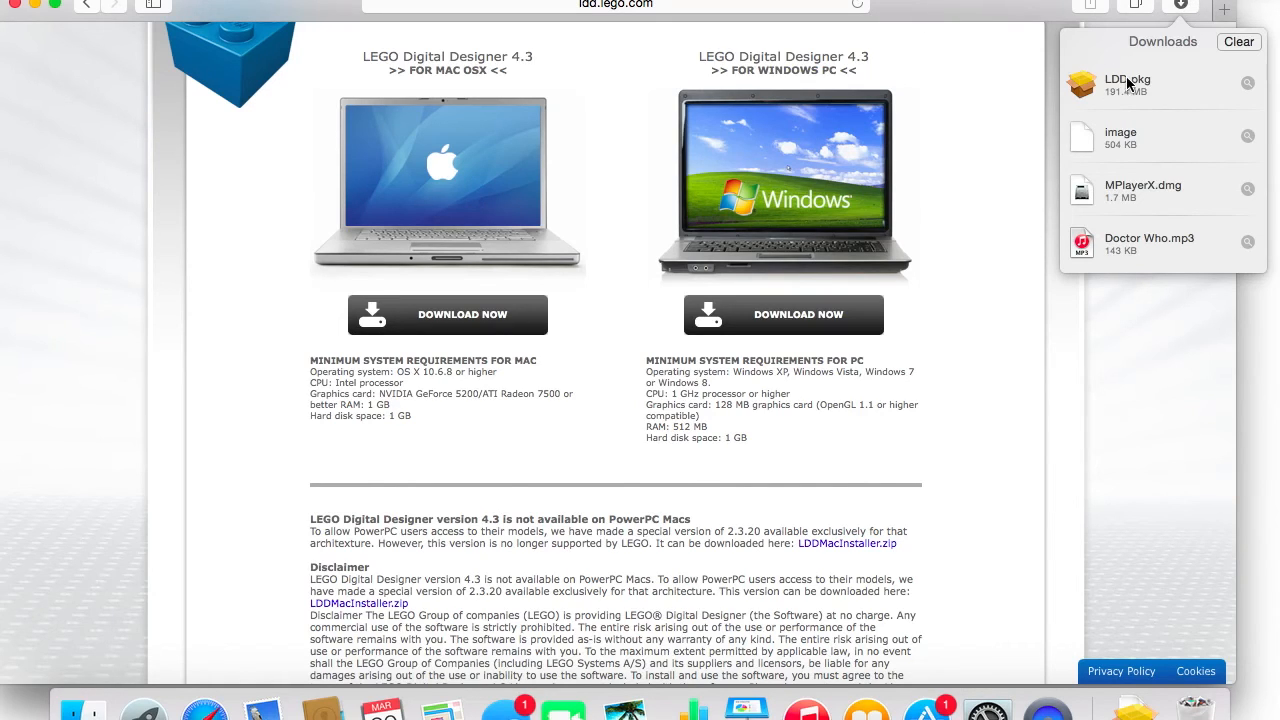
mouse_move(1180, 108)
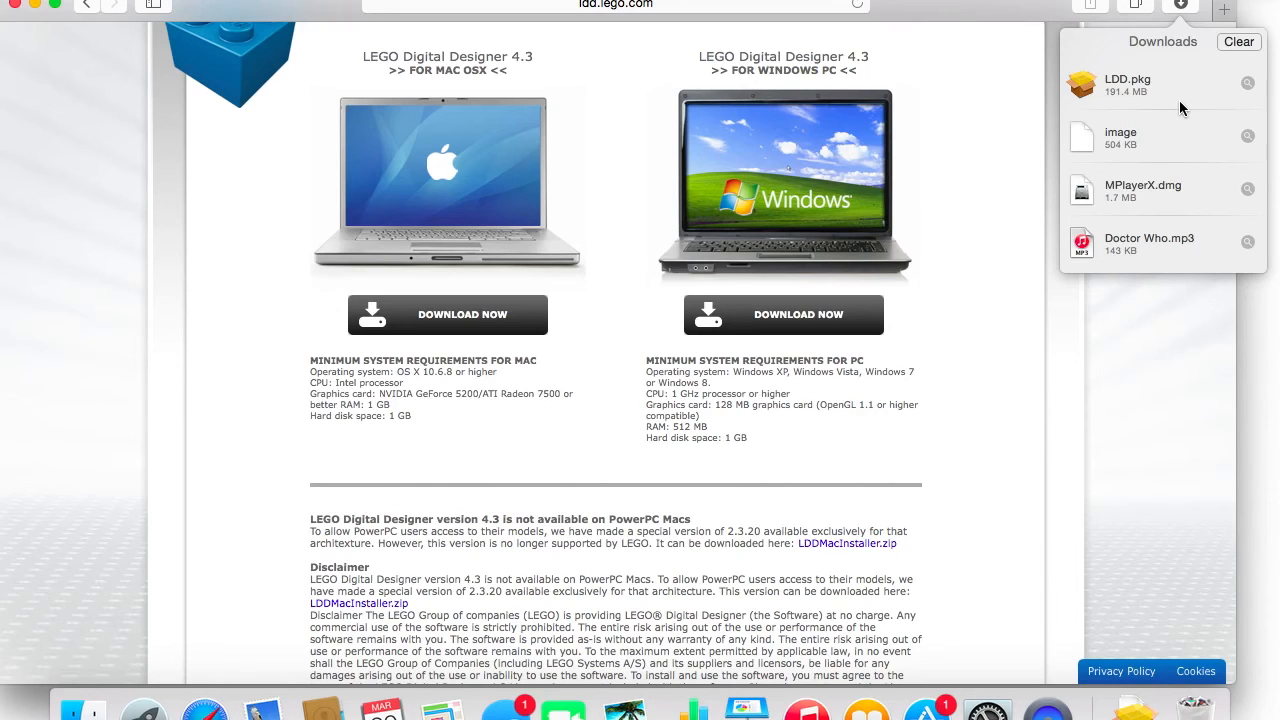
mouse_move(1148, 84)
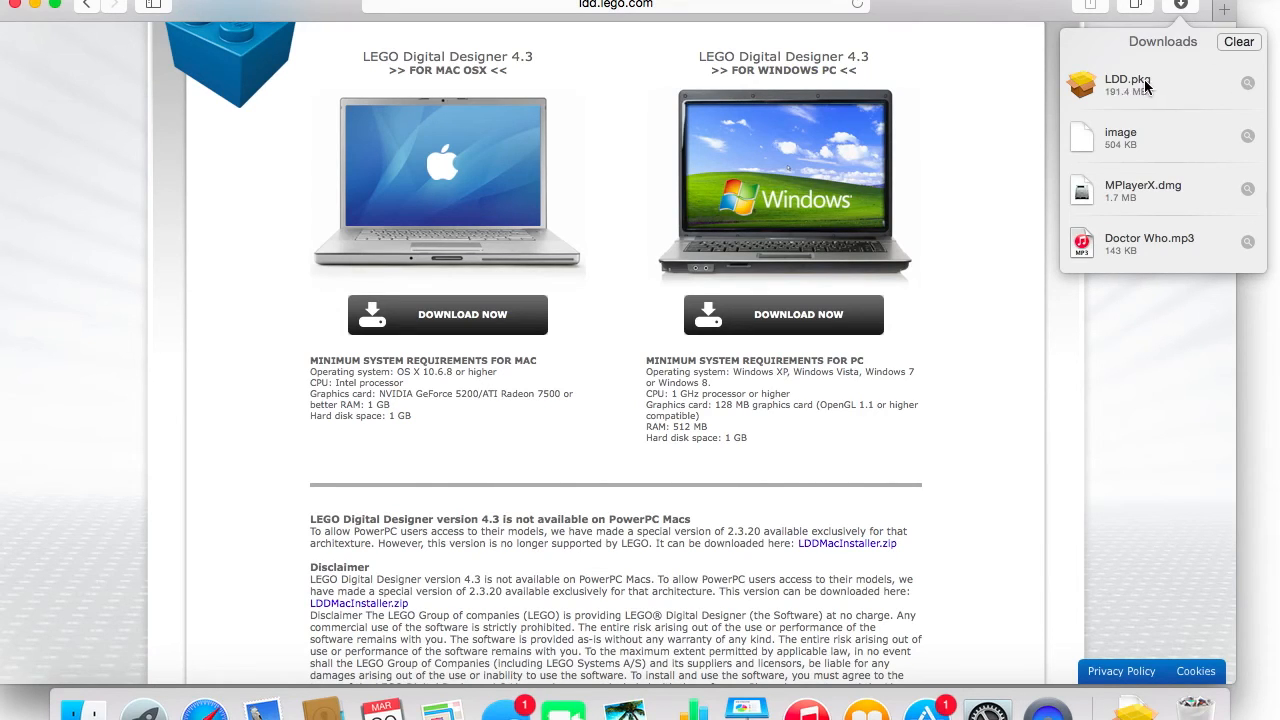
click(1180, 8)
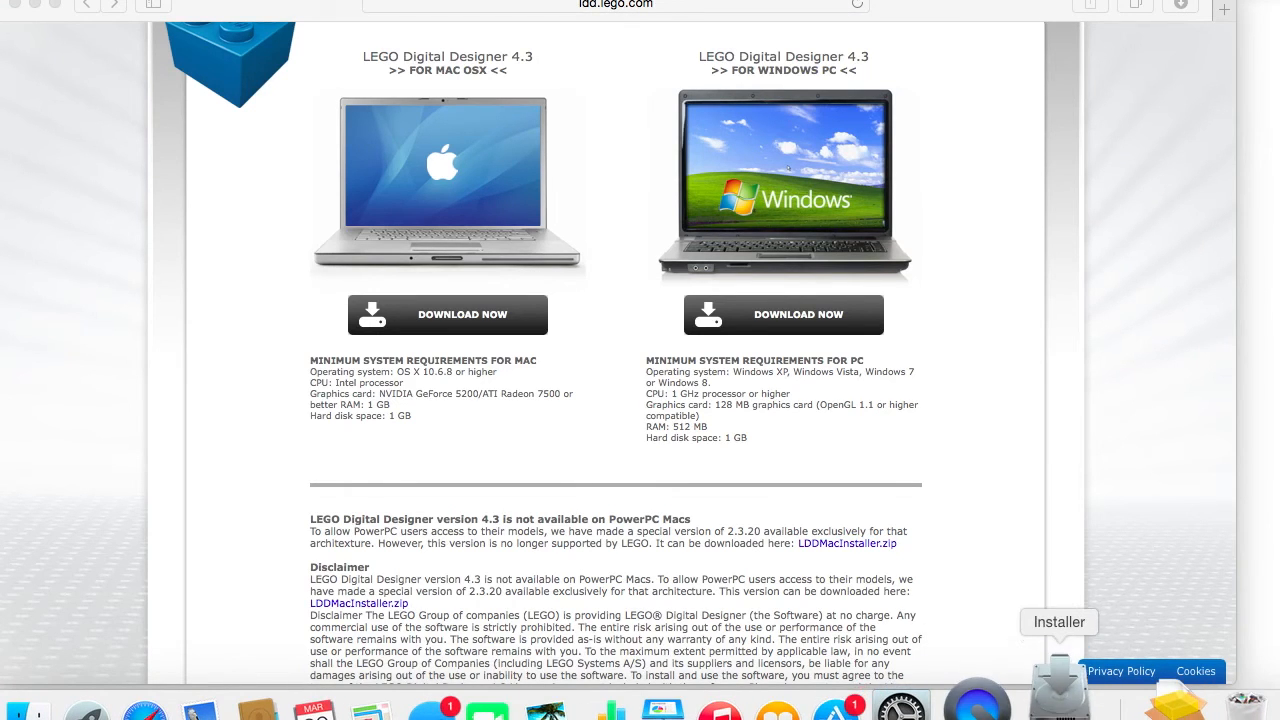
click(1058, 692)
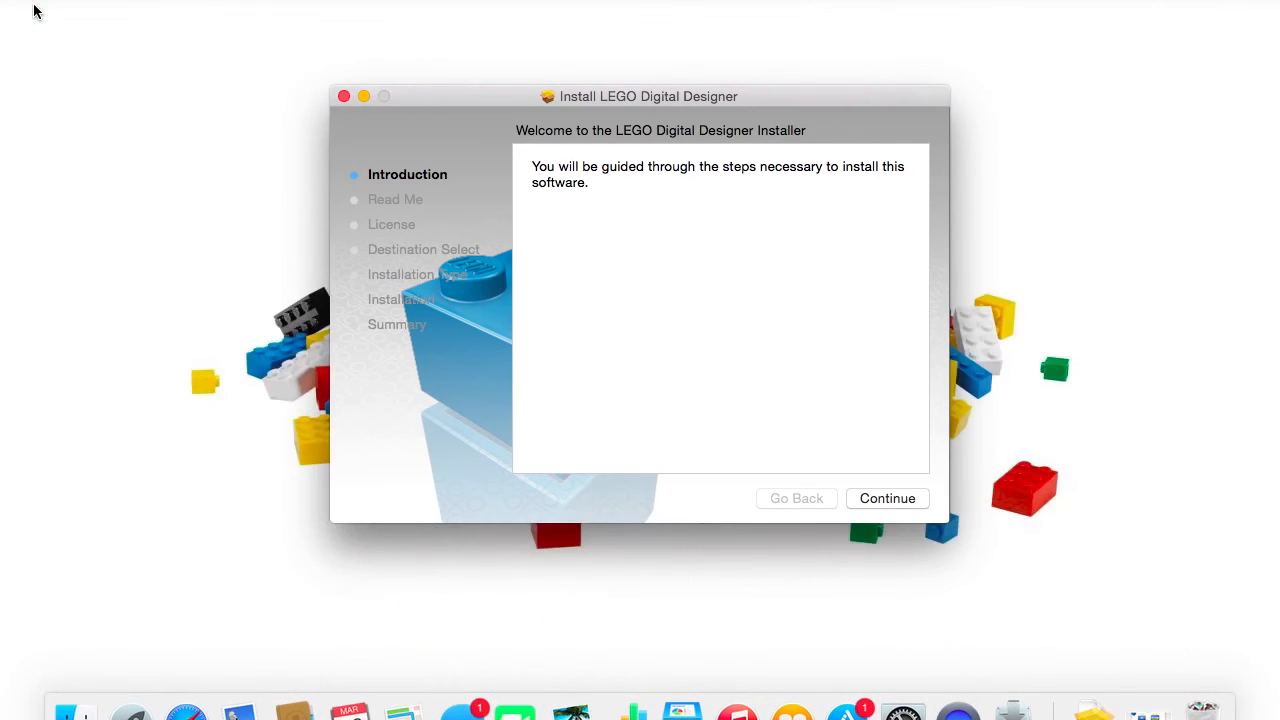
mouse_move(716, 90)
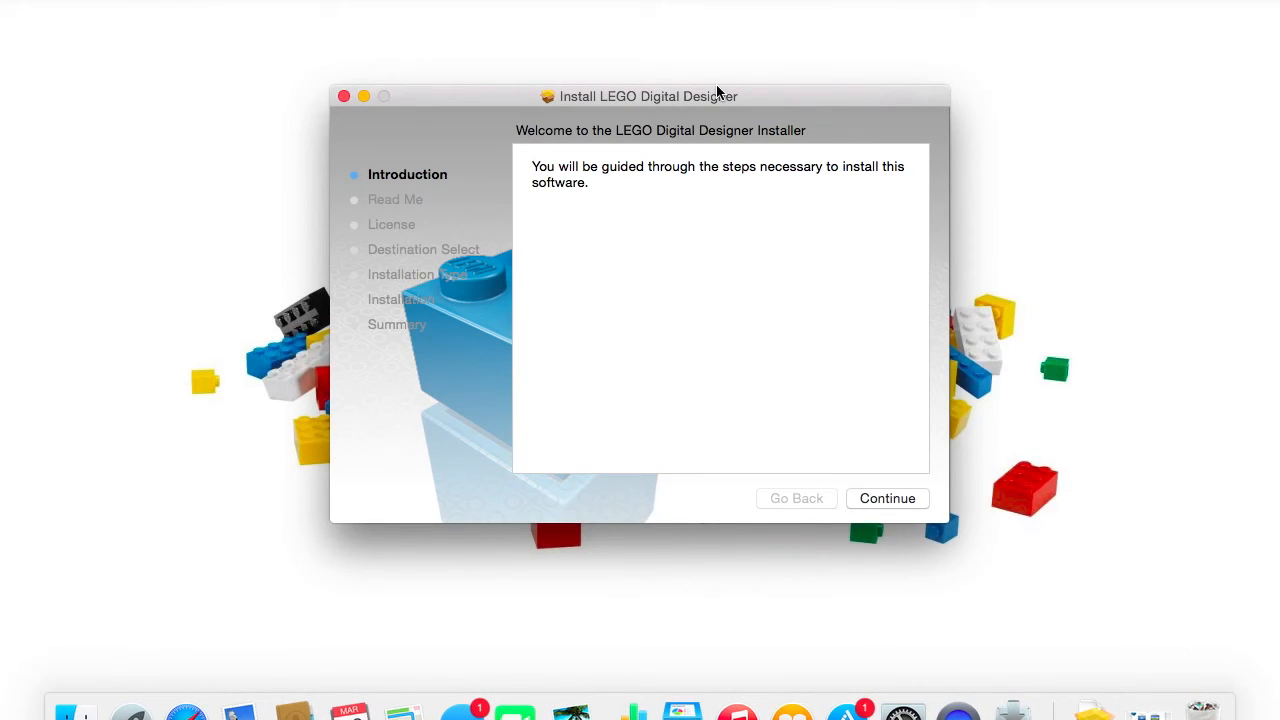
mouse_move(644, 256)
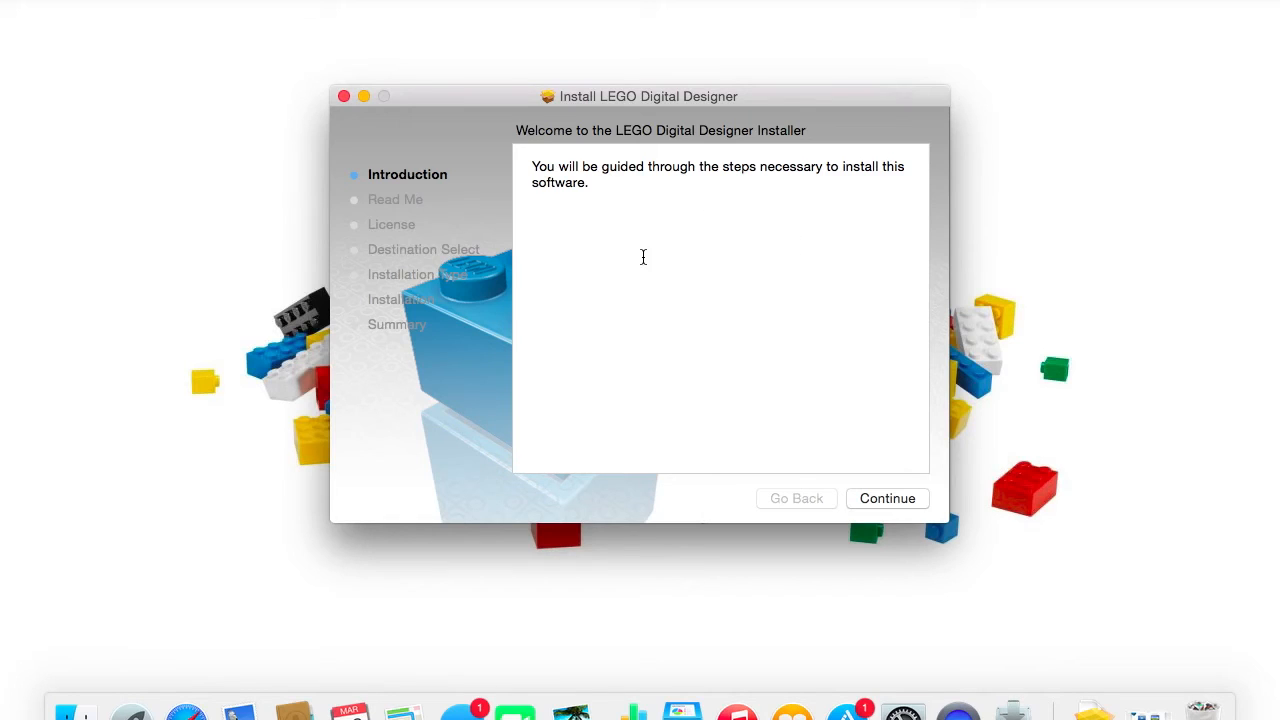
mouse_move(920, 494)
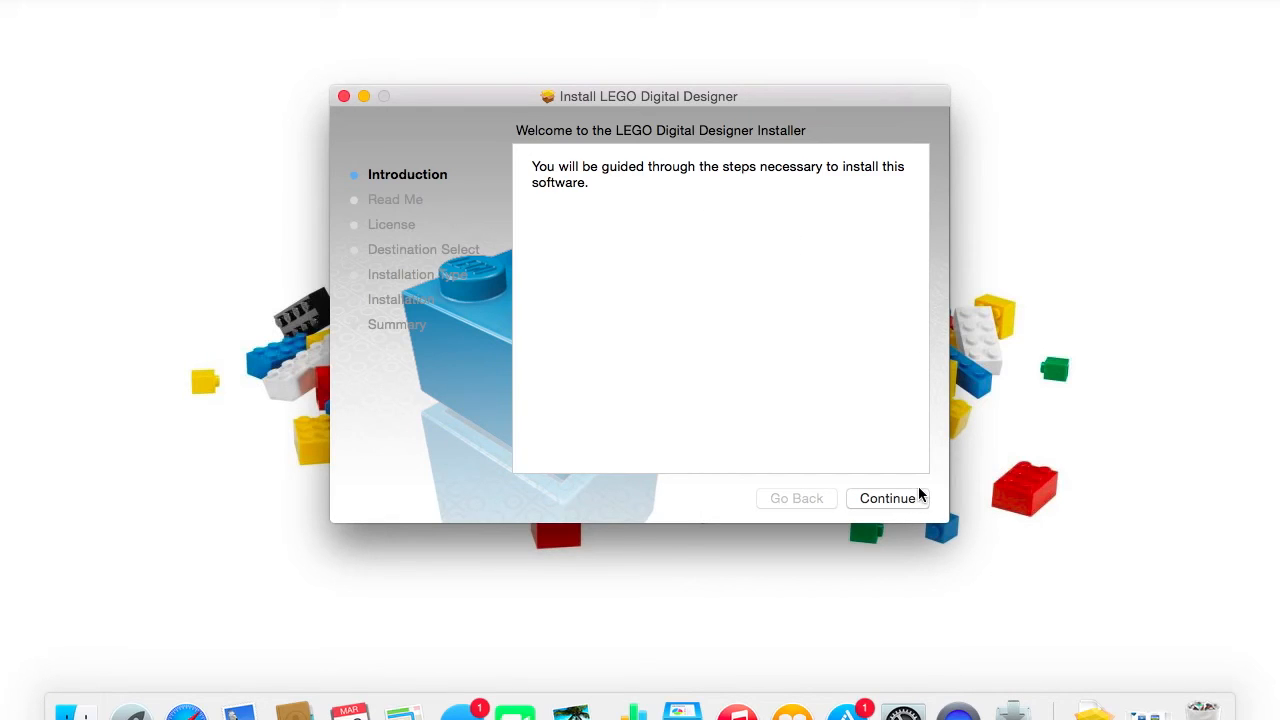
Continue past Introduction, Read Me and License, agreeing to the licence terms.
click(888, 498)
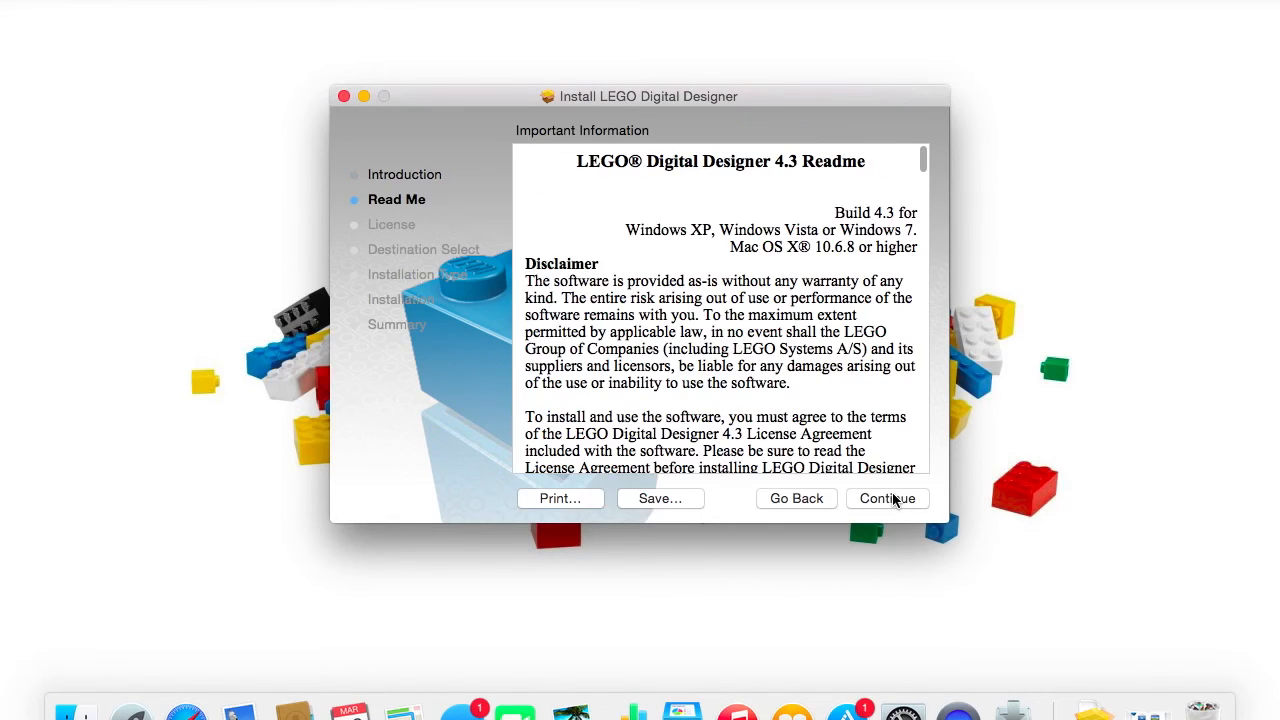
click(888, 498)
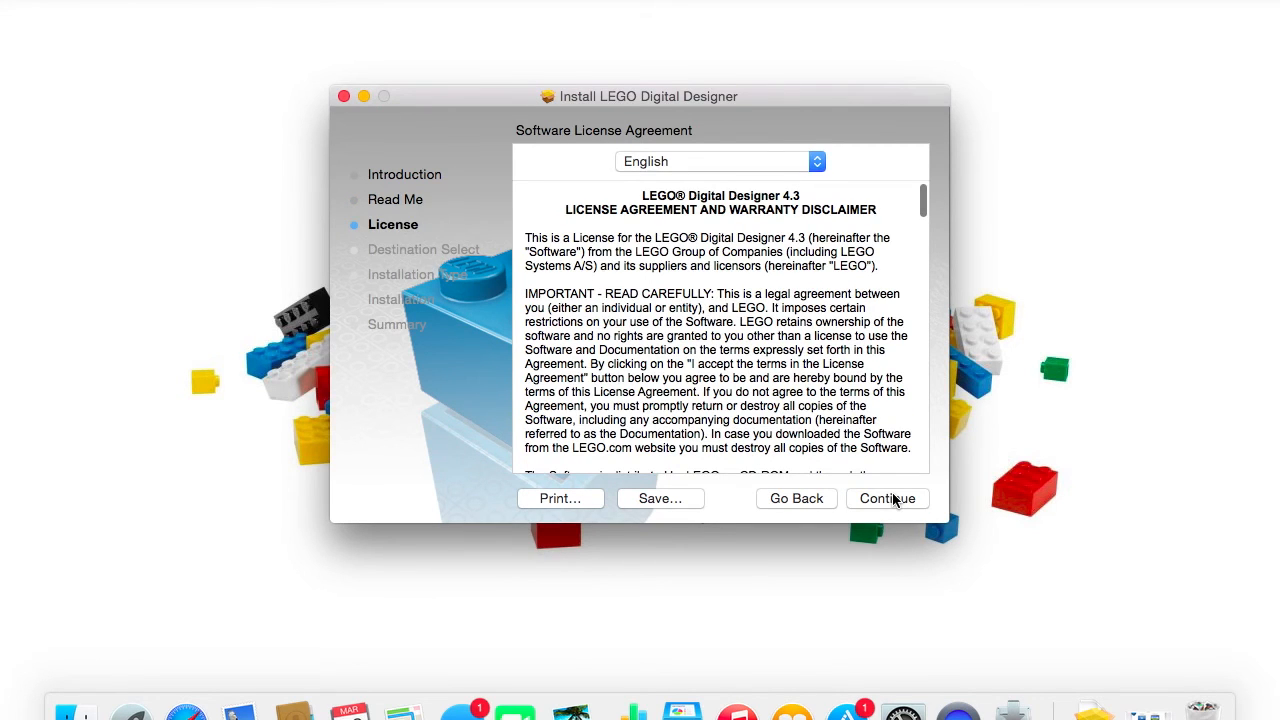
click(892, 500)
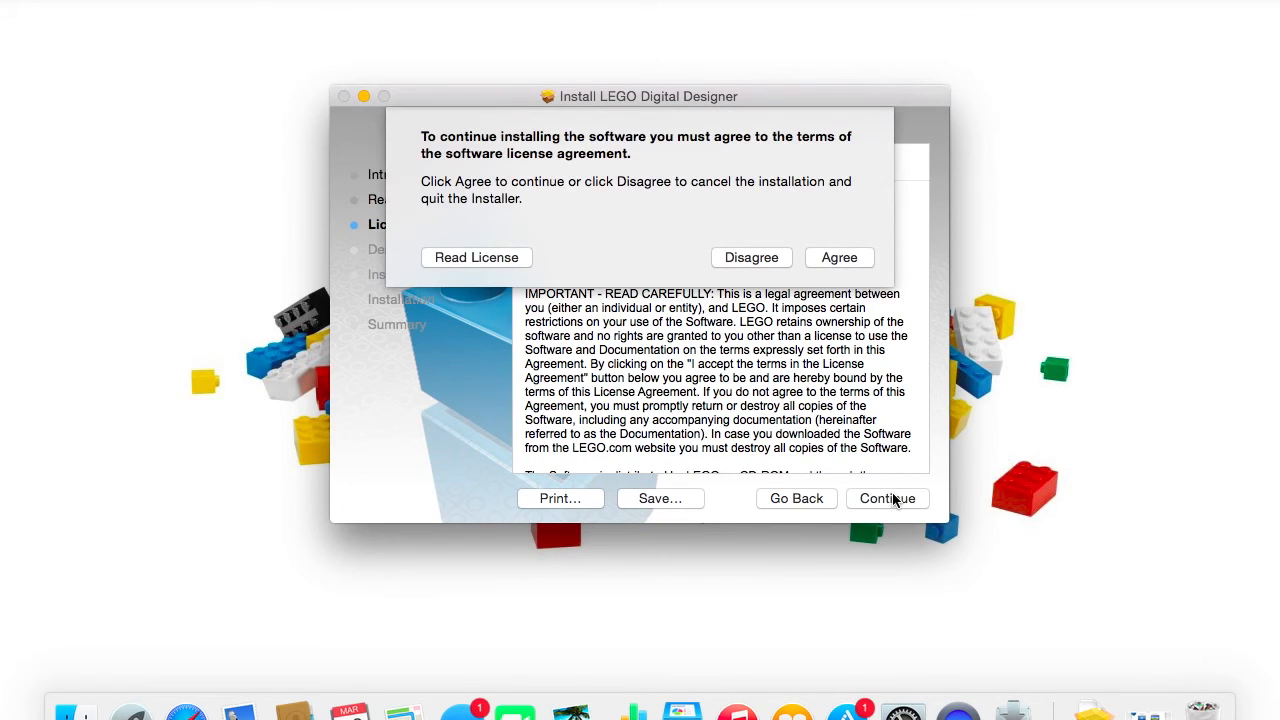
click(840, 256)
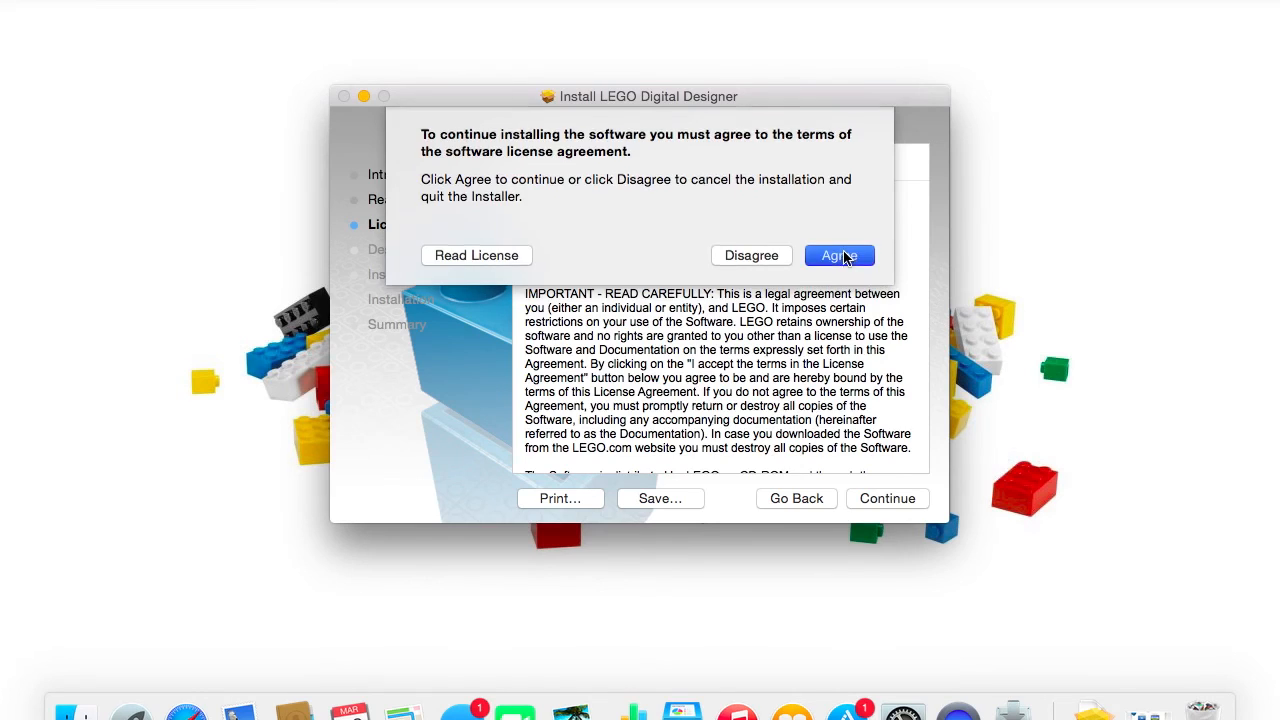
click(840, 256)
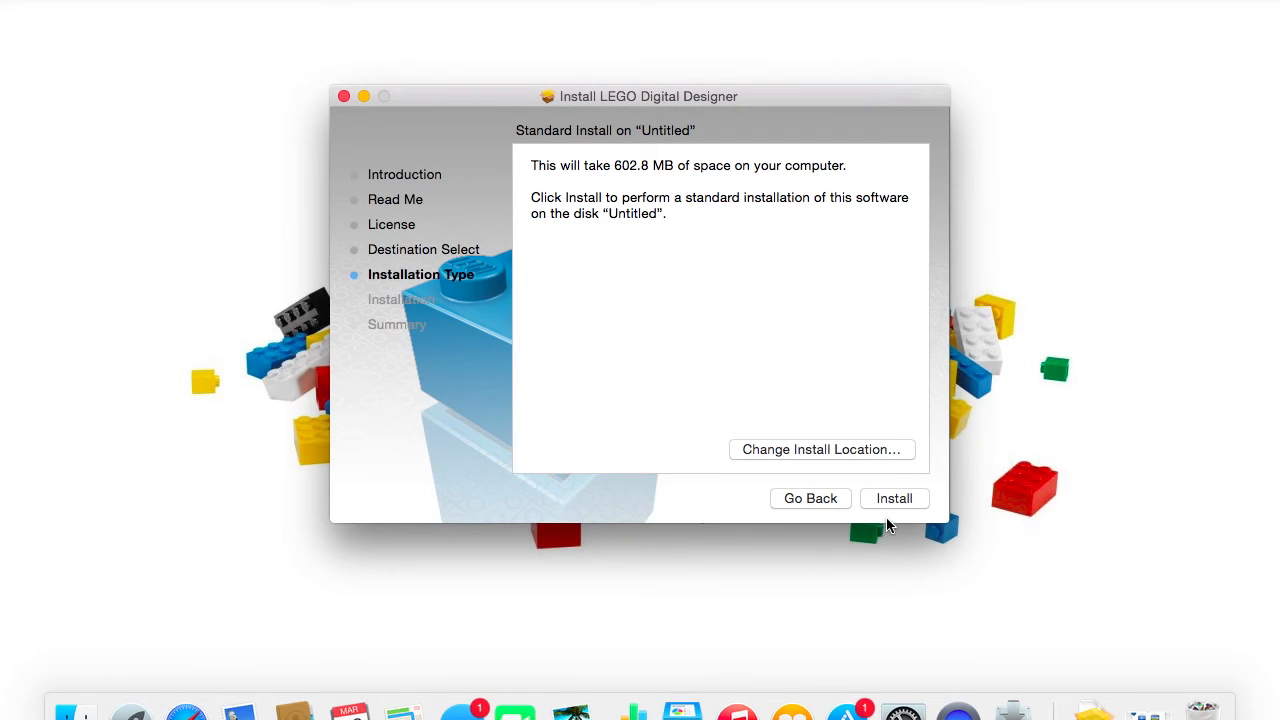
mouse_move(892, 502)
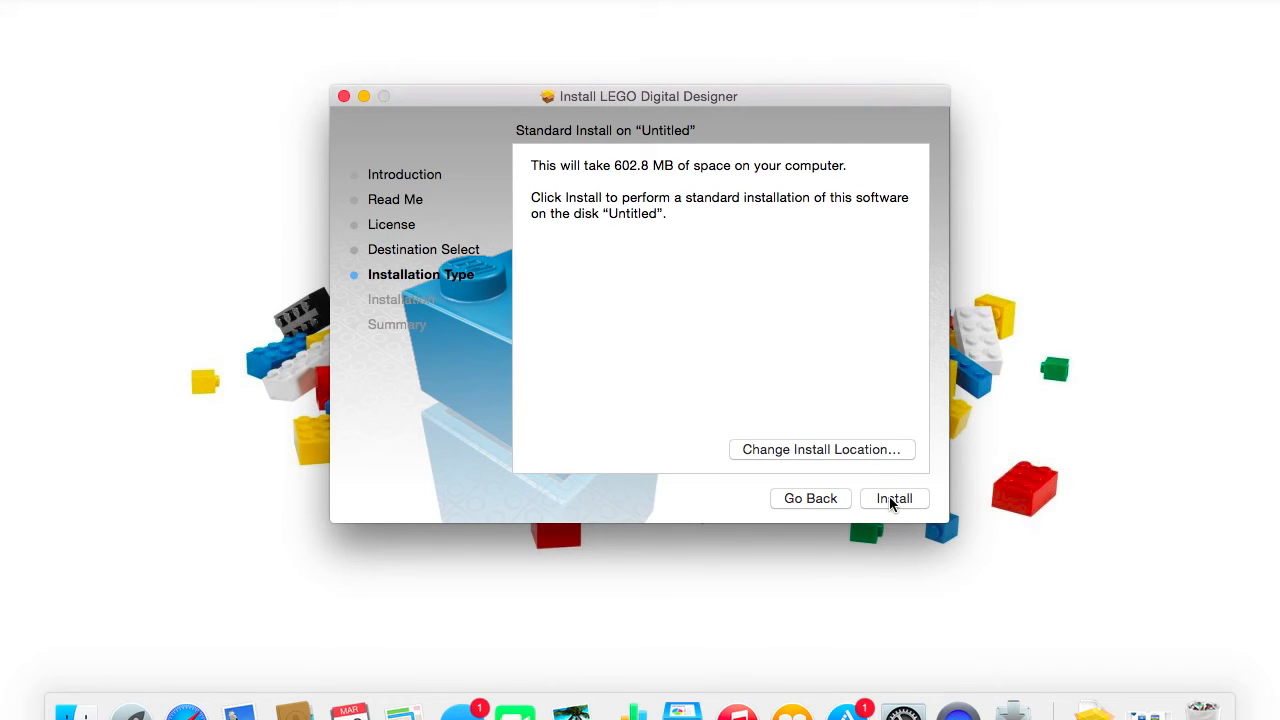
Begin the standard 602.8 MB installation from the Installation Type page.
click(894, 498)
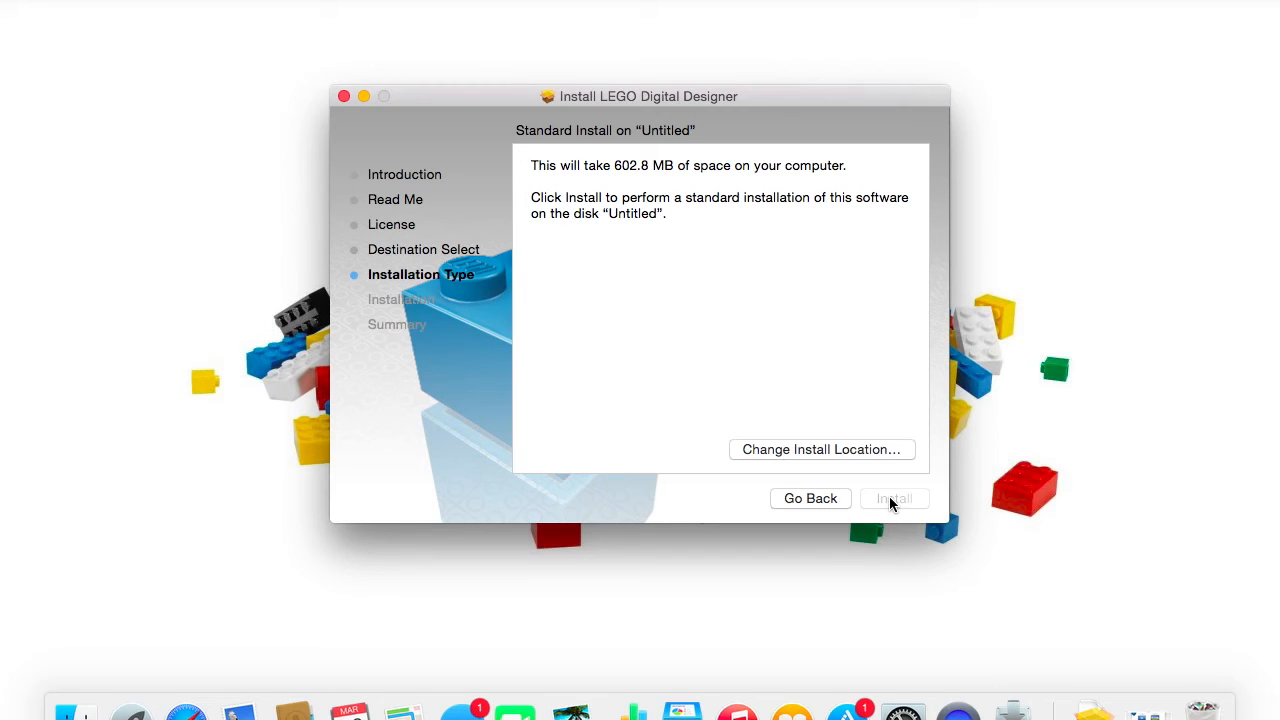
click(896, 500)
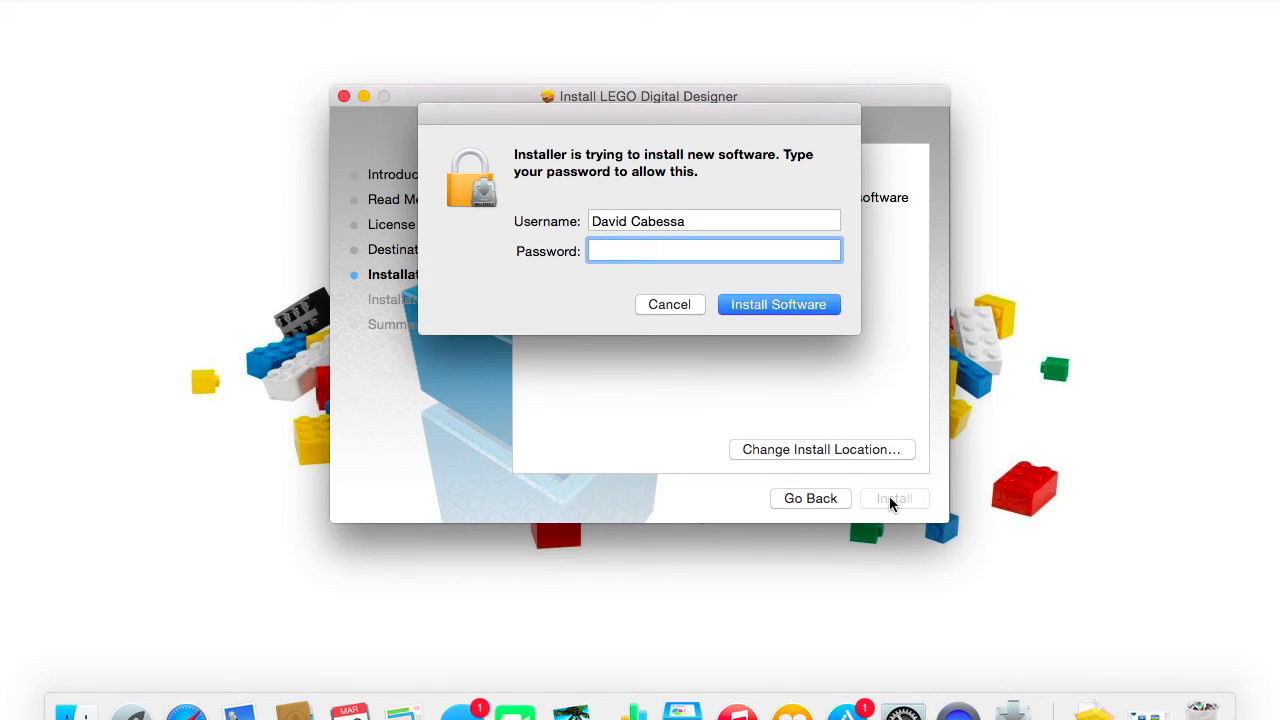
Enter the administrator password and authorize Install Software so installation completes.
text(••)
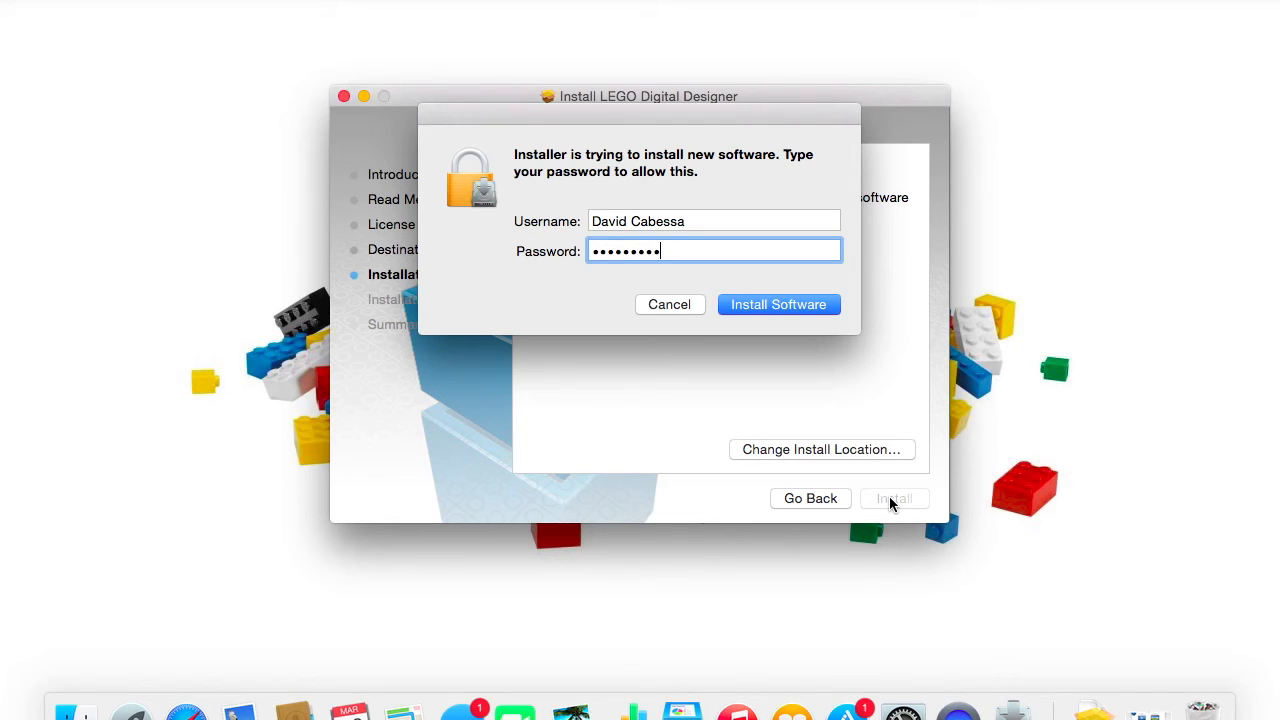
click(780, 304)
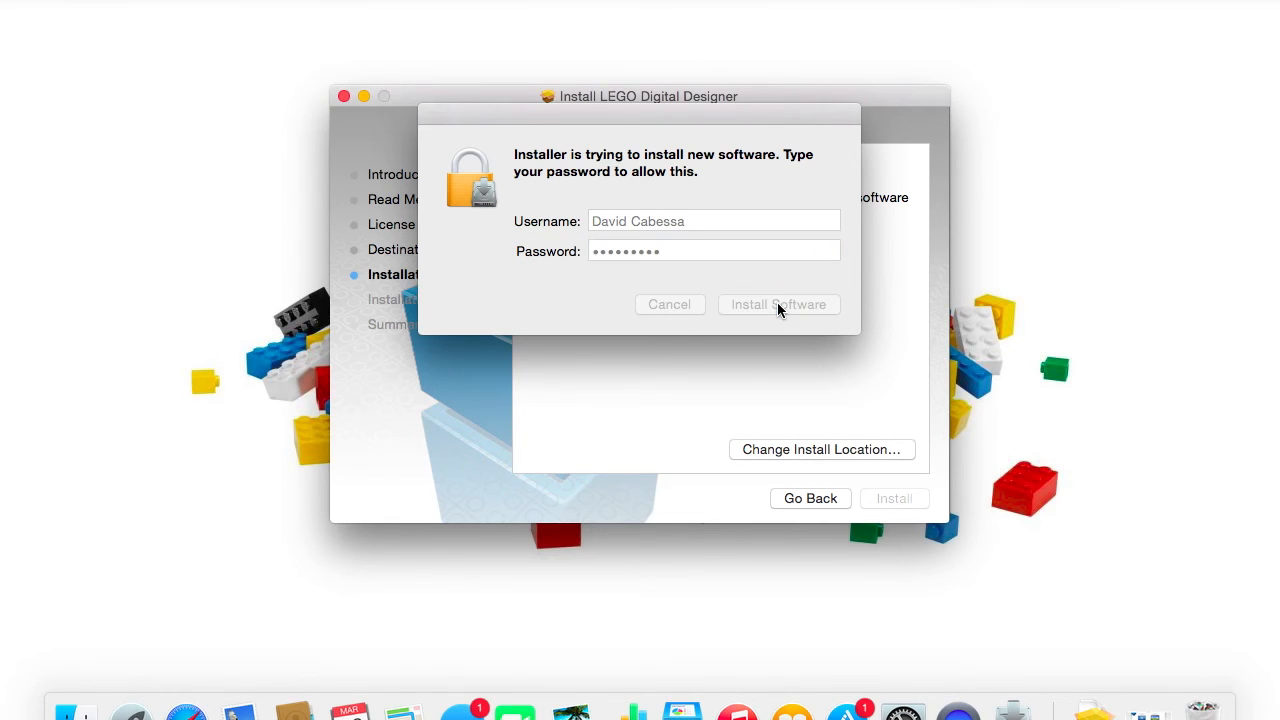
click(780, 304)
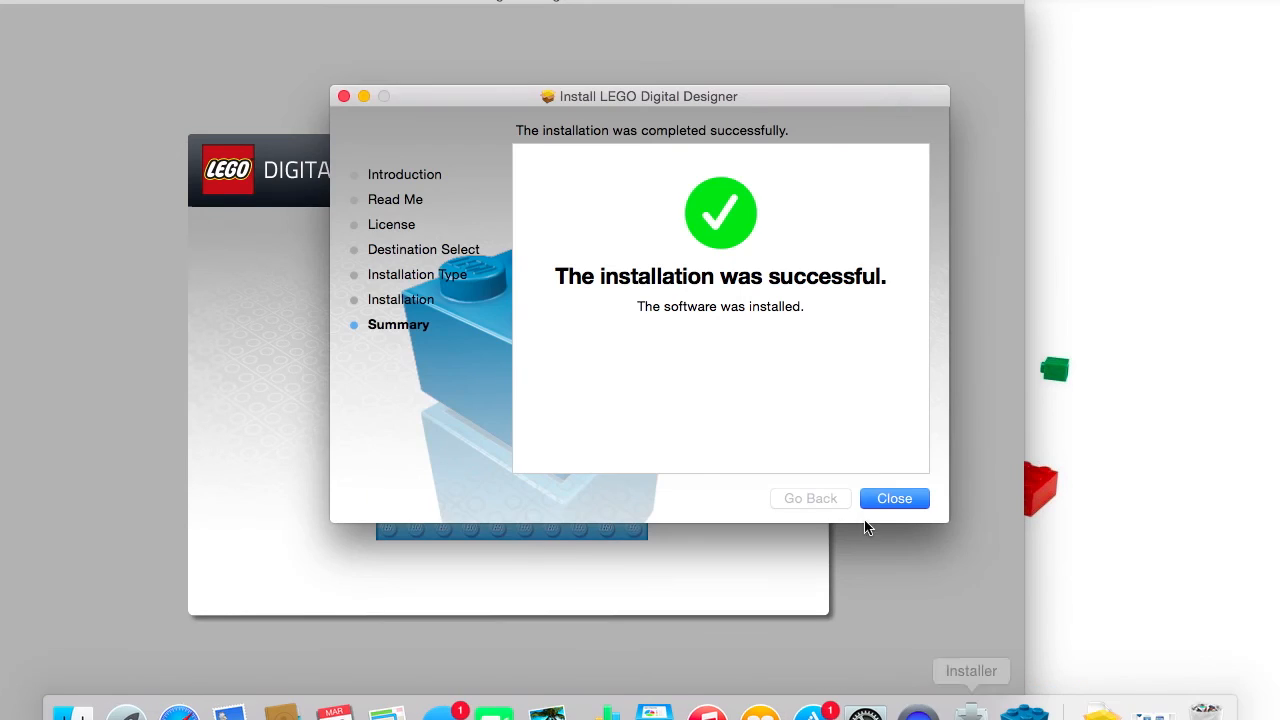
Close the finished installer and move LDD.pkg to the Trash.
click(894, 498)
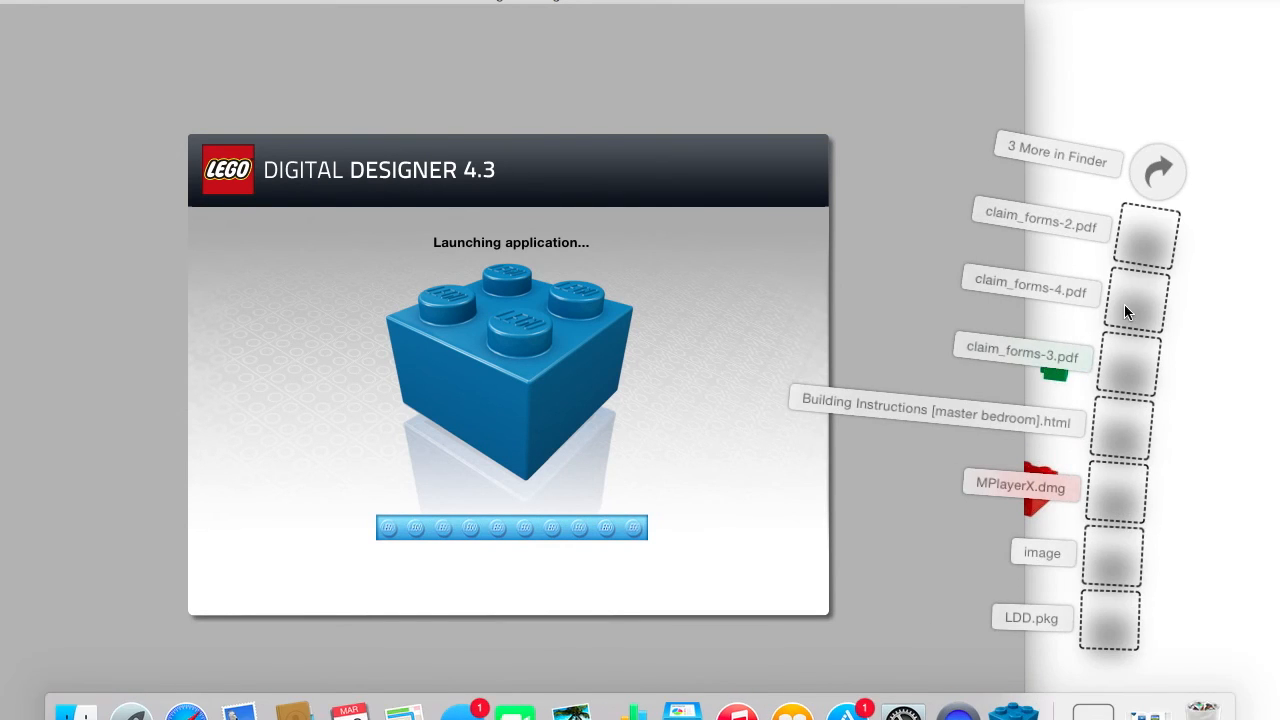
mouse_move(1100, 616)
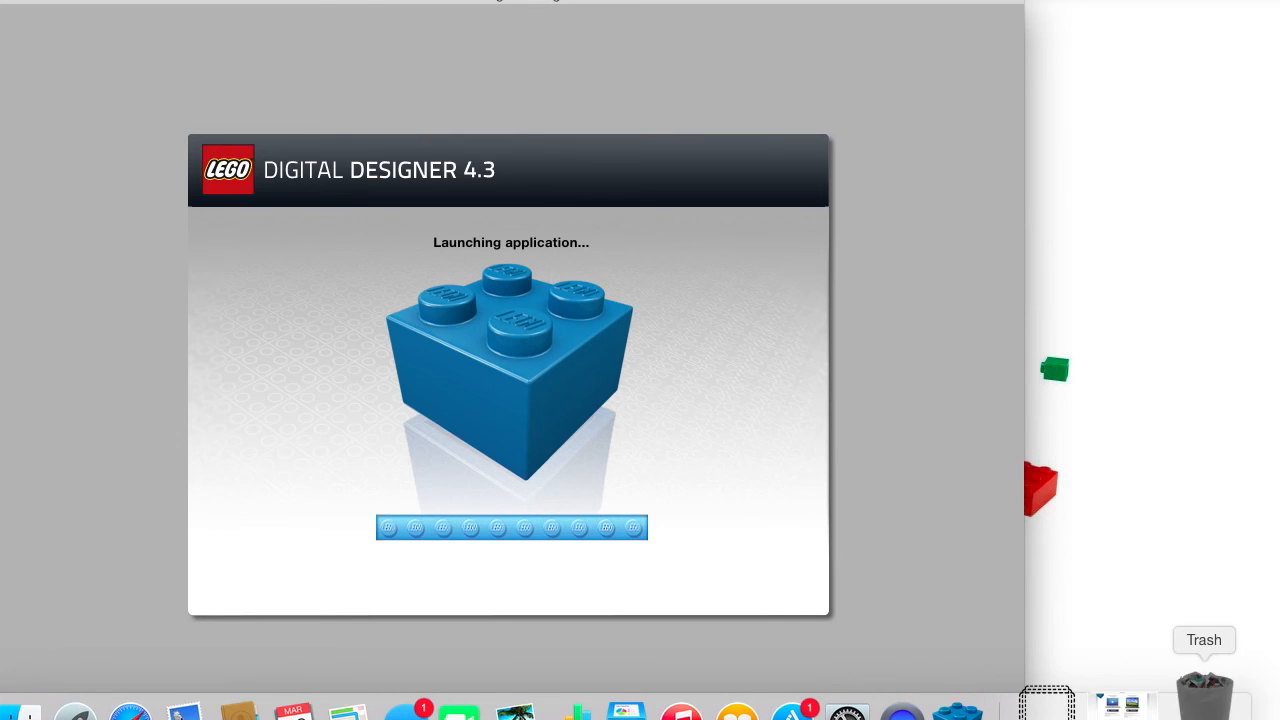
click(1204, 700)
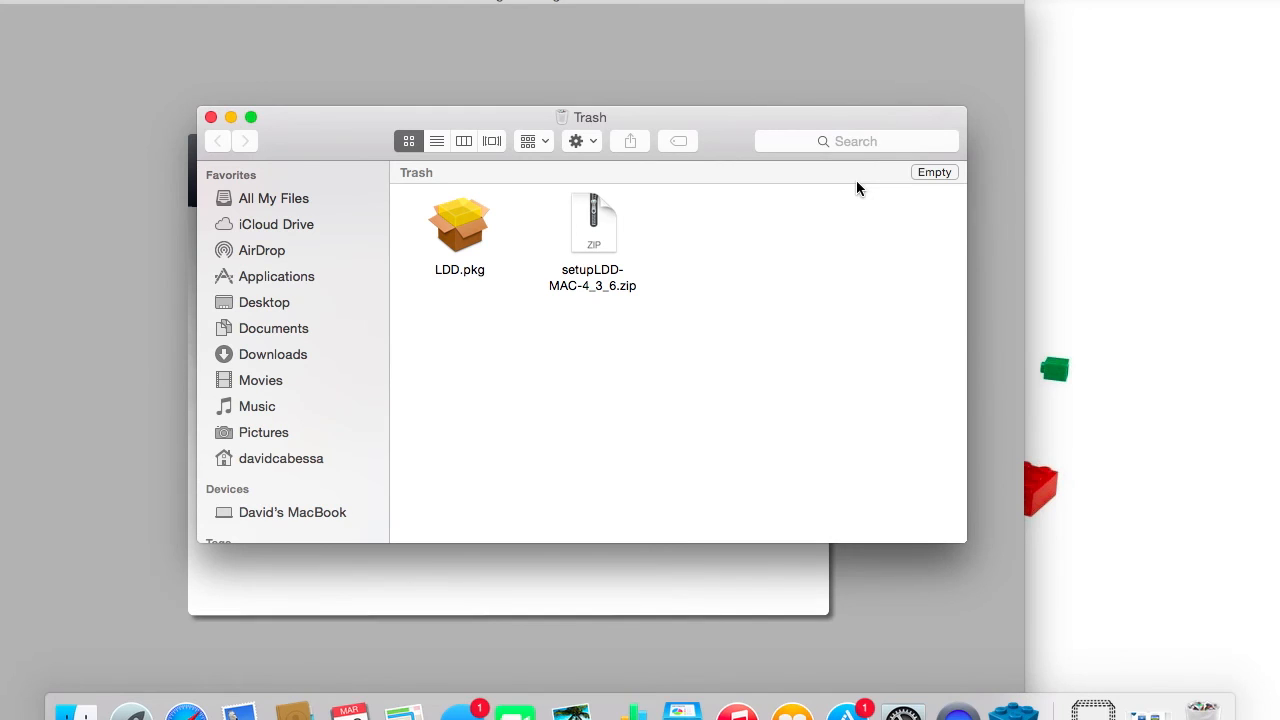
click(934, 172)
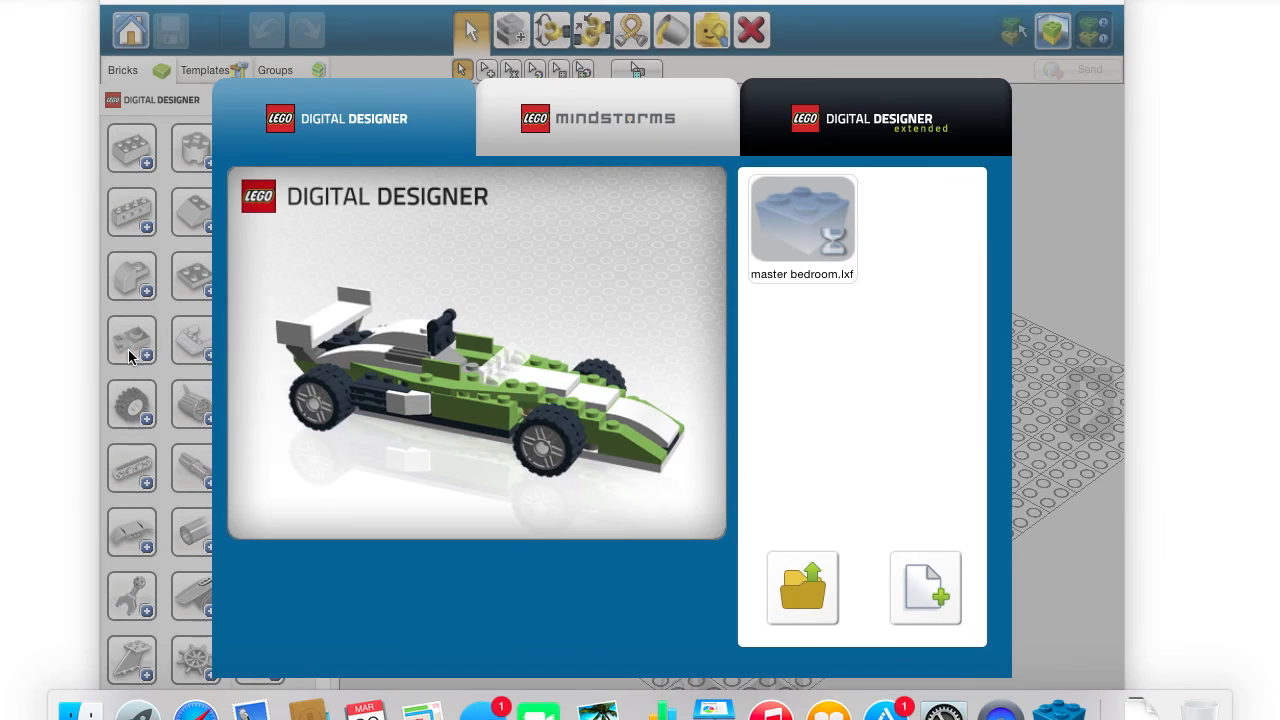
mouse_move(460, 332)
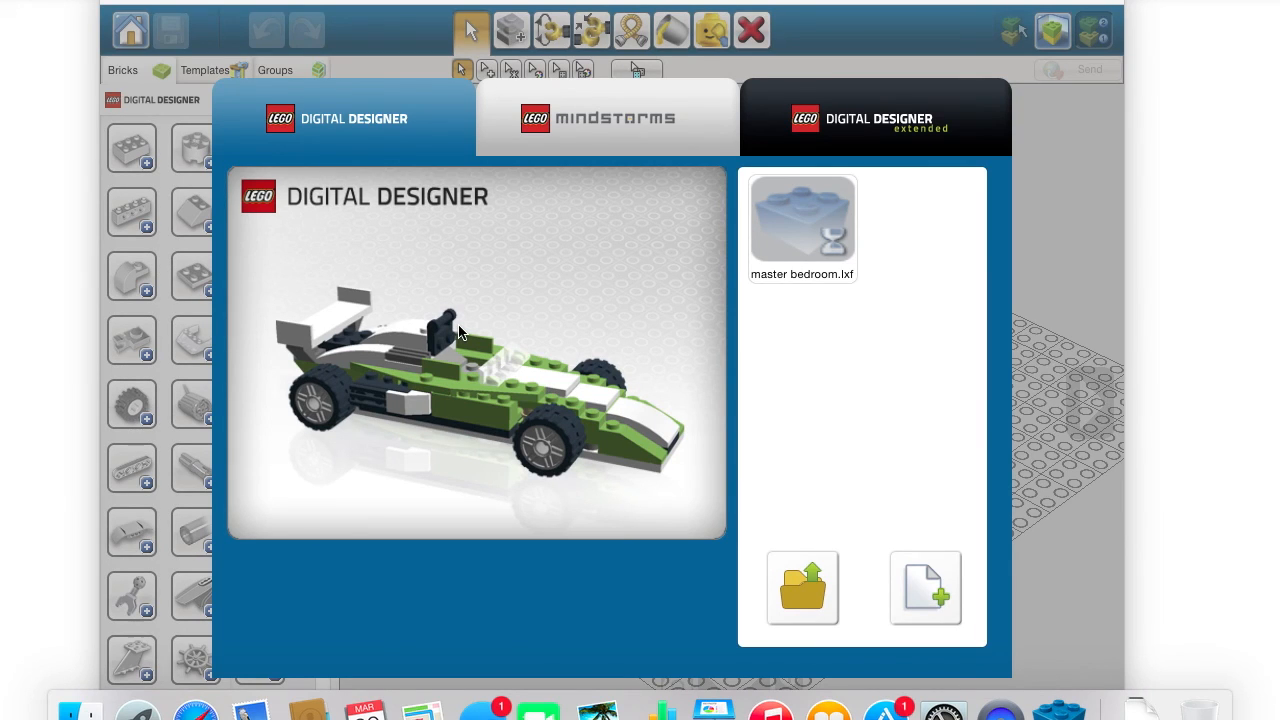
mouse_move(576, 268)
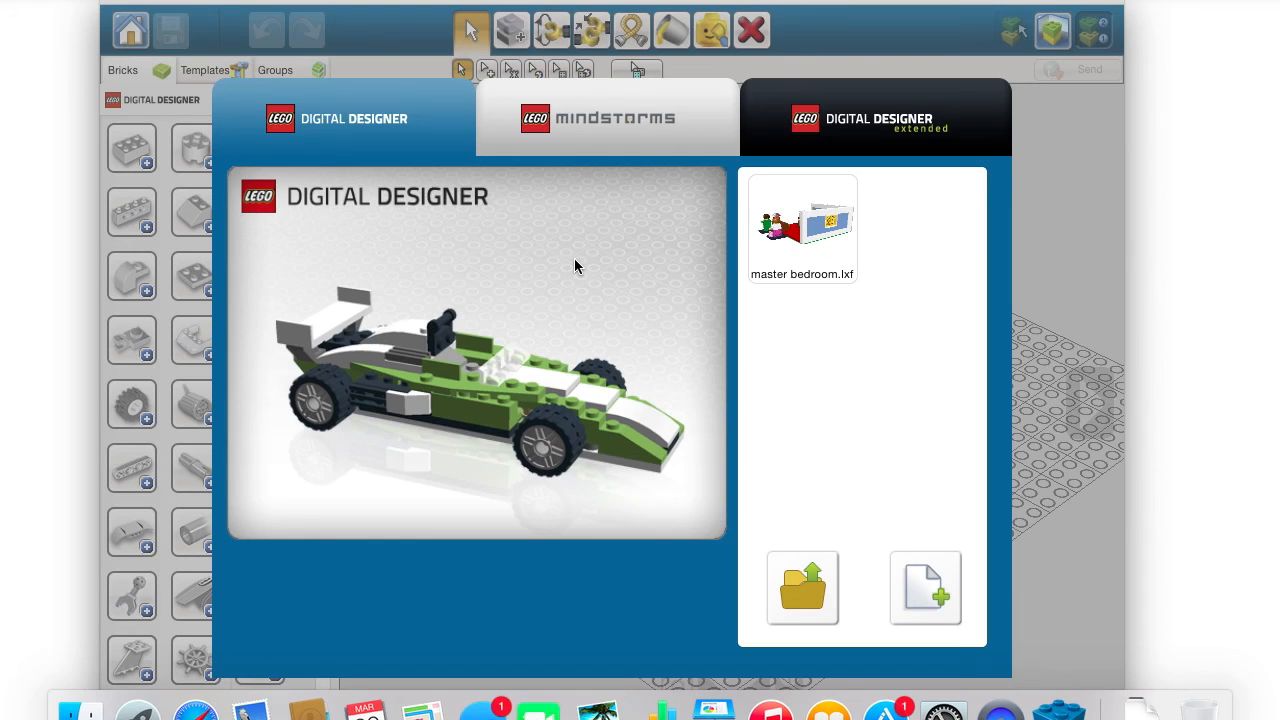
mouse_move(854, 280)
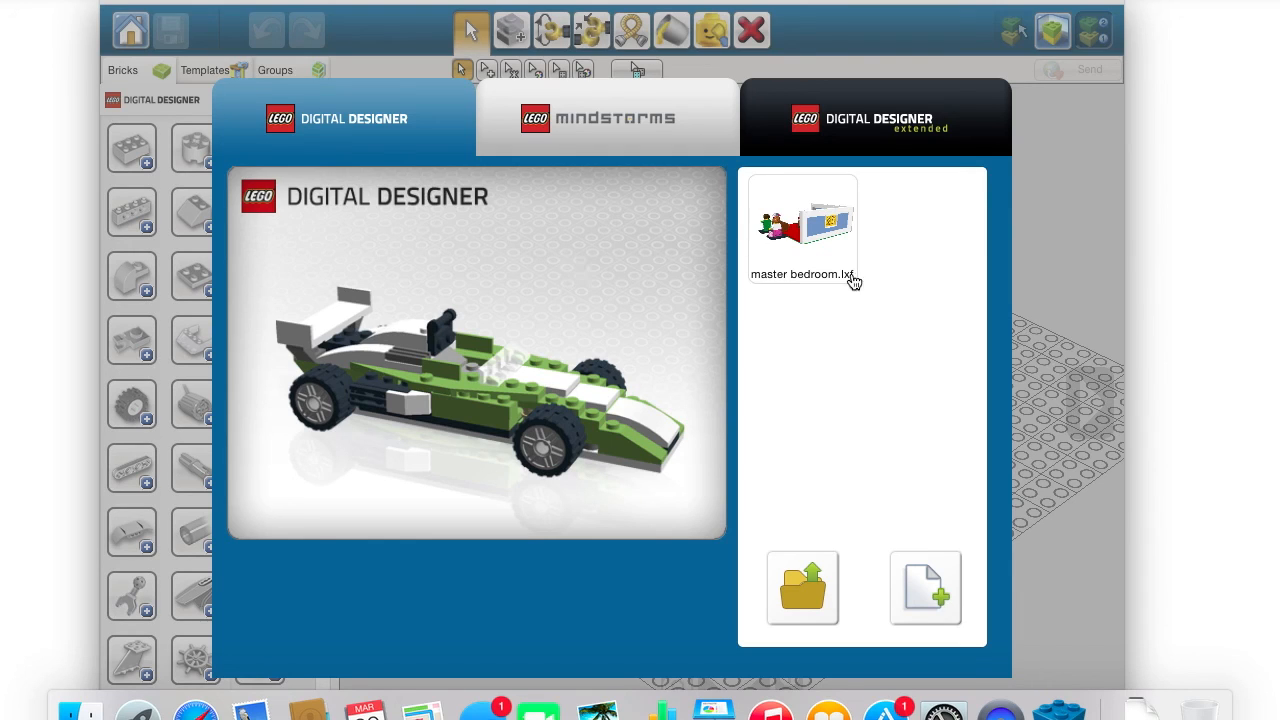